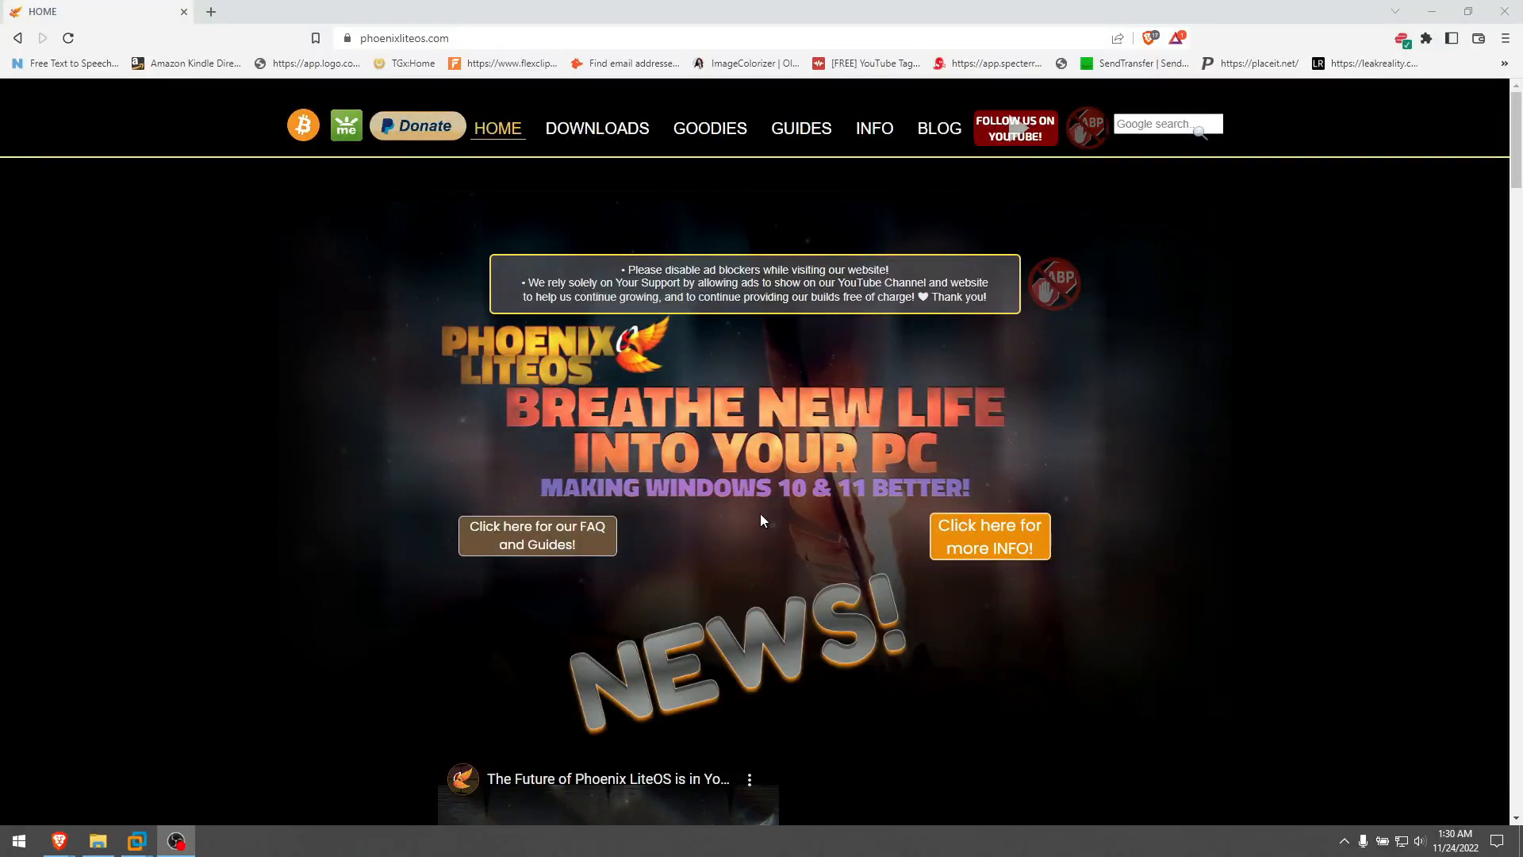
mouse_move(264, 371)
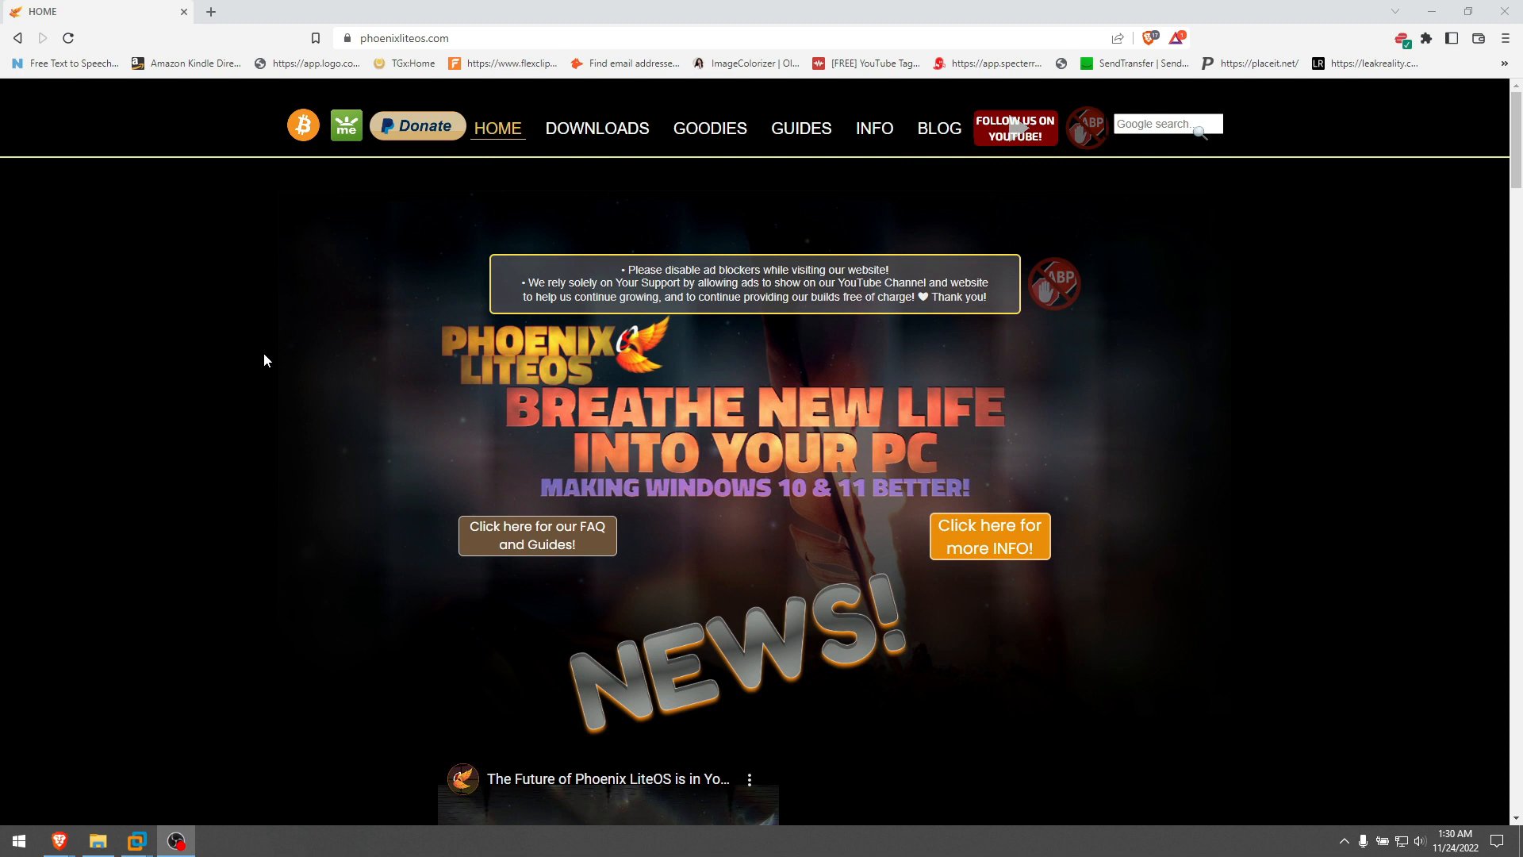
mouse_move(373, 291)
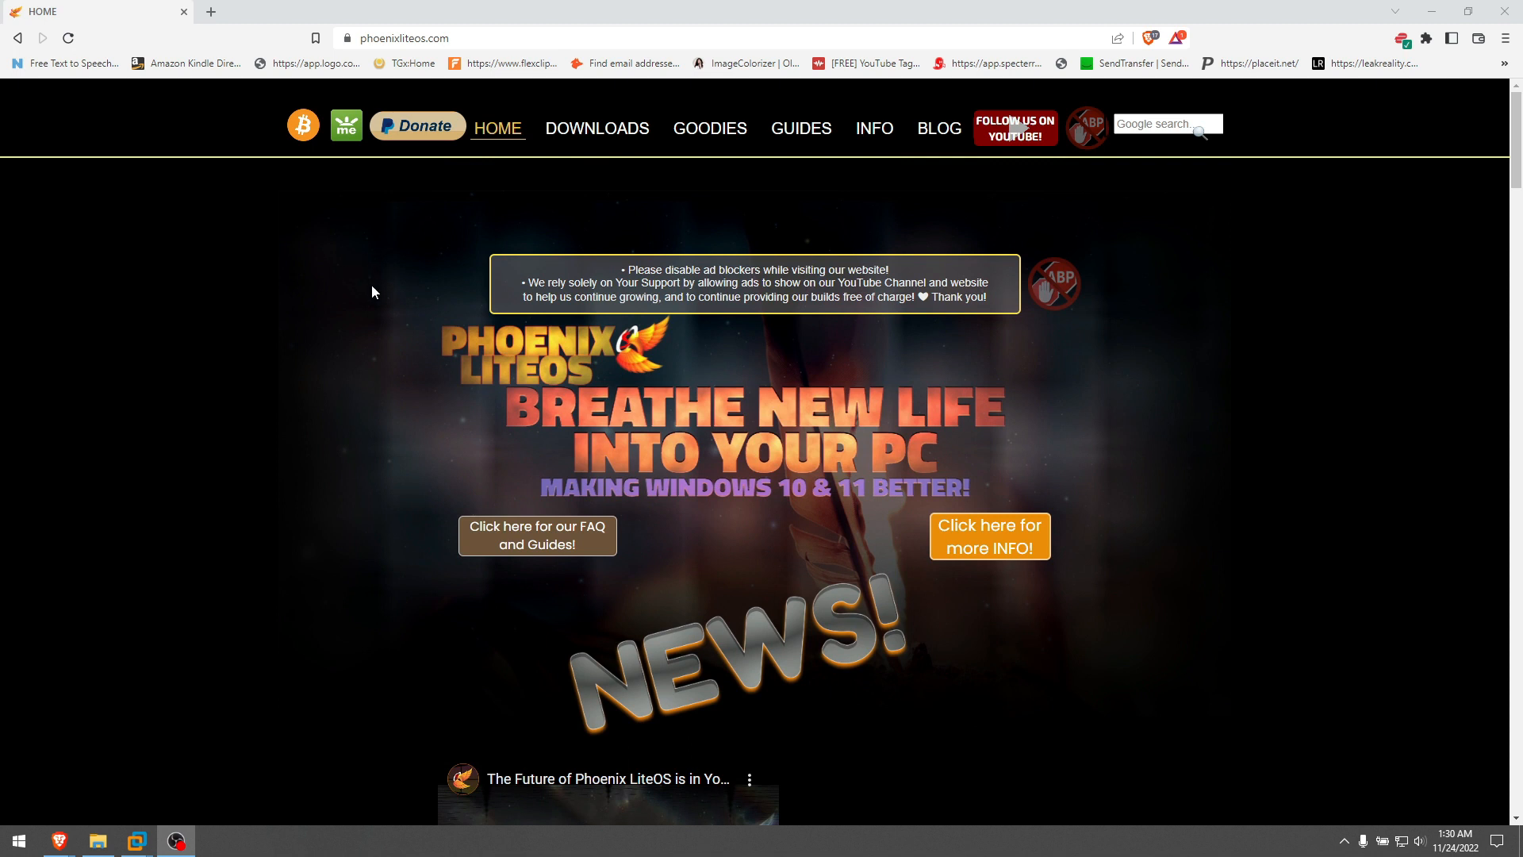
Open the Phoenix LiteOS Downloads page and scroll through the Full Featured and Ultra Lite releases
click(598, 127)
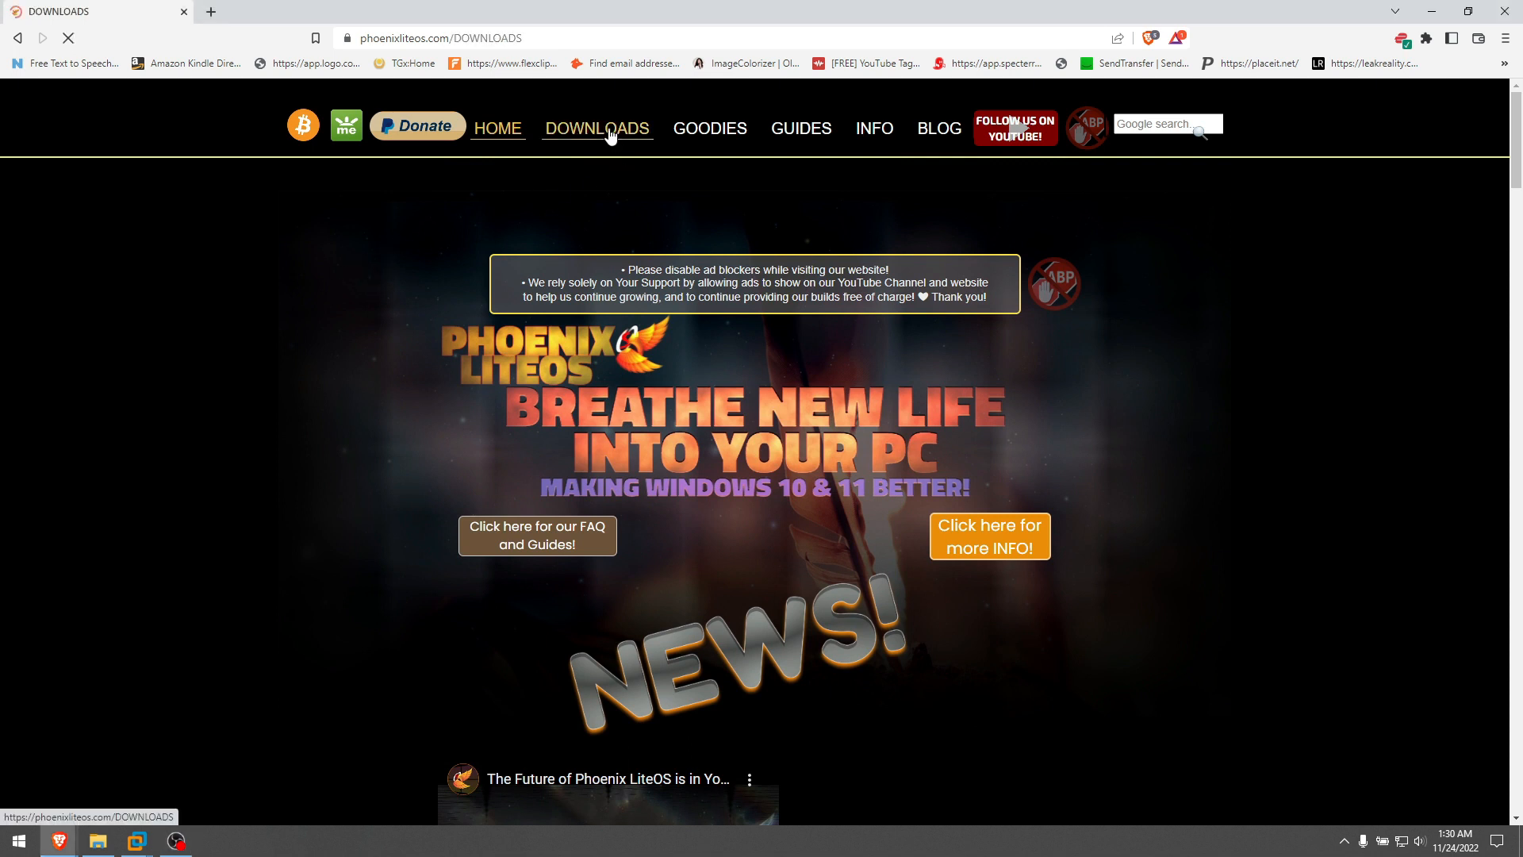
click(596, 127)
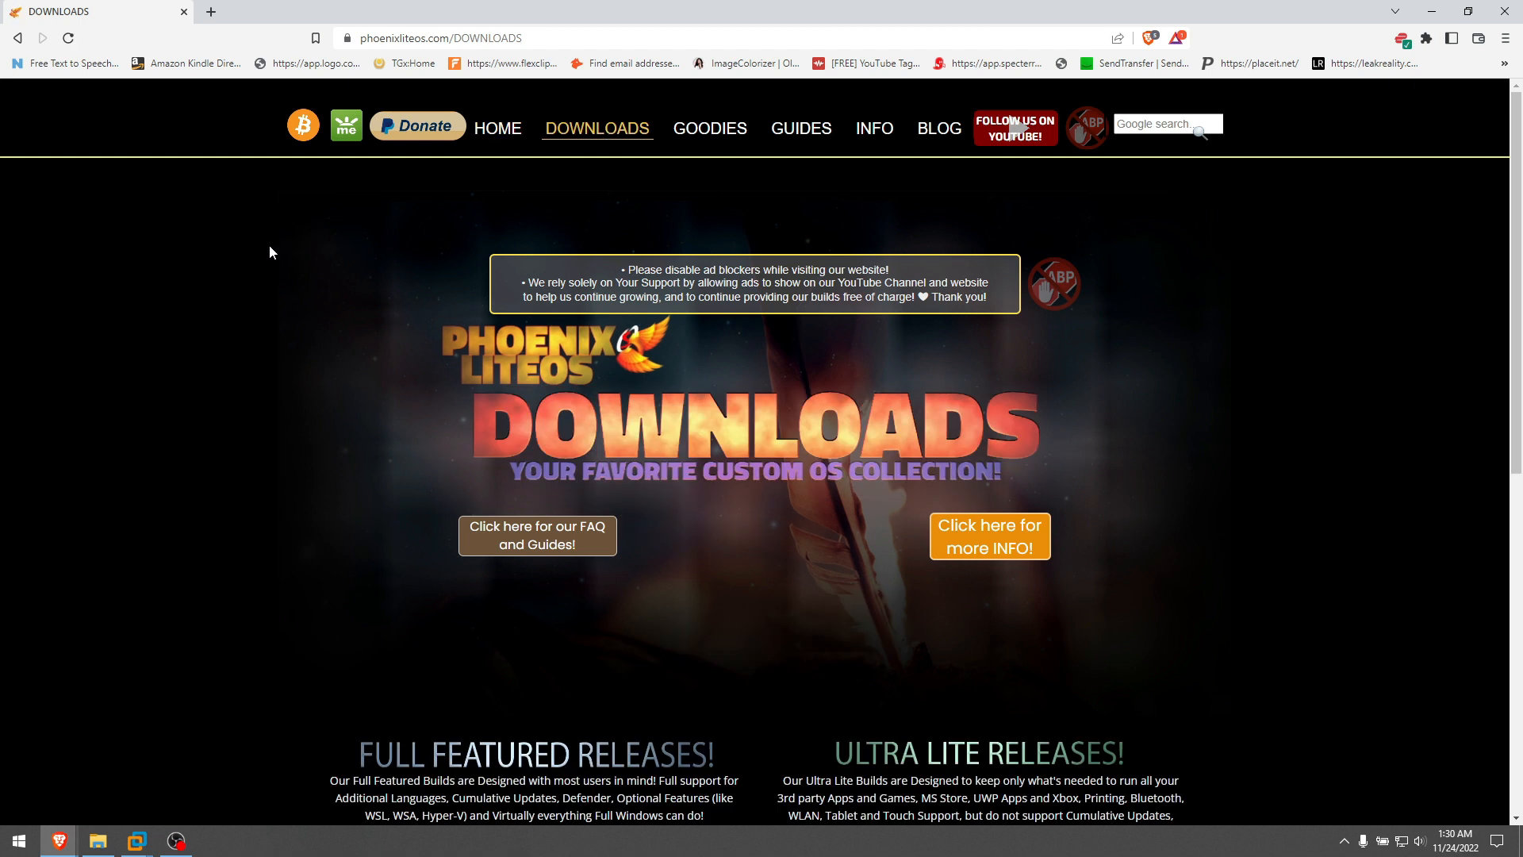
scroll(down, 3)
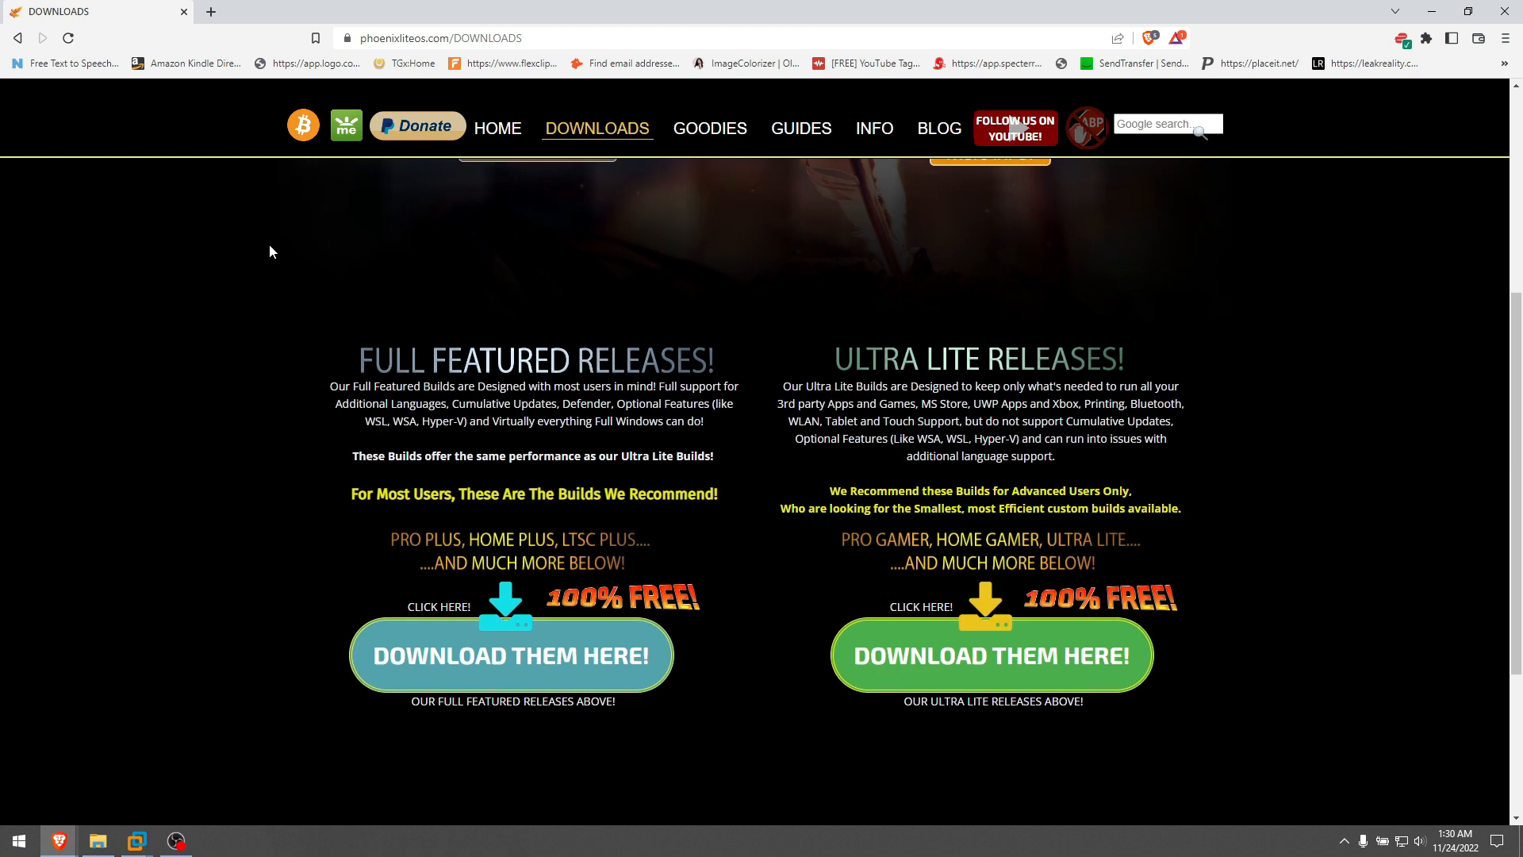
scroll(down, 3)
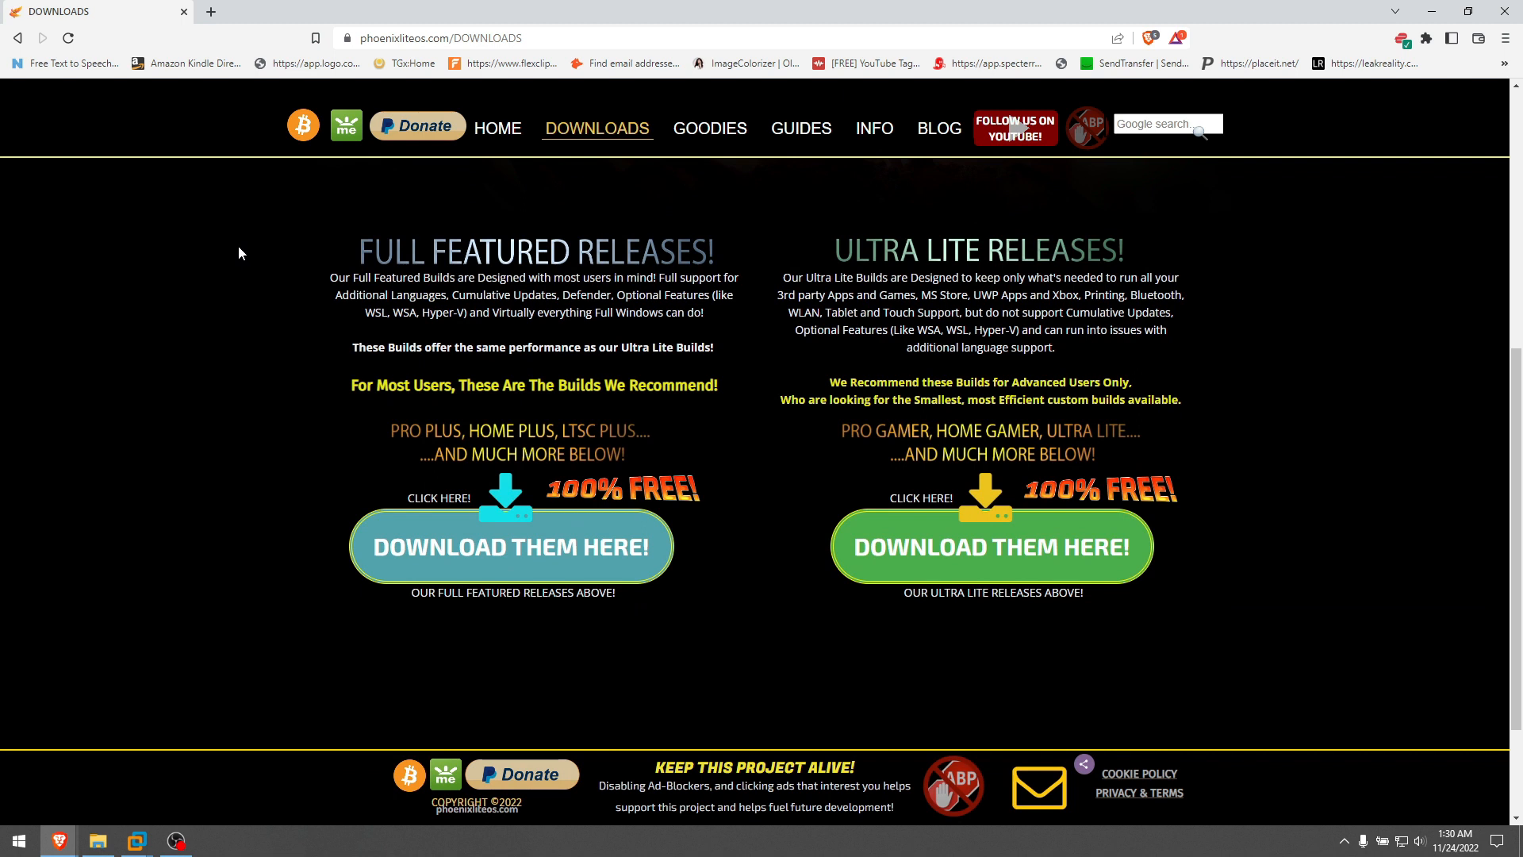
mouse_move(1096, 269)
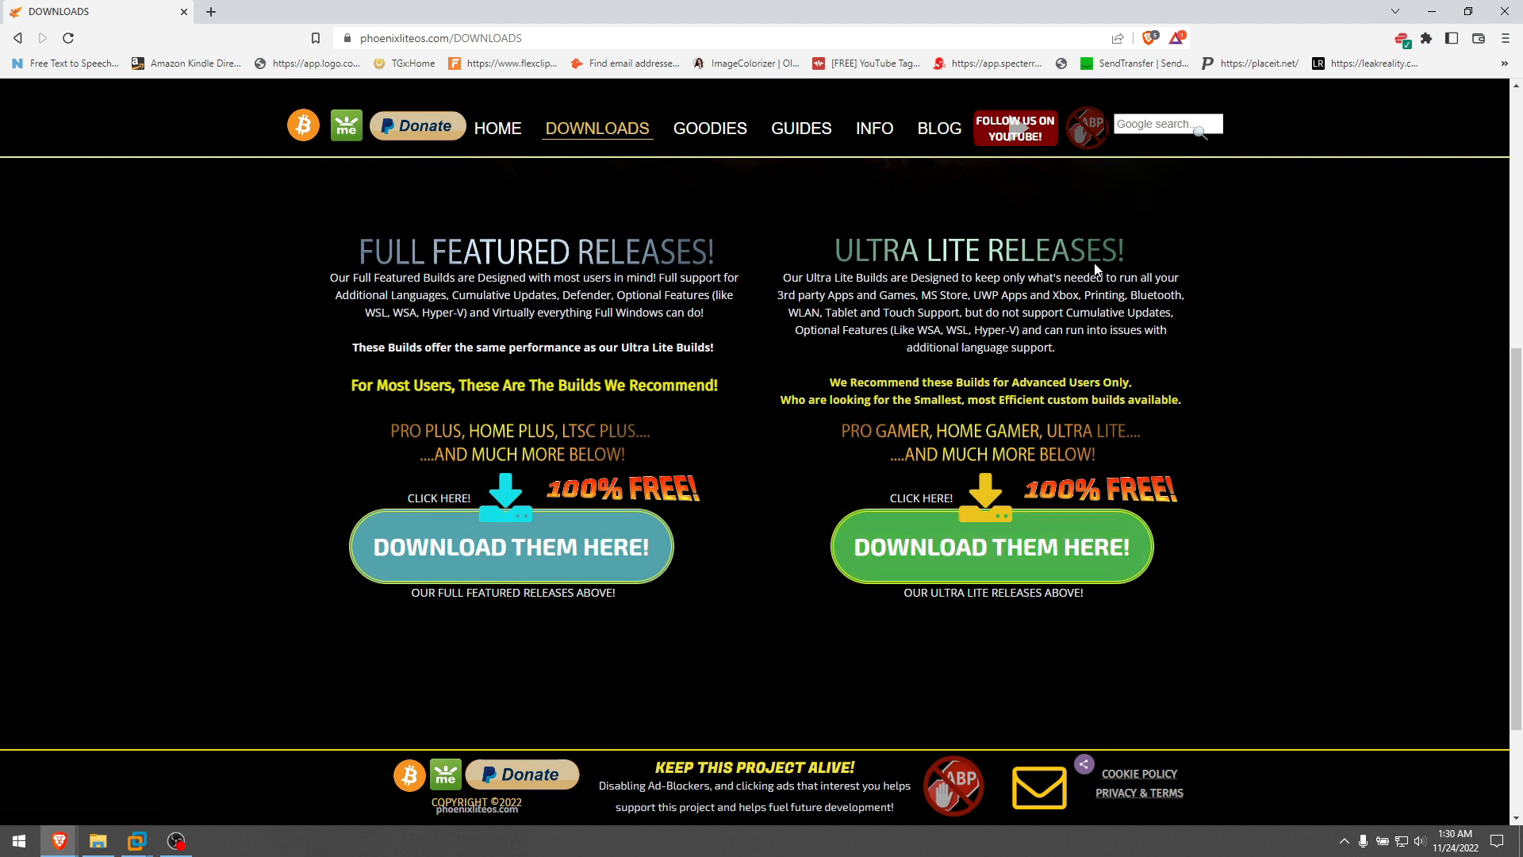
mouse_move(427, 280)
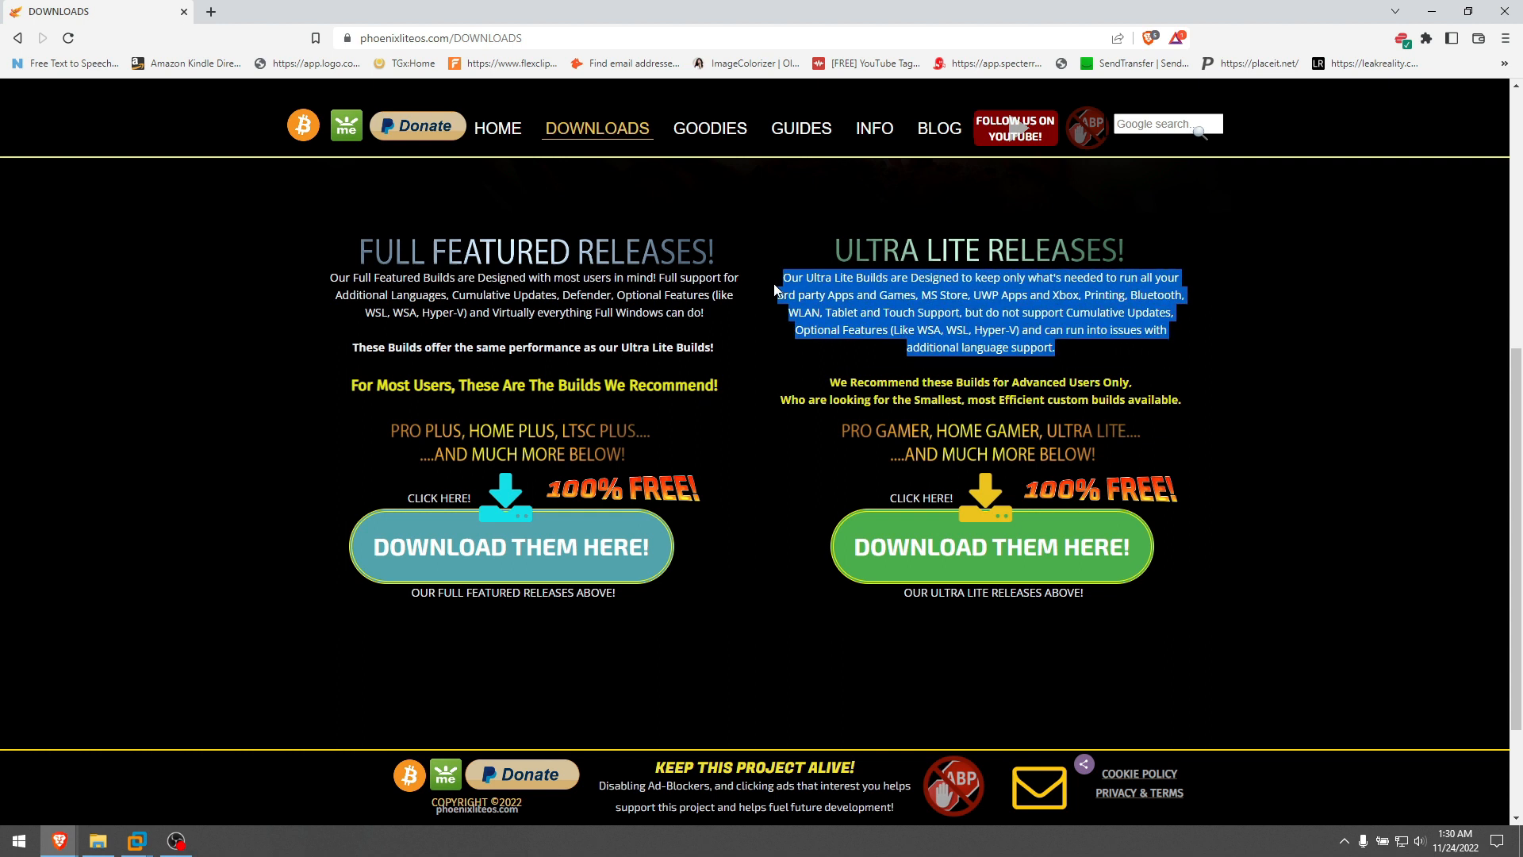
click(981, 303)
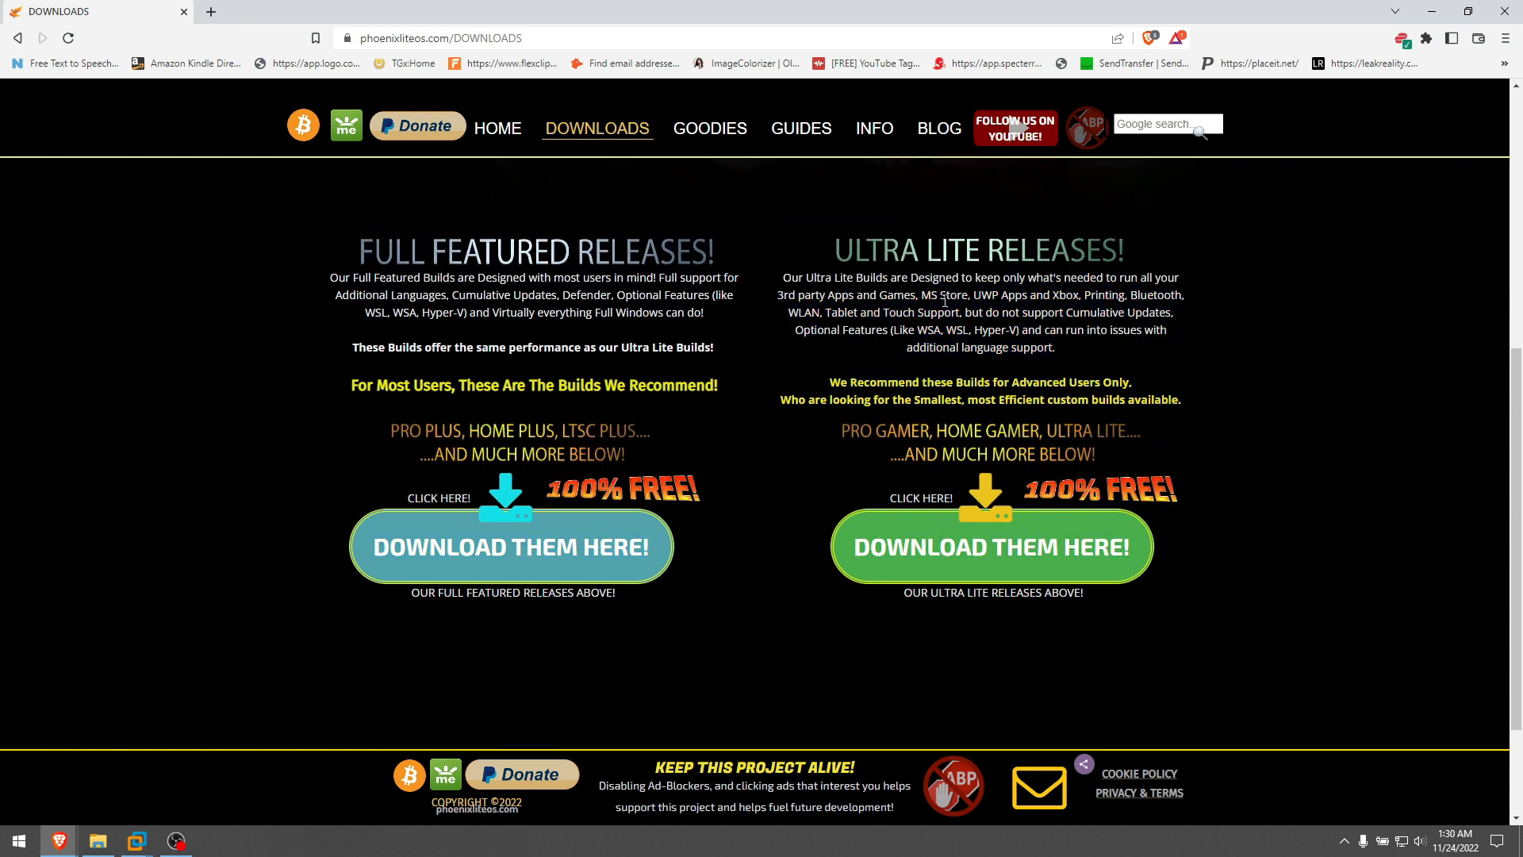
scroll(down, 3)
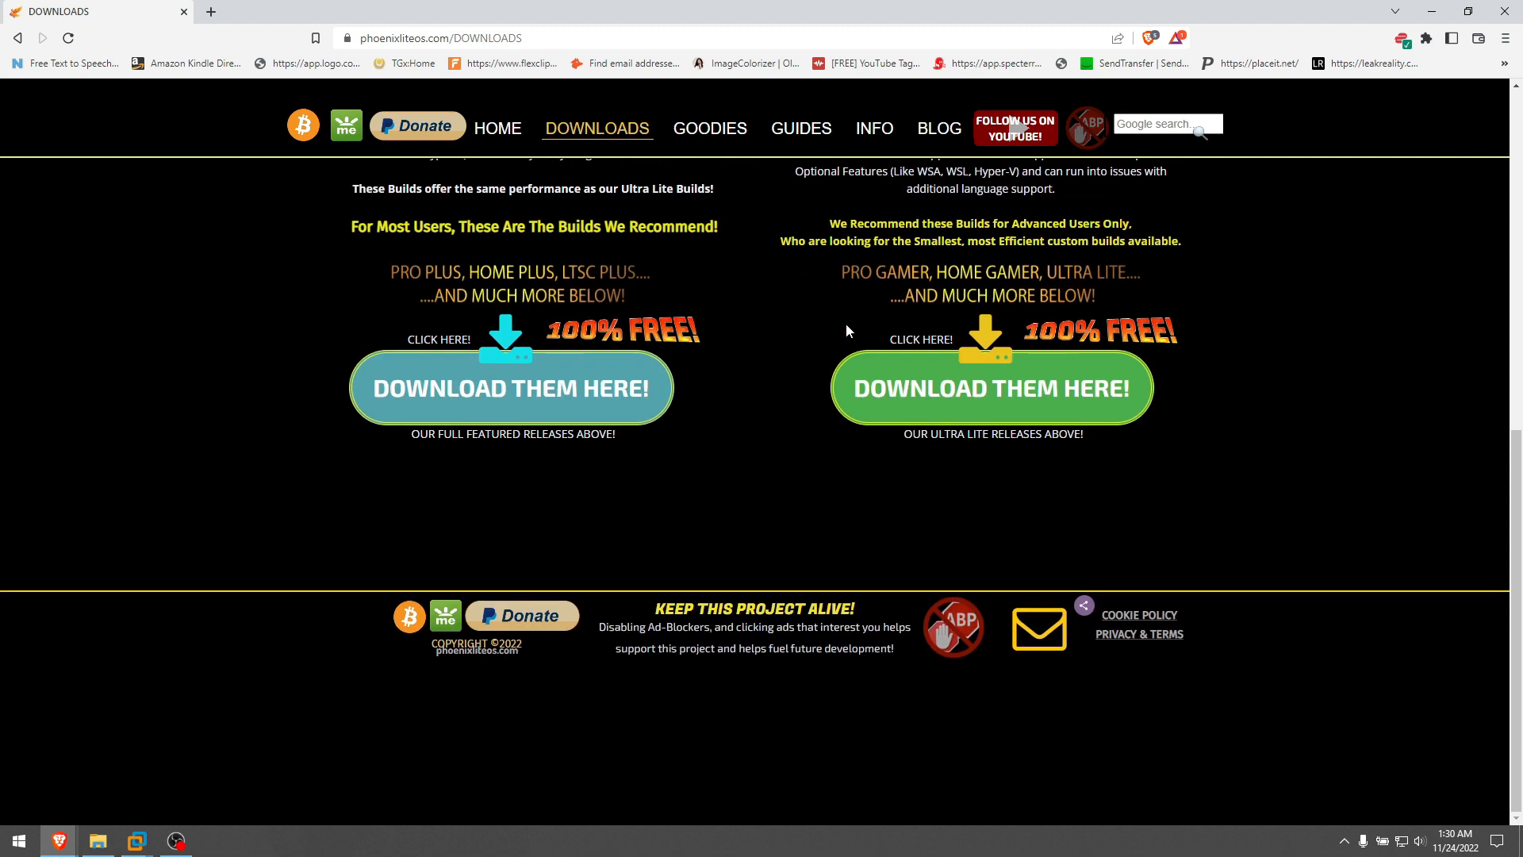
scroll(up, 3)
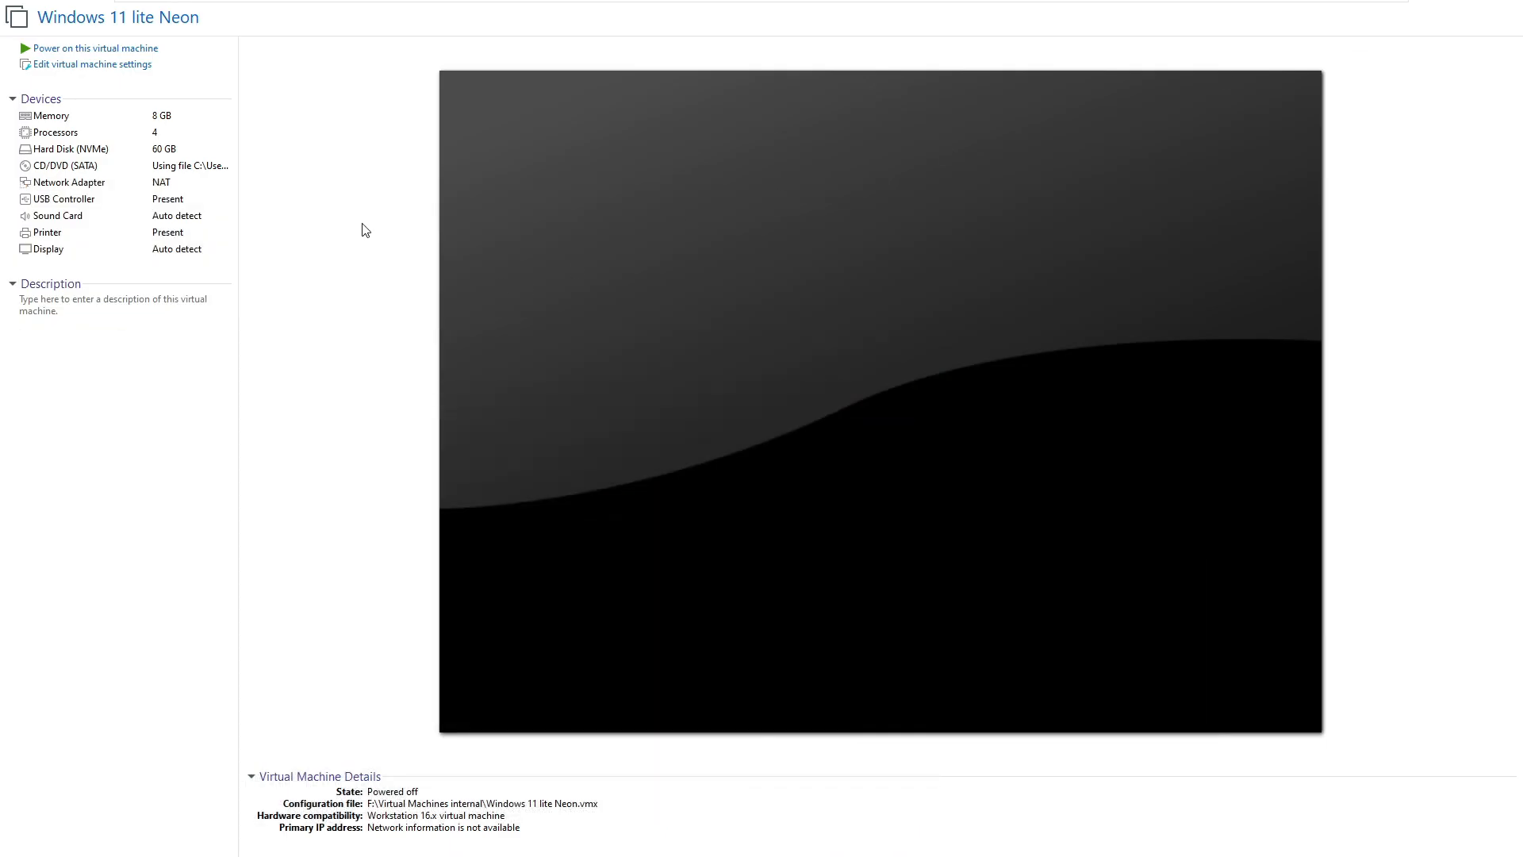
mouse_move(95, 47)
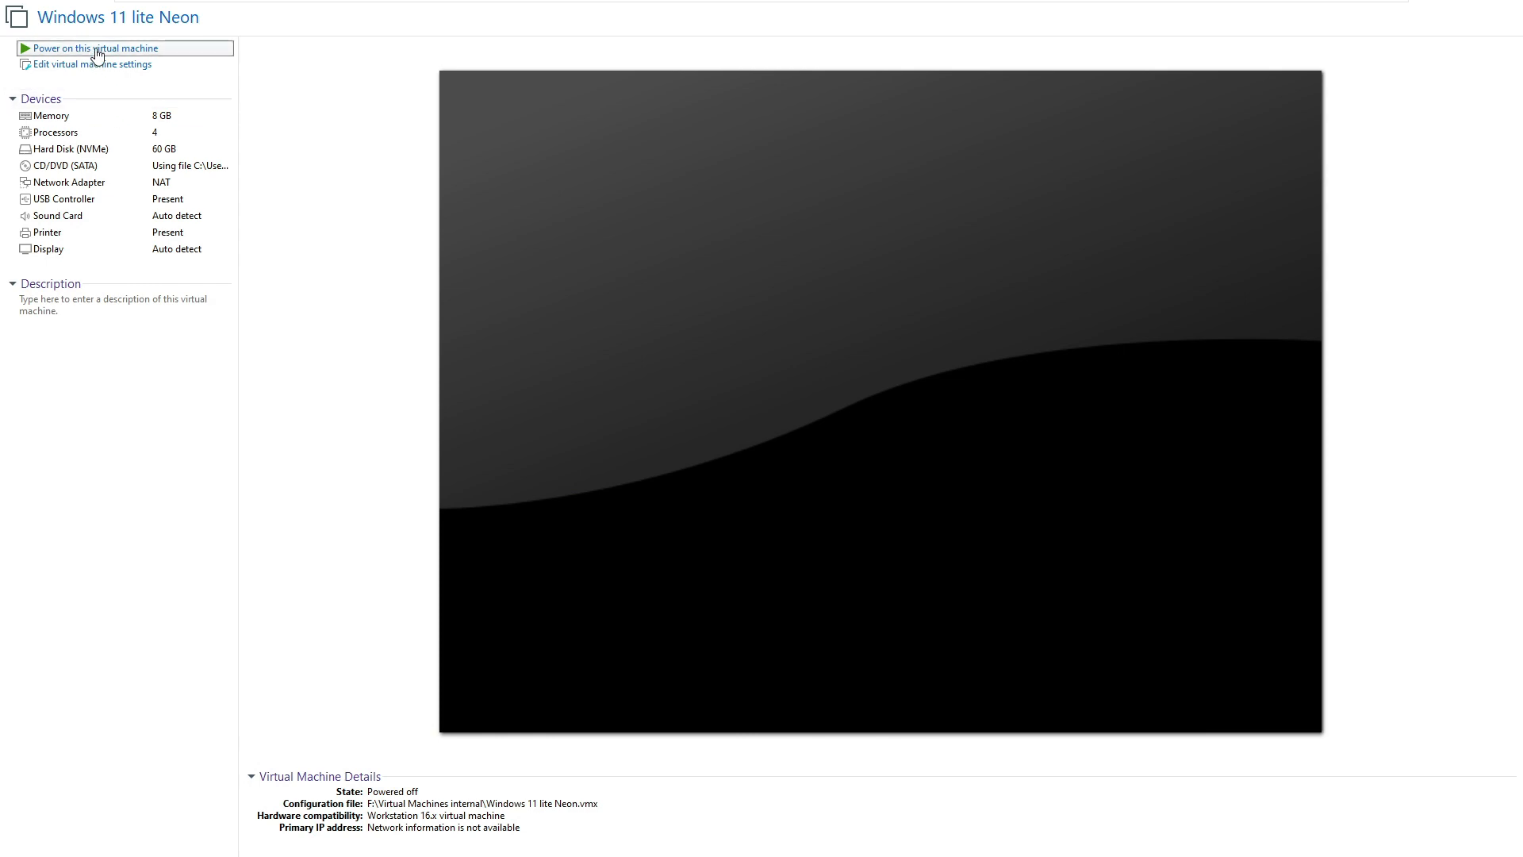
Power on the Windows 11 lite Neon VM and let it boot to the customized desktop
click(95, 48)
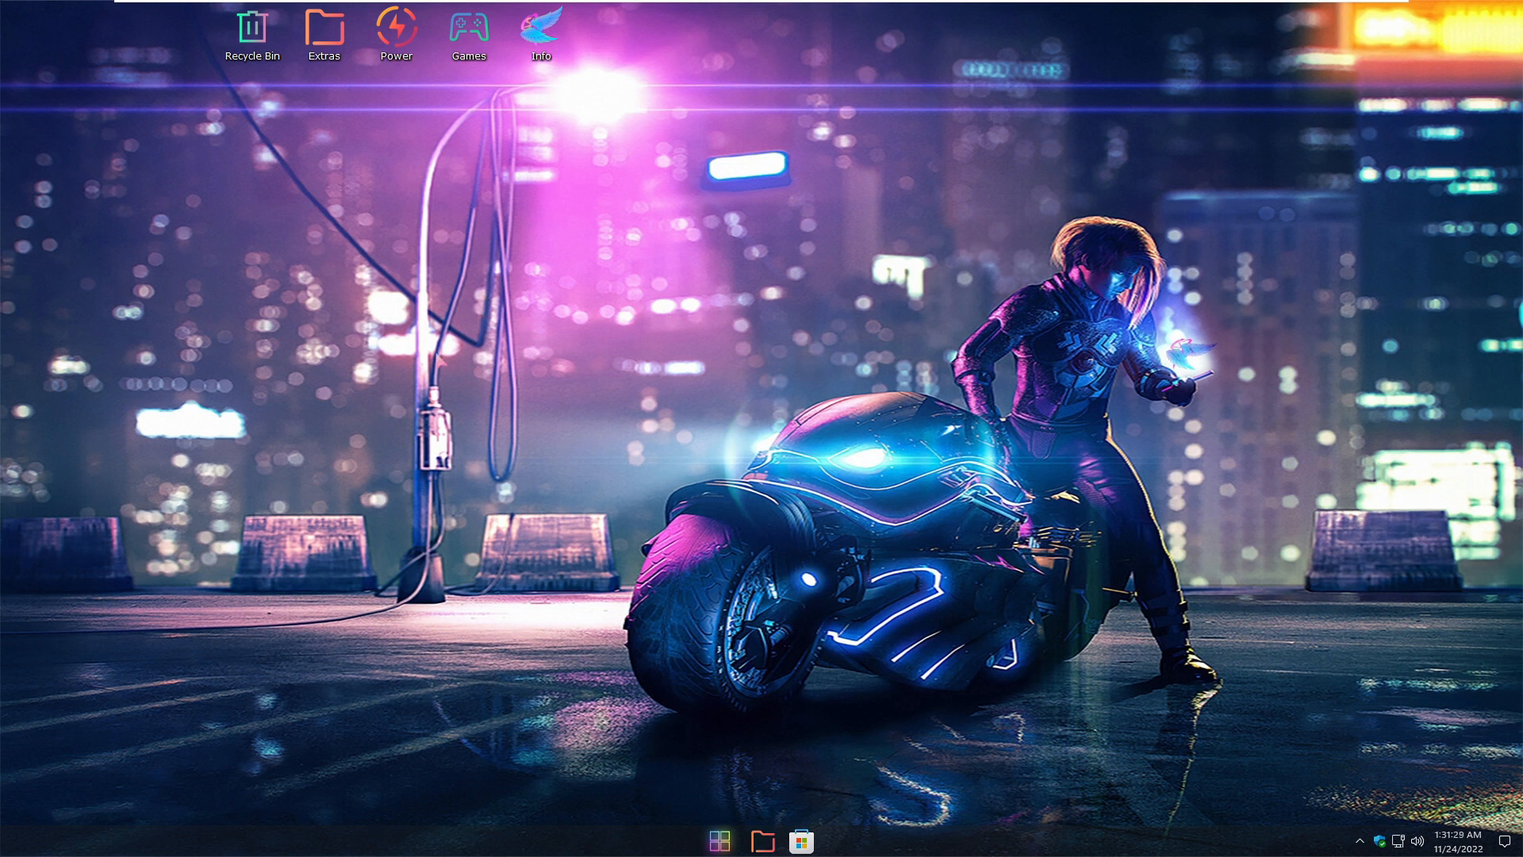
mouse_move(323, 27)
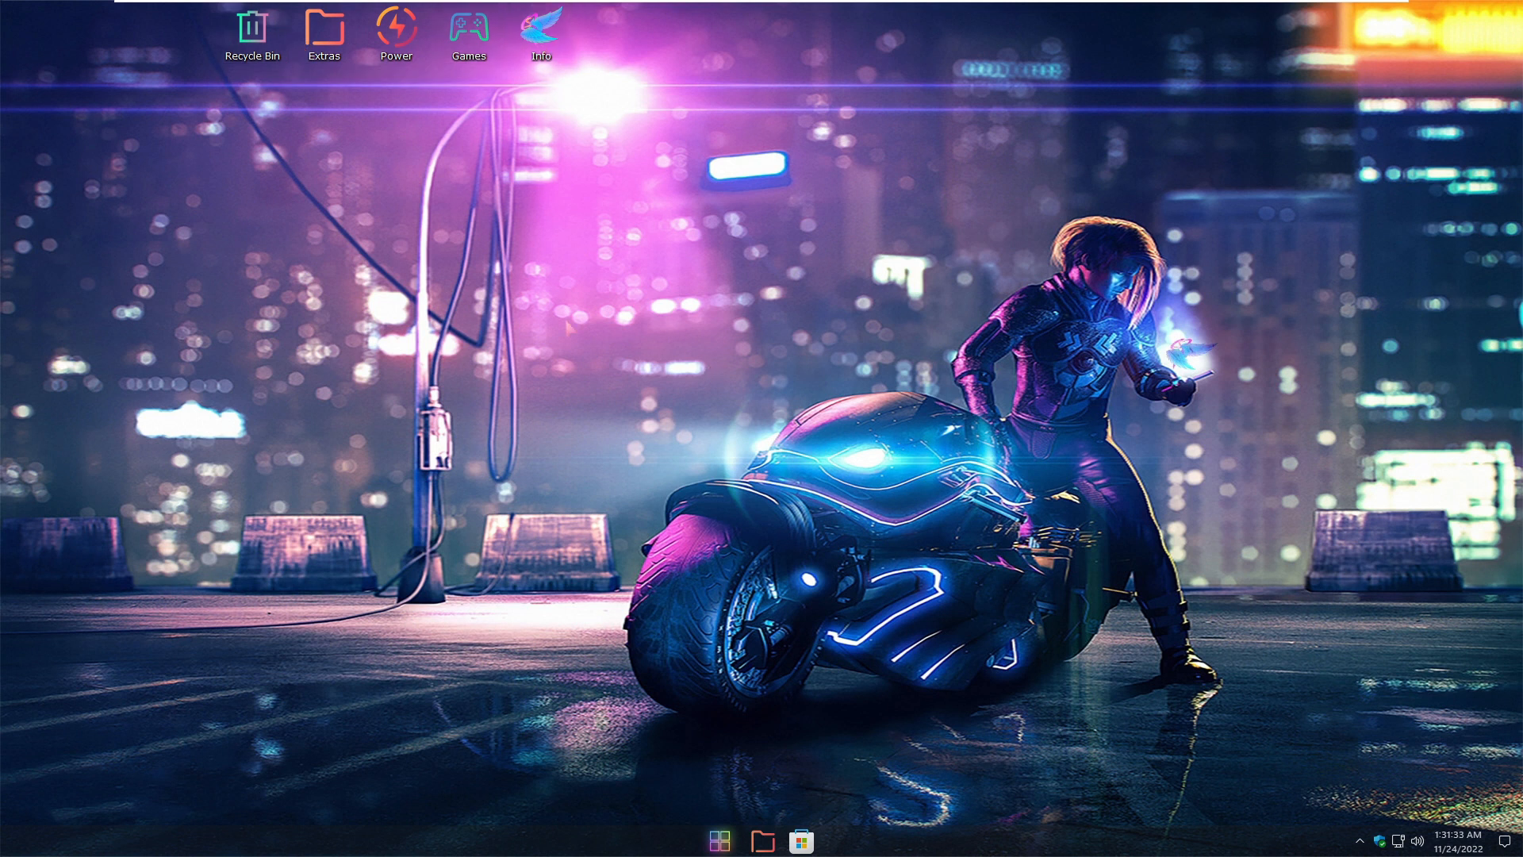
click(541, 39)
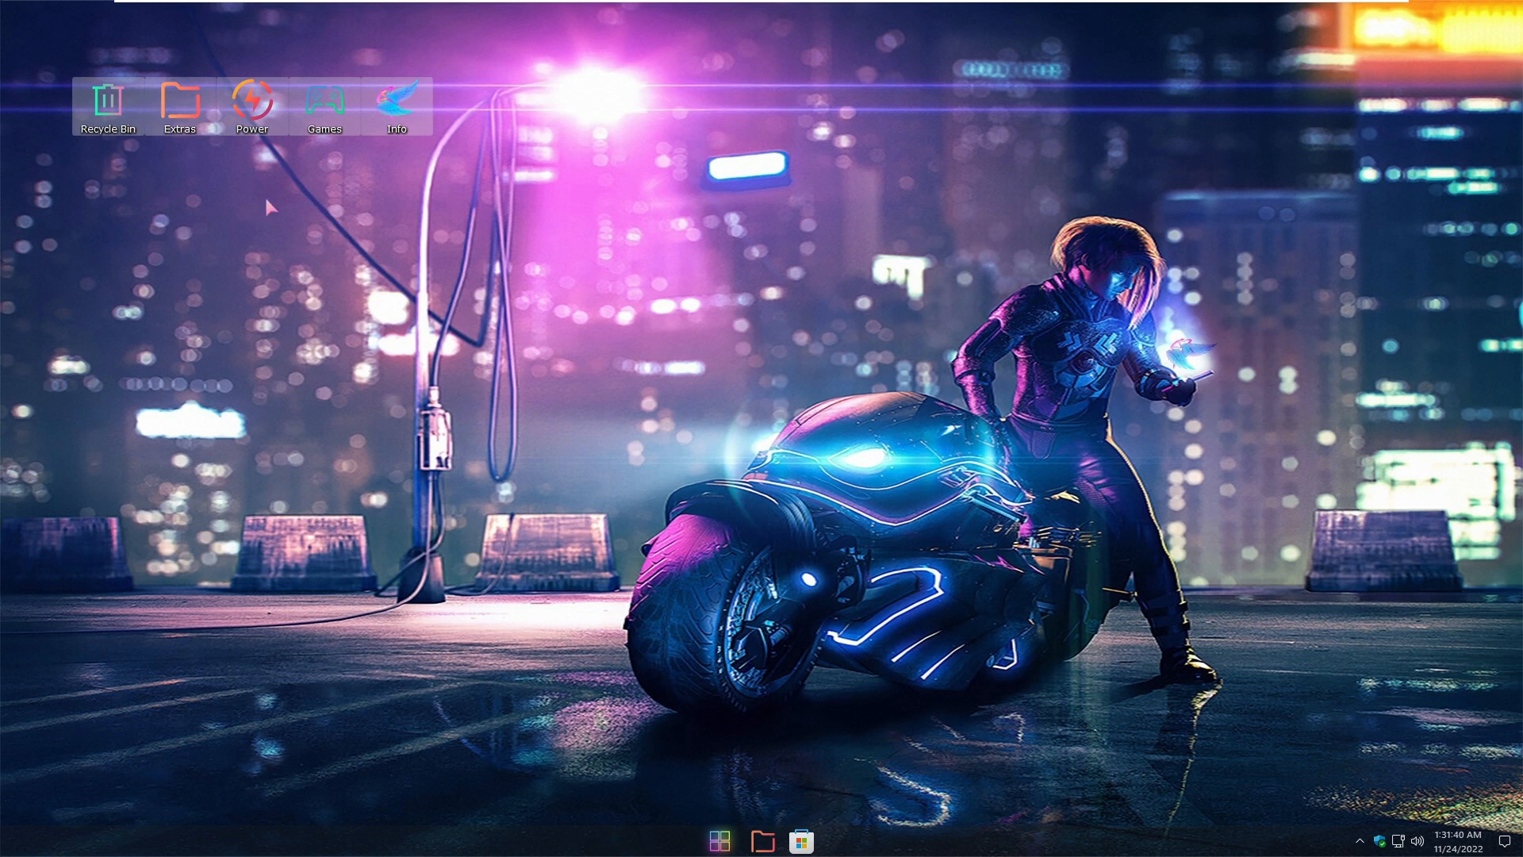
mouse_move(821, 371)
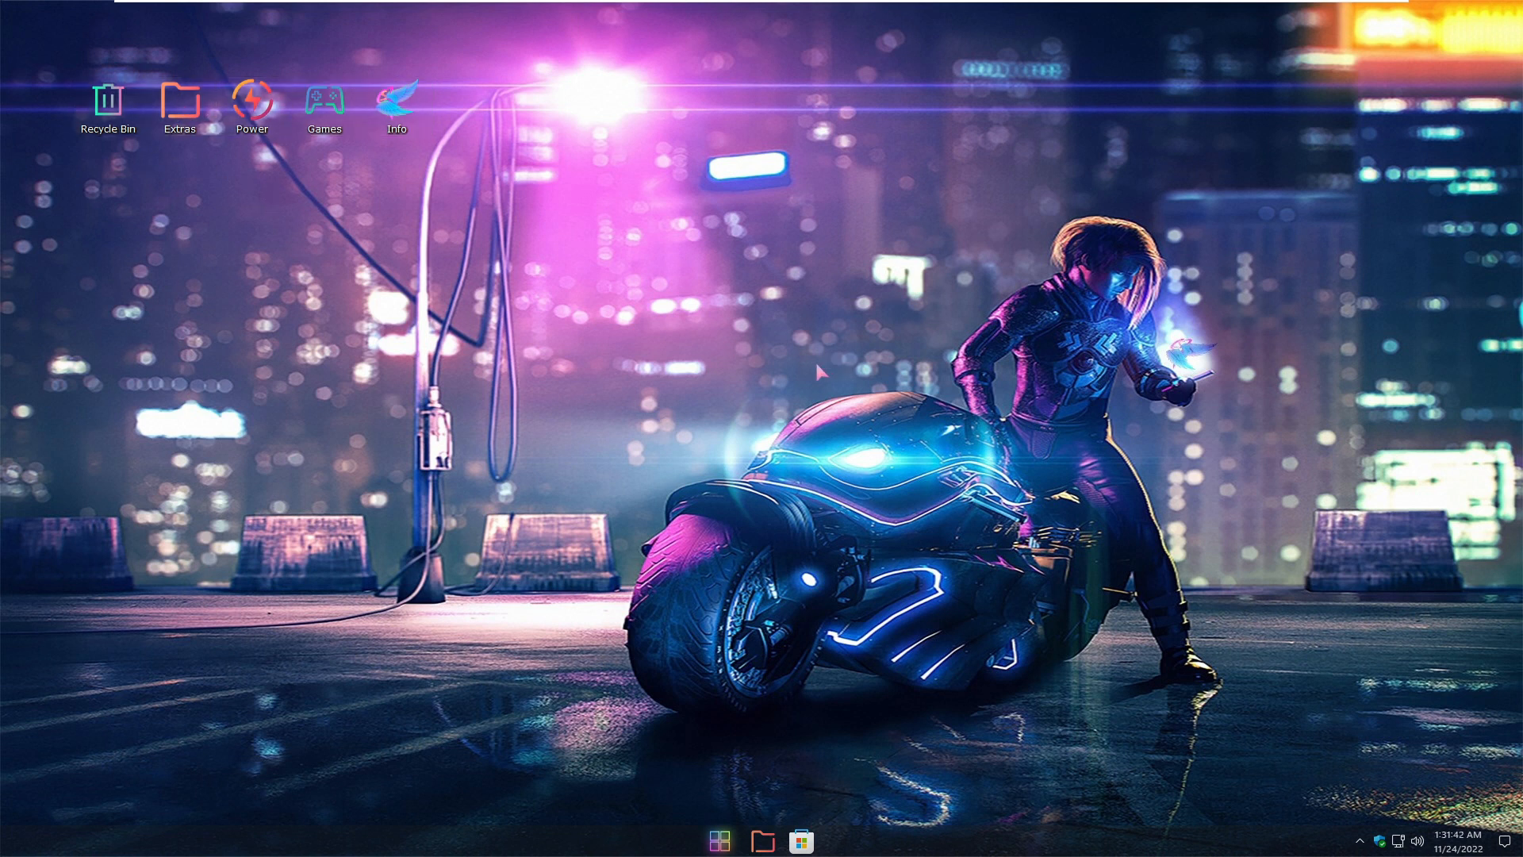
click(721, 841)
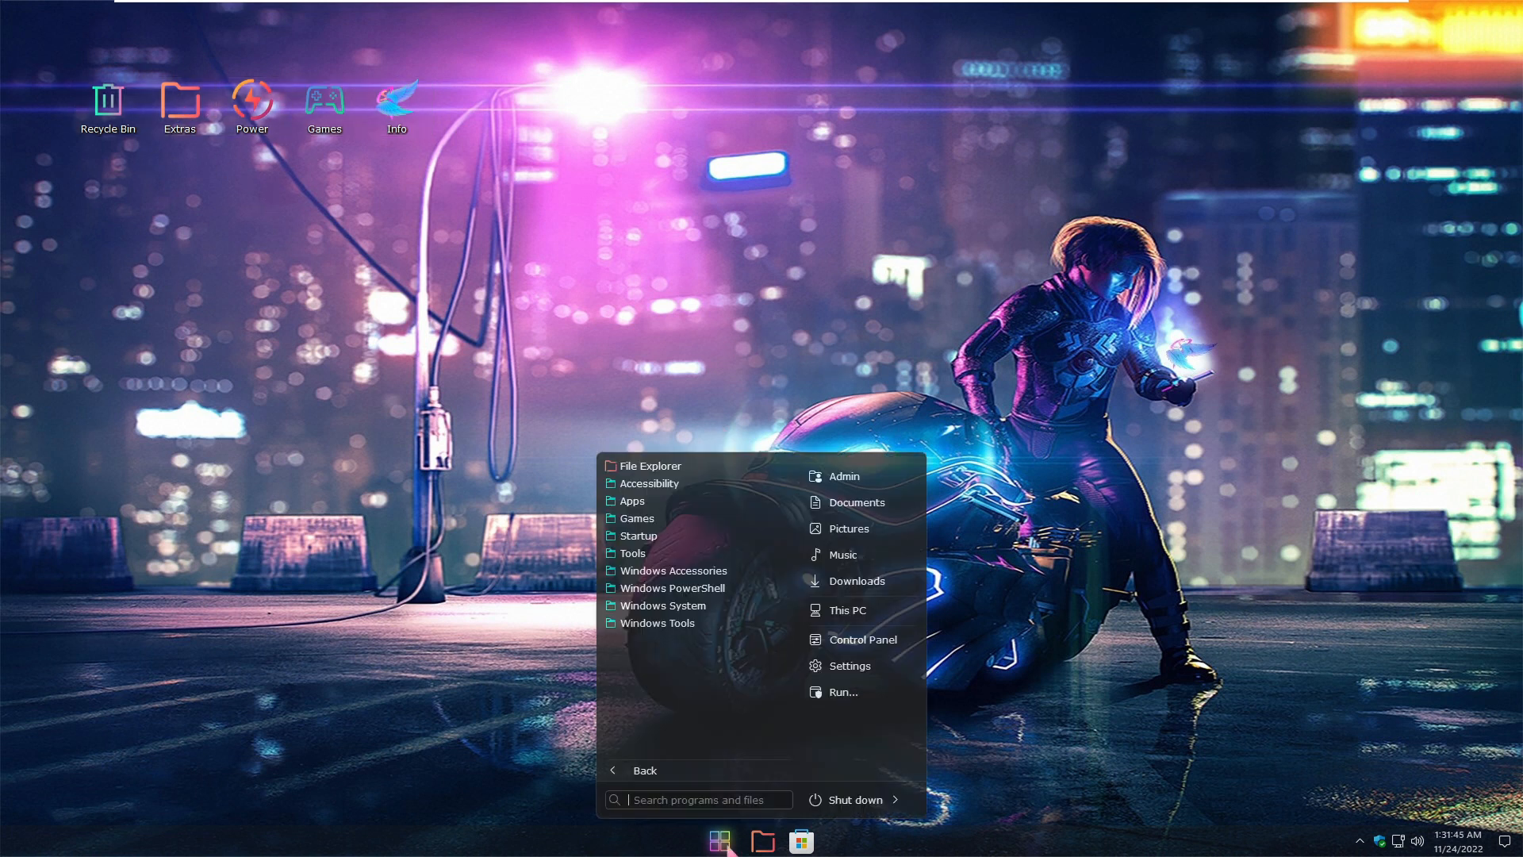
mouse_move(847, 666)
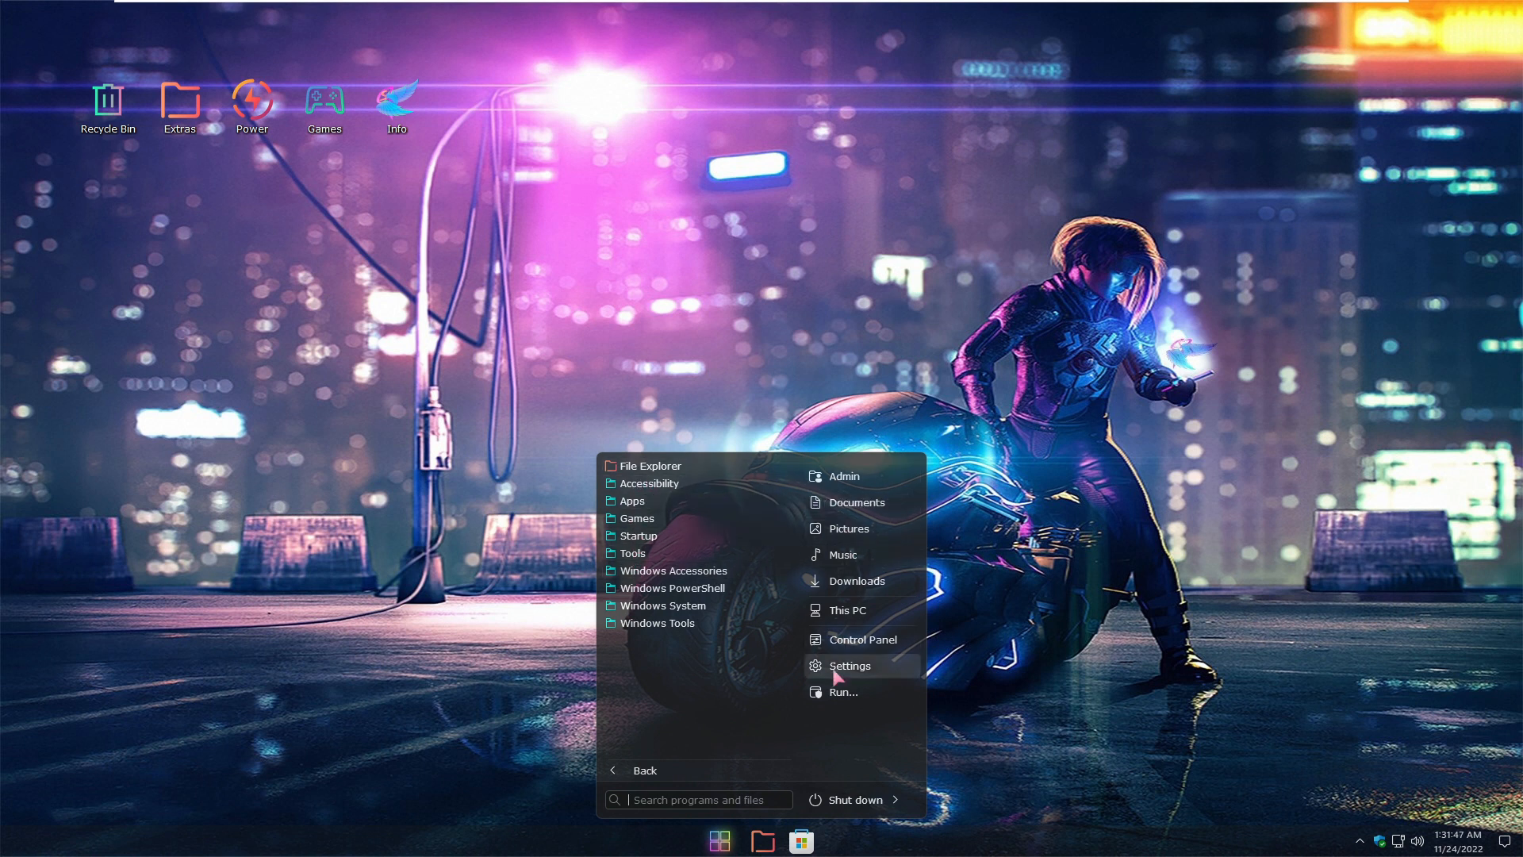
click(847, 665)
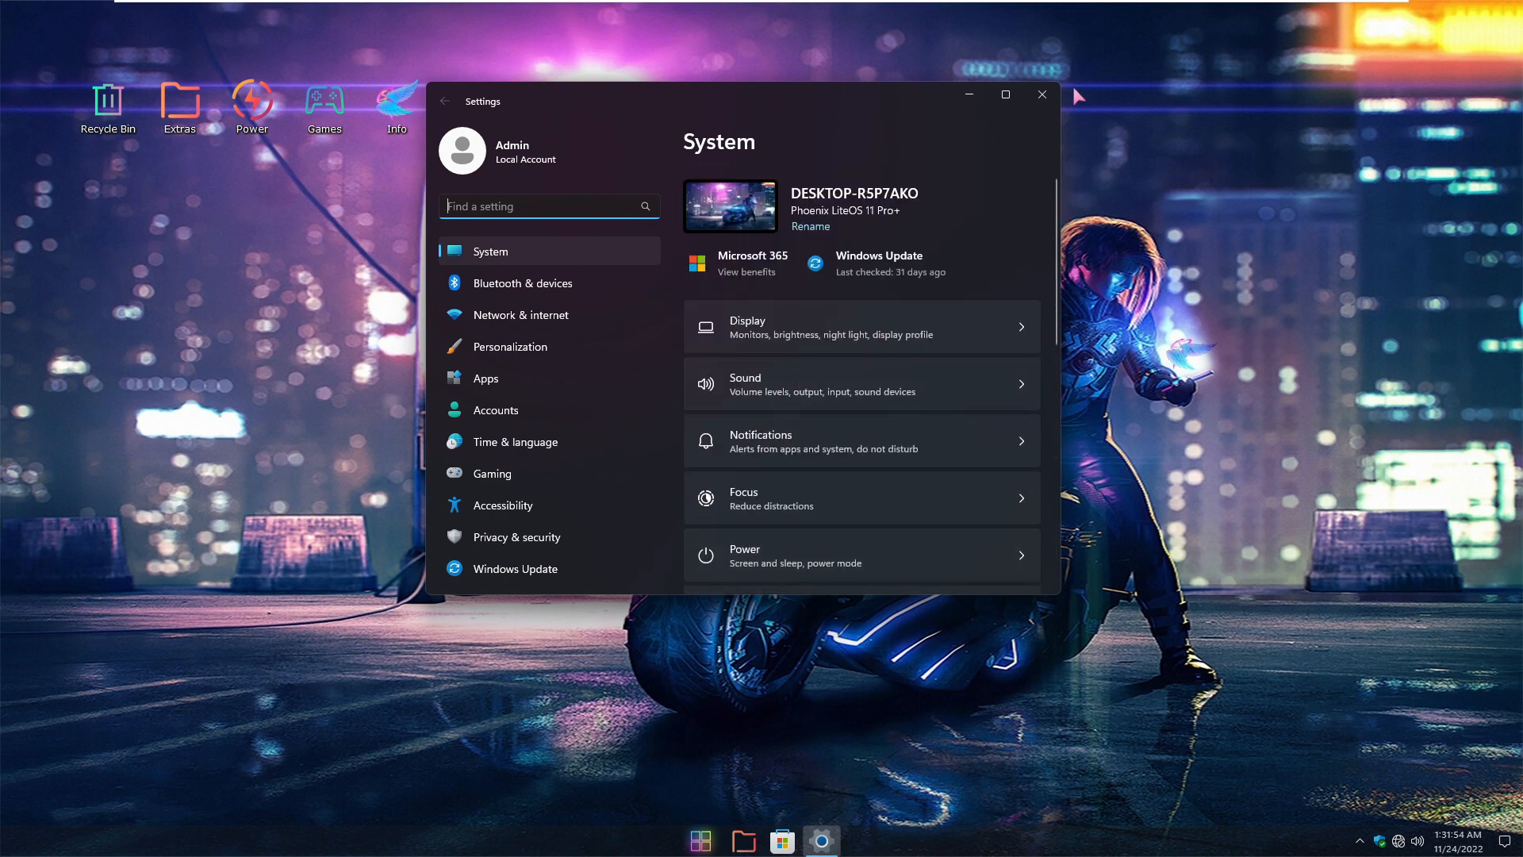
click(1041, 94)
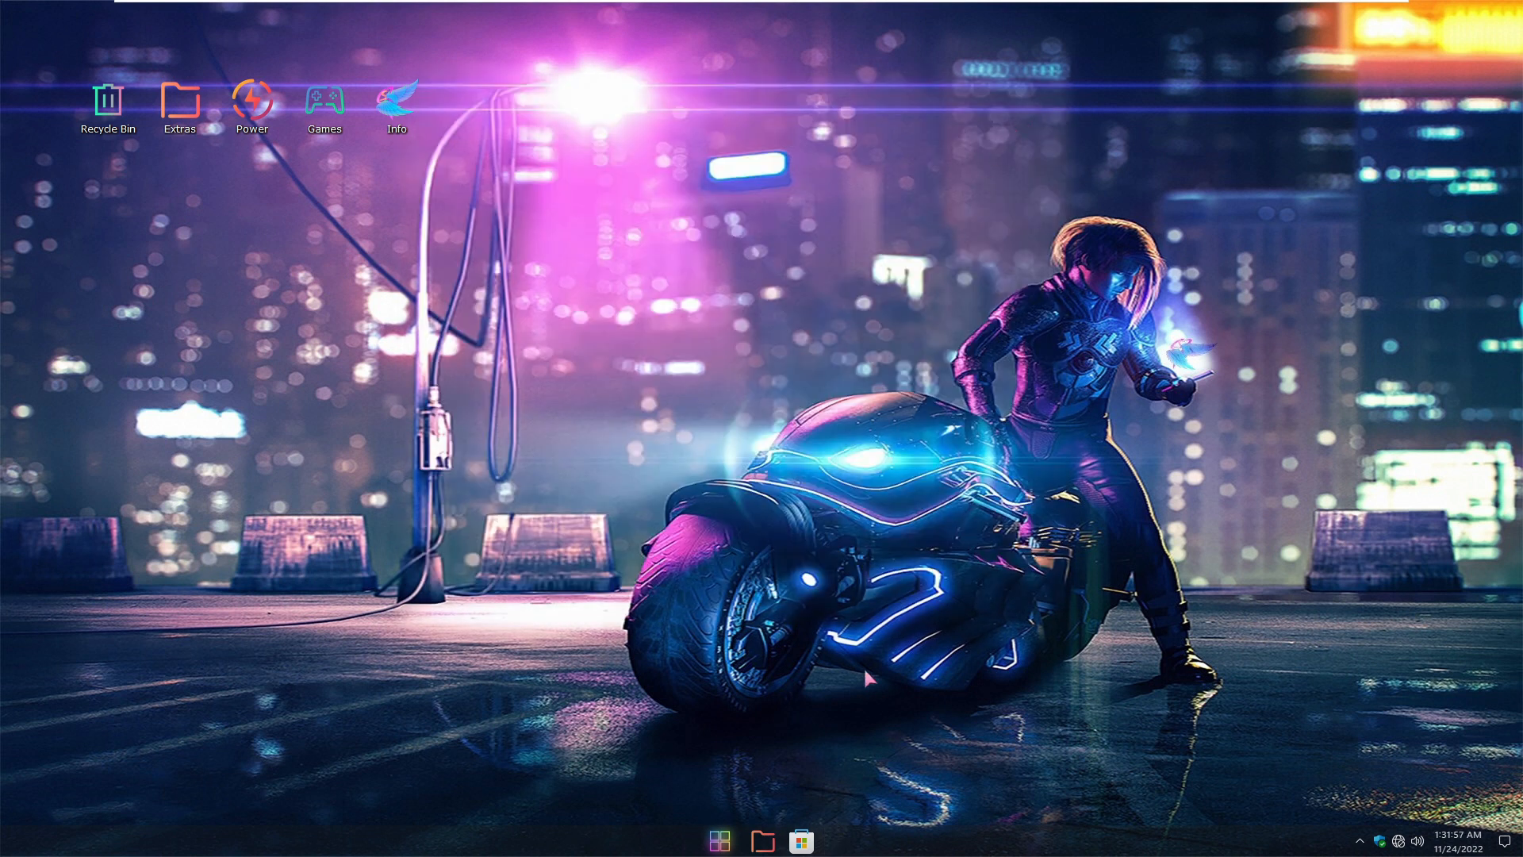
Browse This PC to the C: Phoenix LiteOS drive's Documents folder, then close File Explorer
click(762, 841)
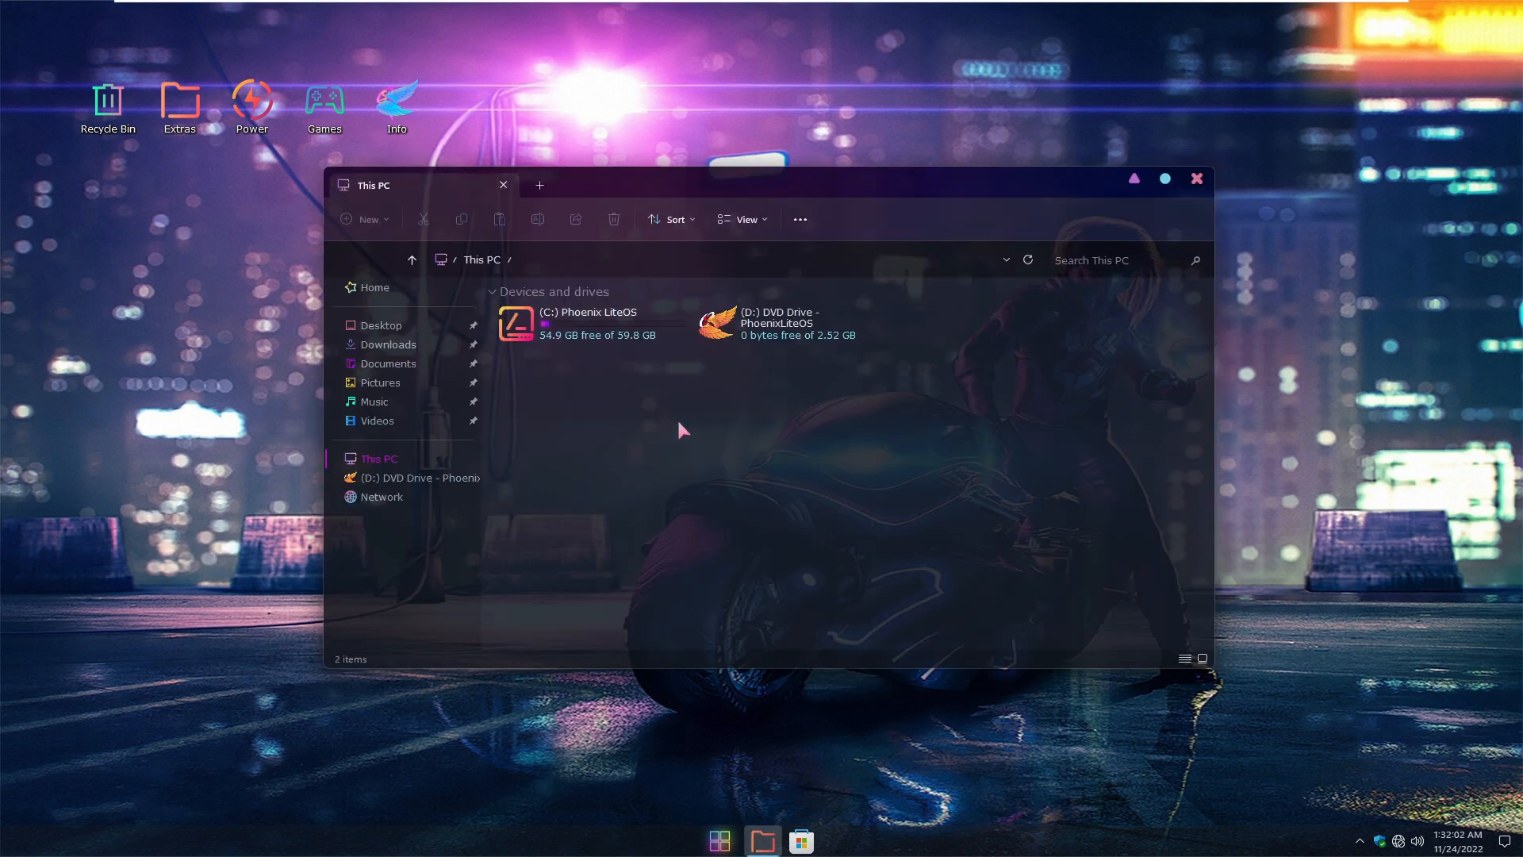
click(787, 323)
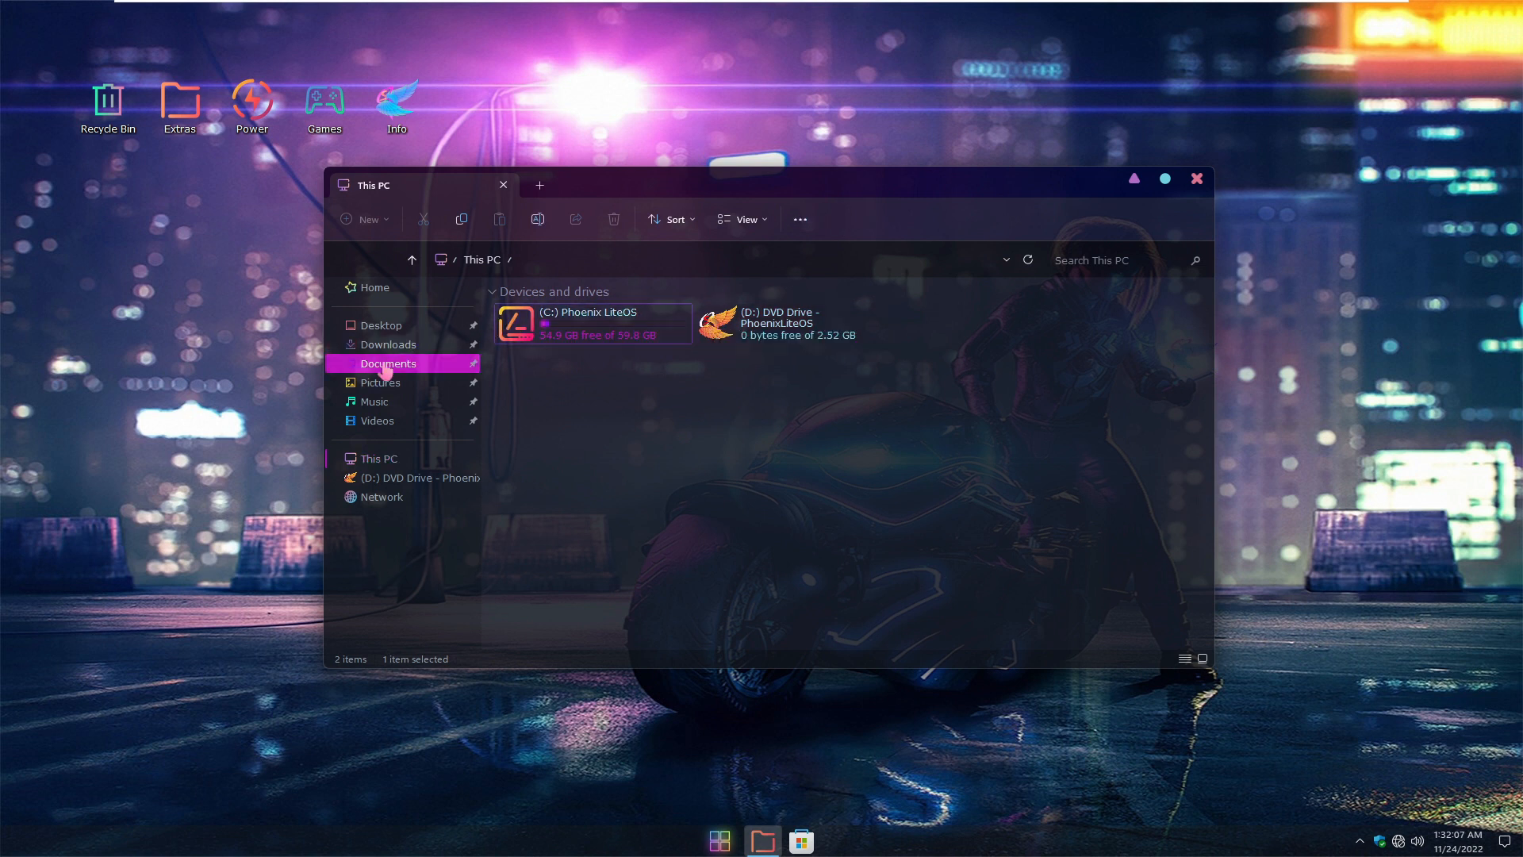
click(386, 363)
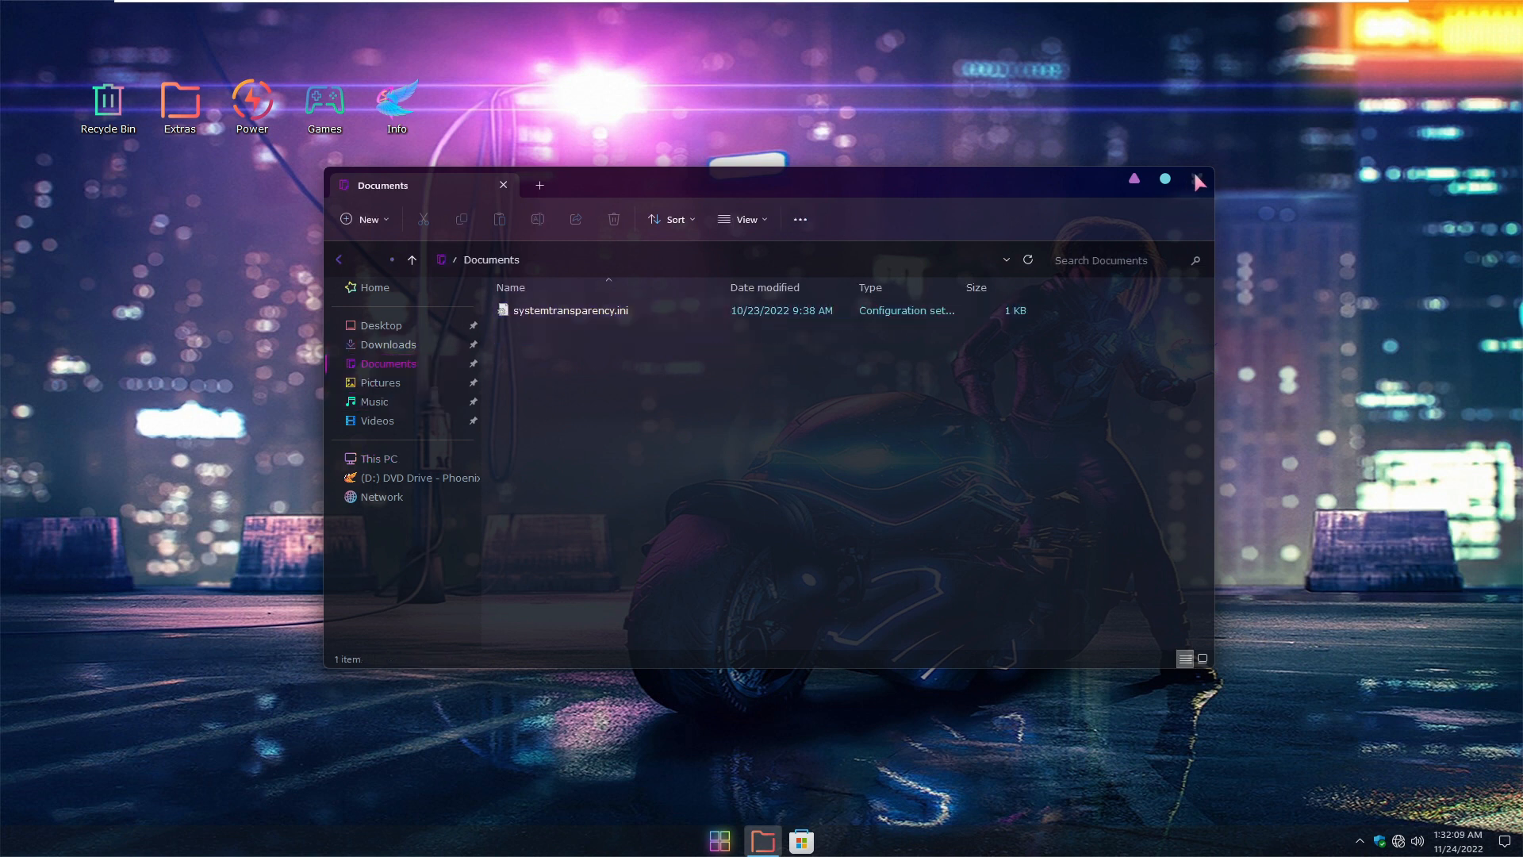
click(503, 185)
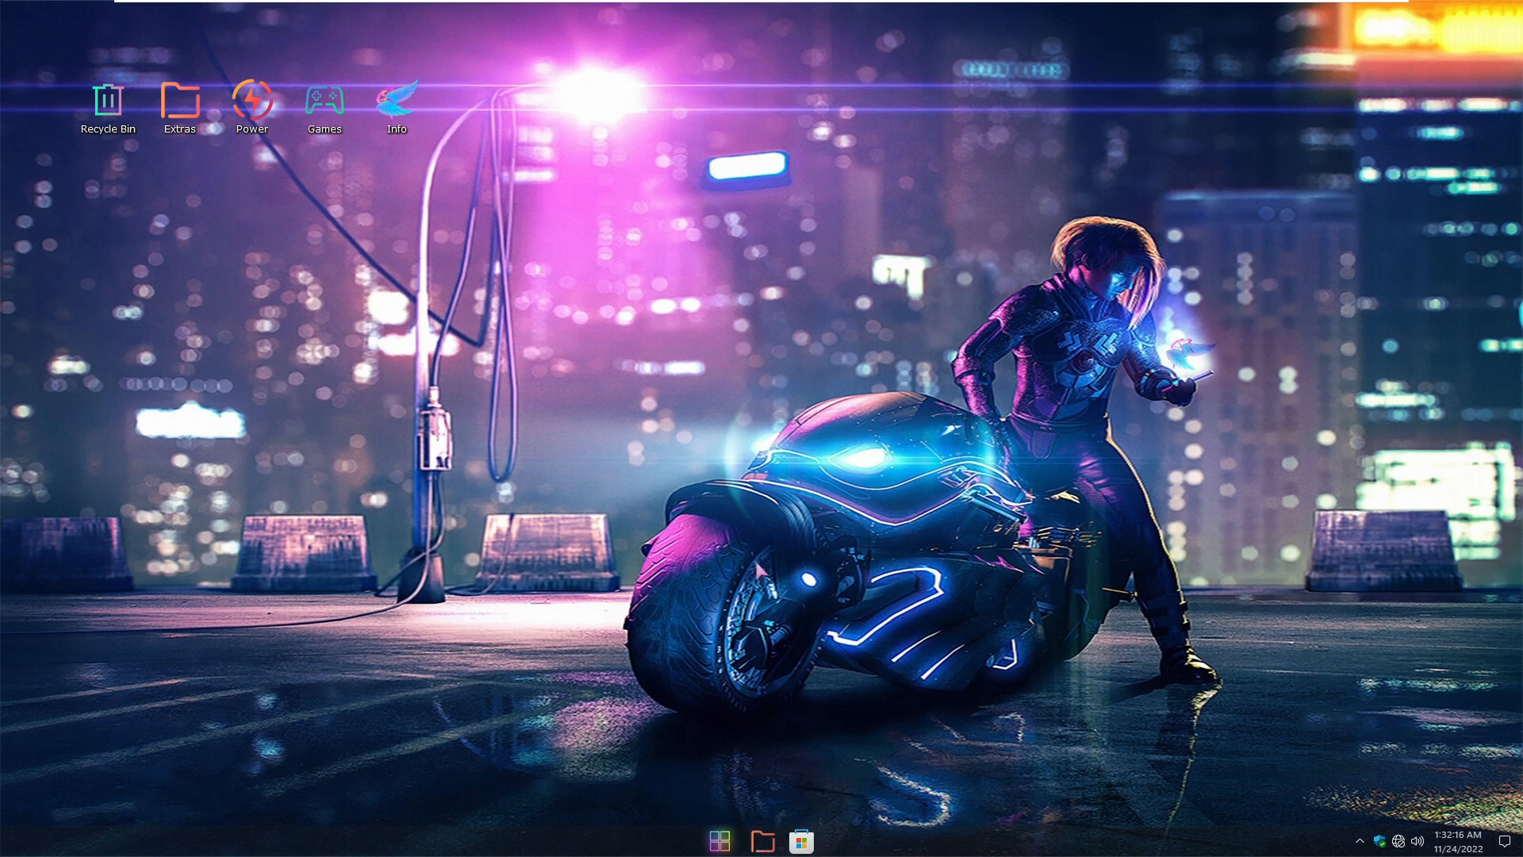
mouse_move(388, 398)
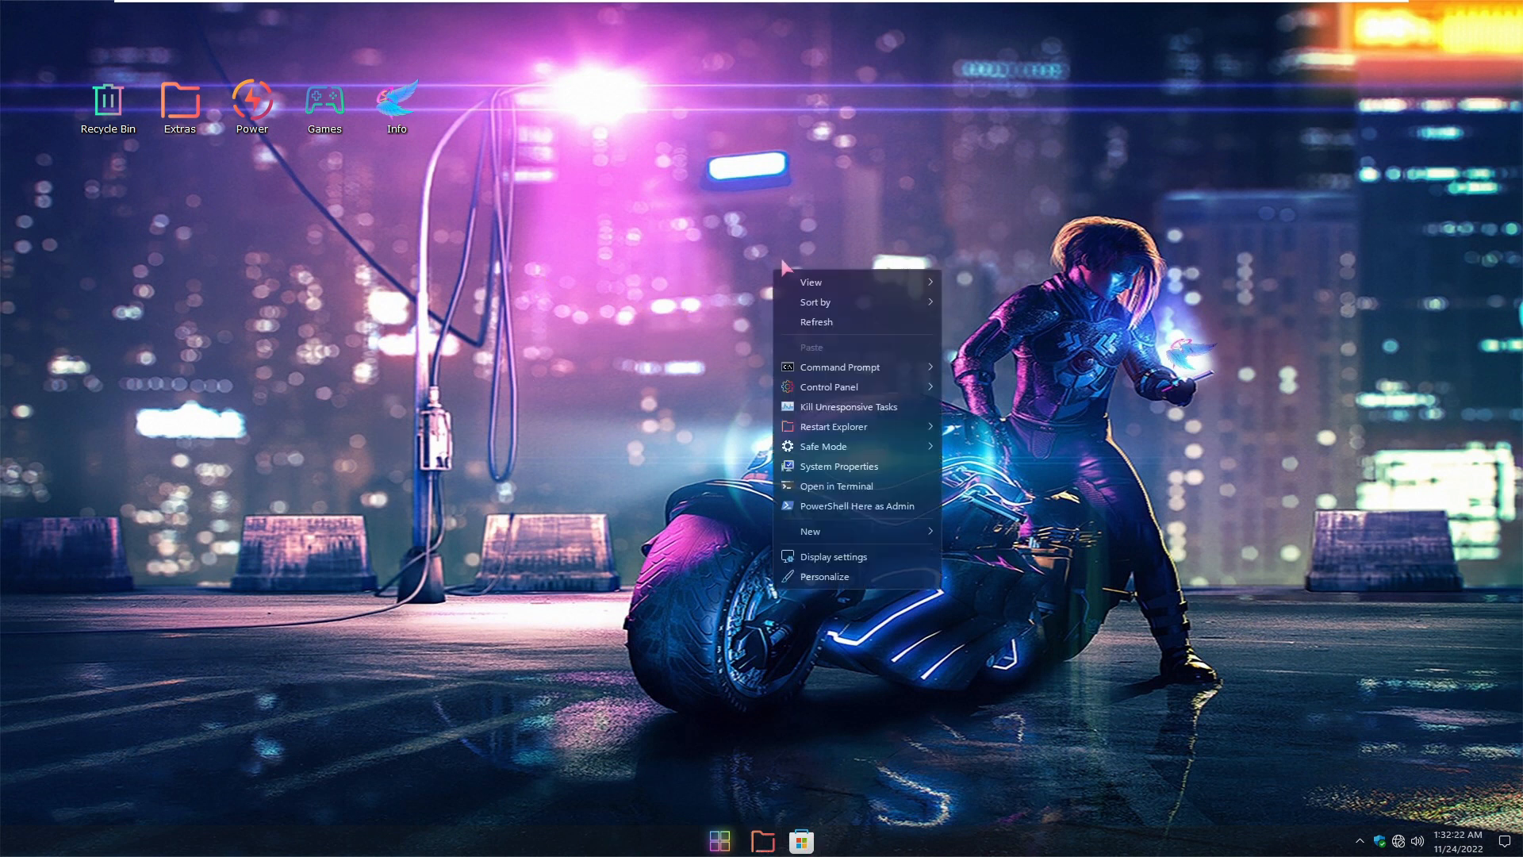
mouse_move(749, 282)
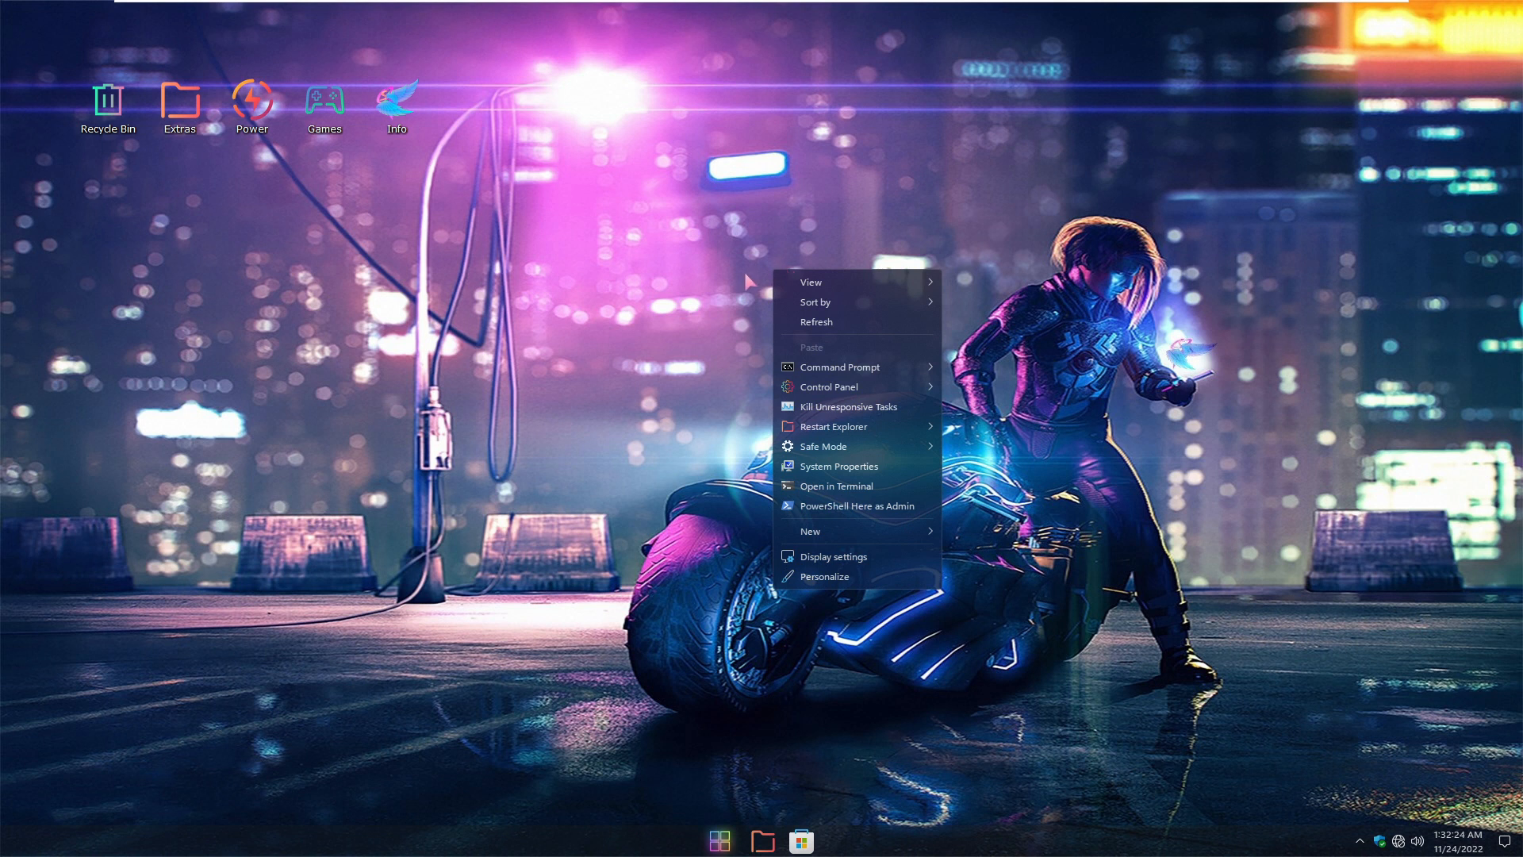
mouse_move(834, 576)
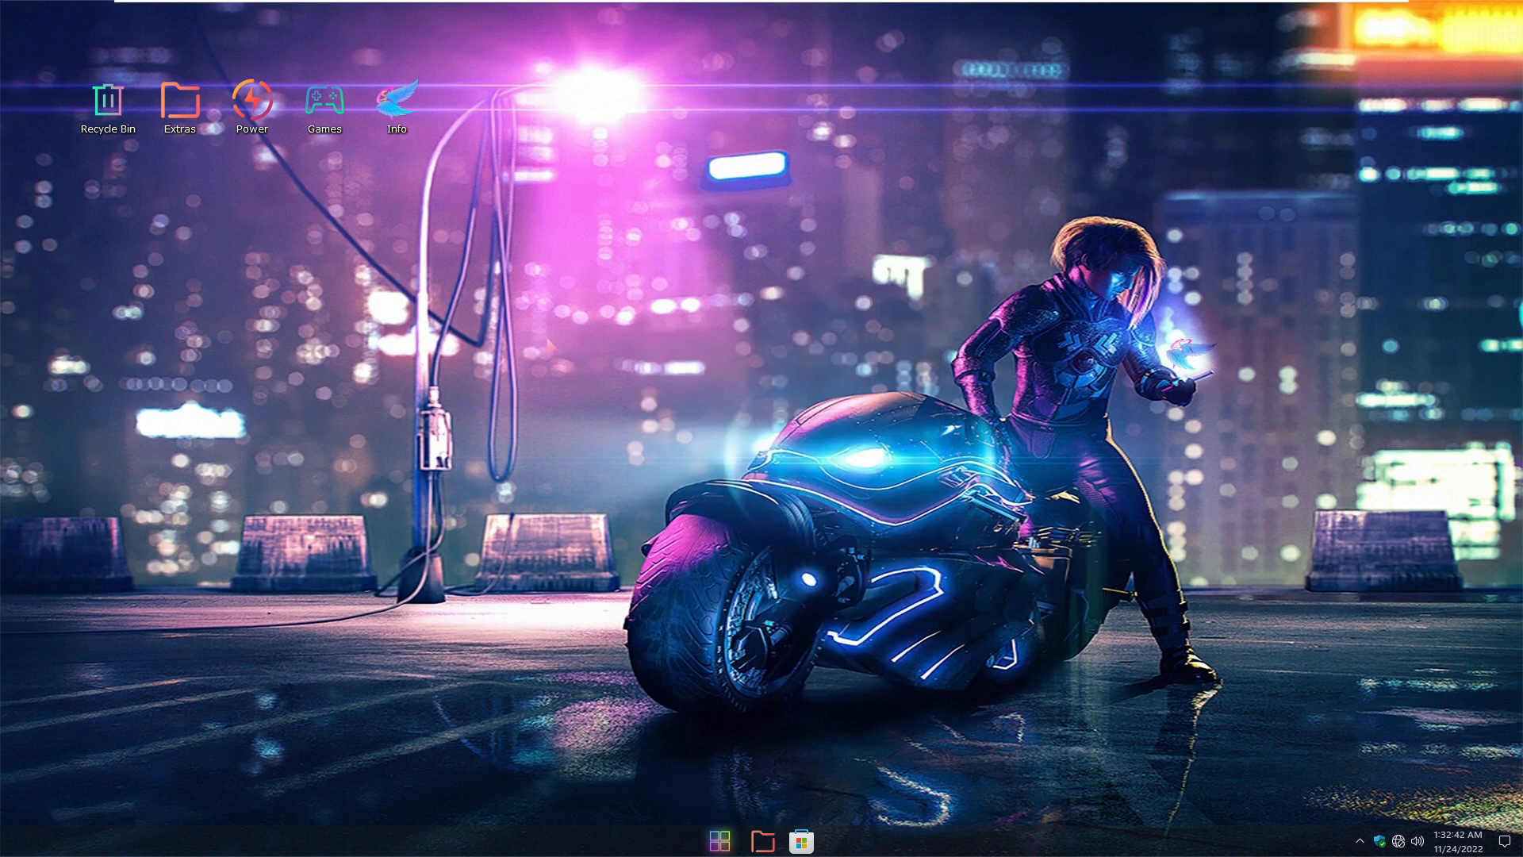
right_click(874, 841)
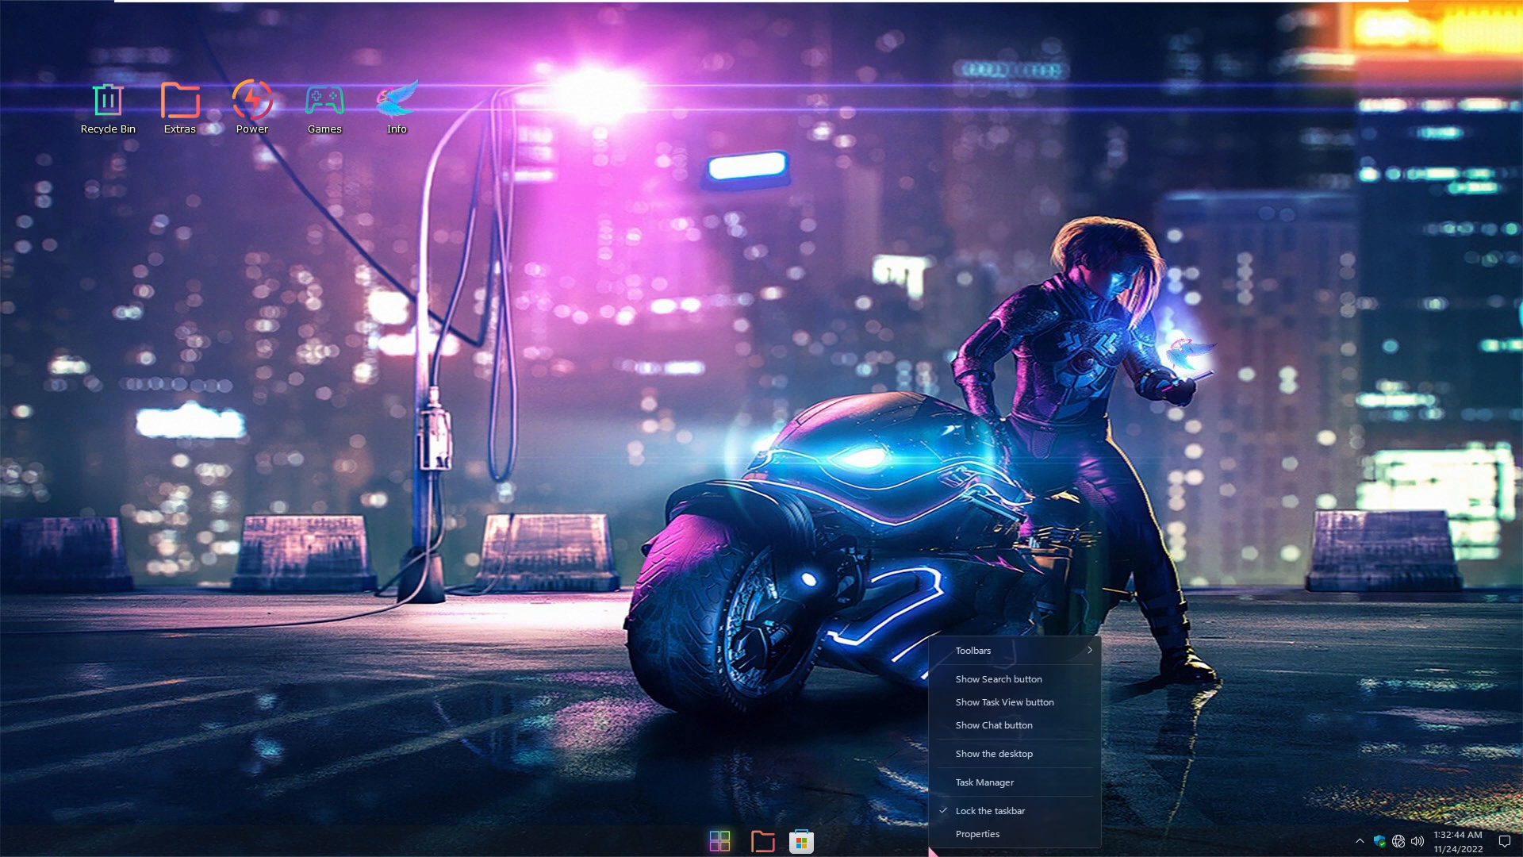
click(982, 782)
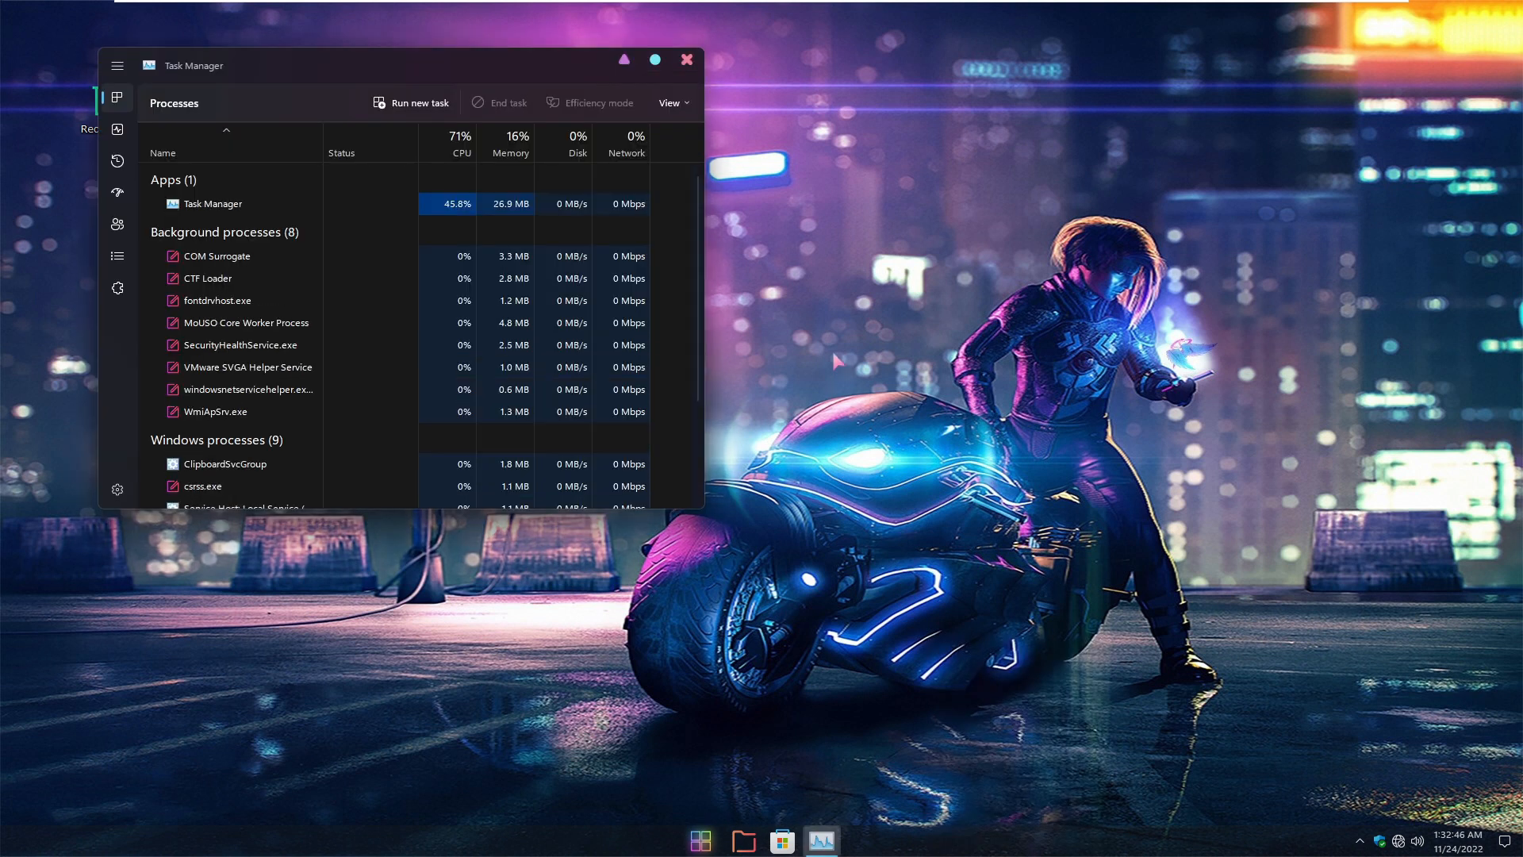
scroll(down, 3)
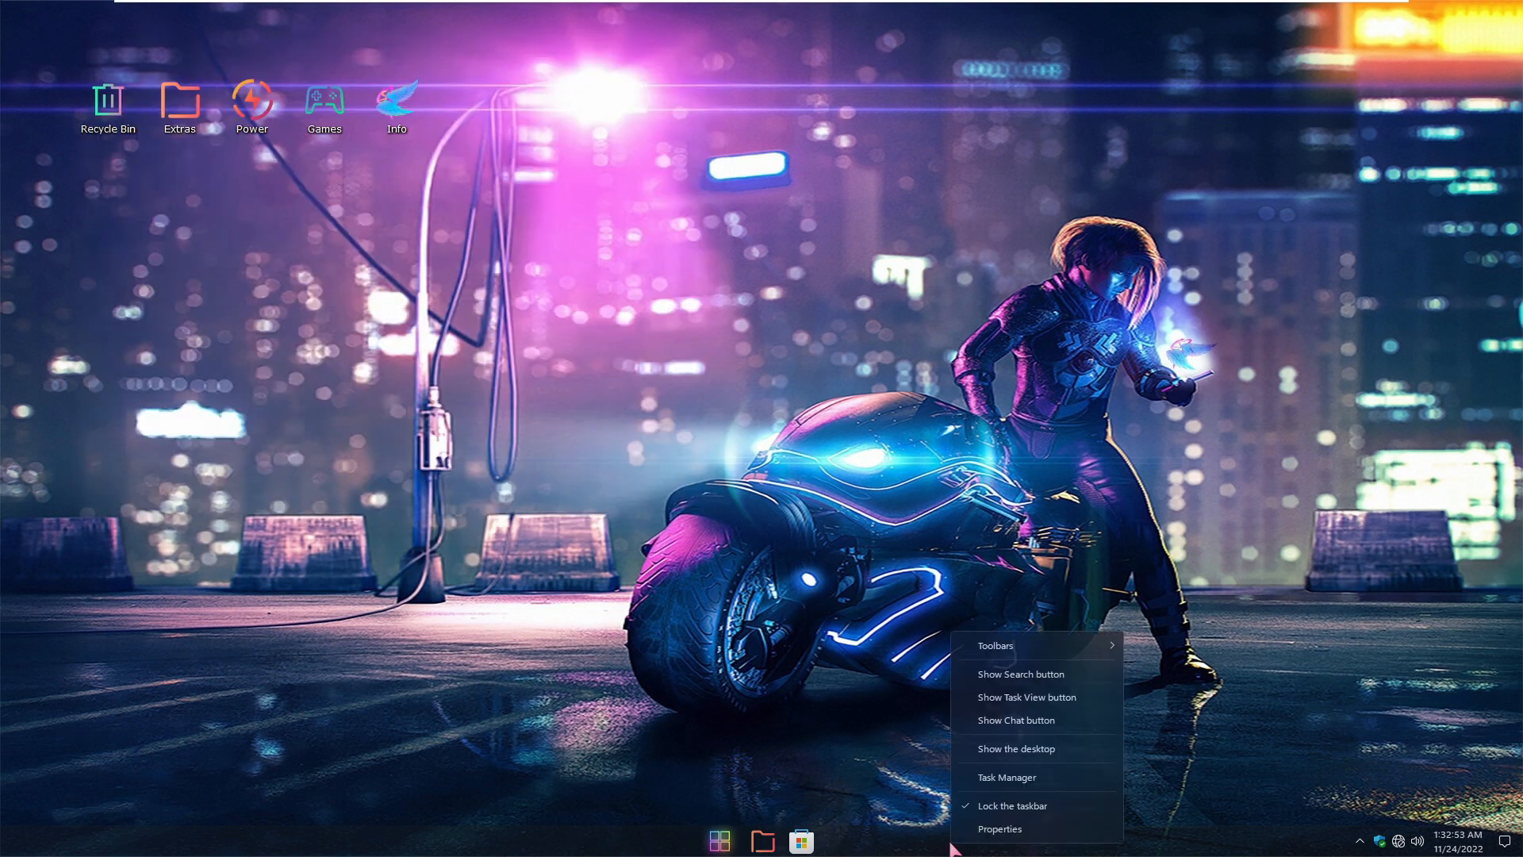
mouse_move(1006, 778)
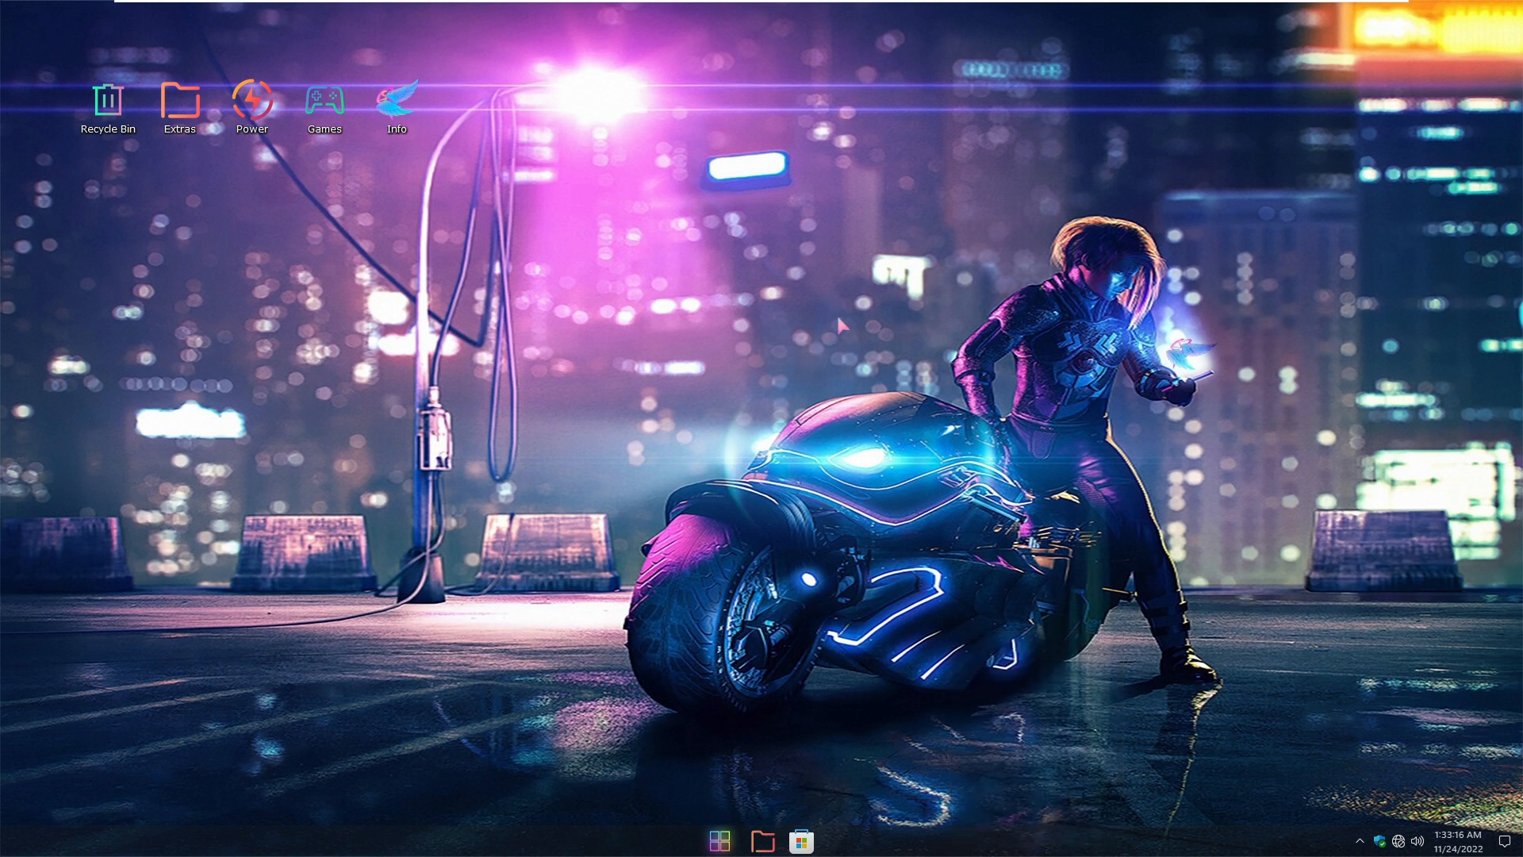
Open Control Panel's All Tasks list of 205 settings, scroll through it, then go to This PC
right_click(840, 324)
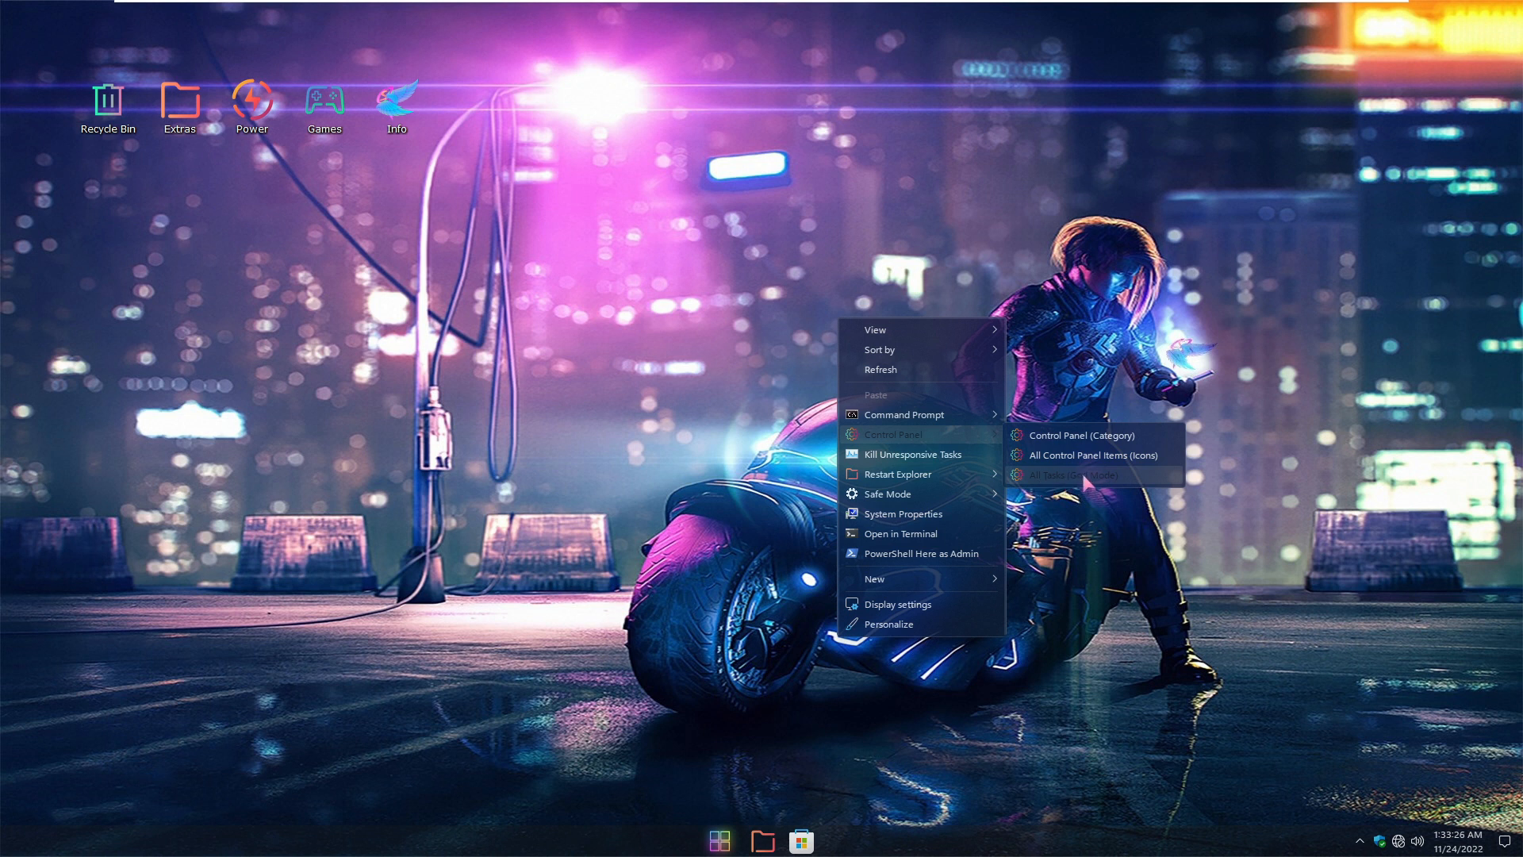
click(1074, 474)
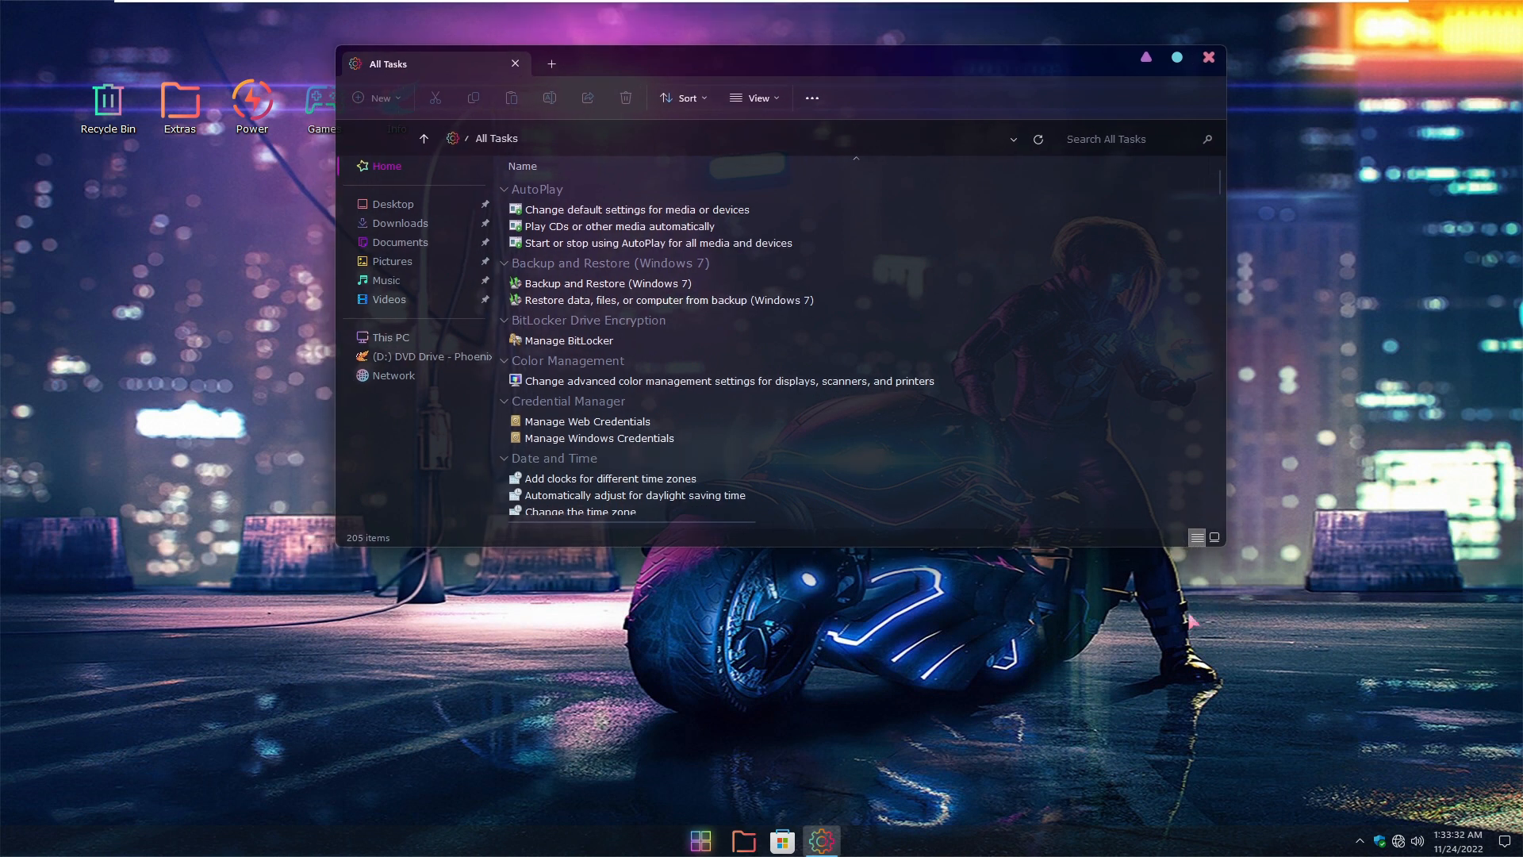
scroll(down, 3)
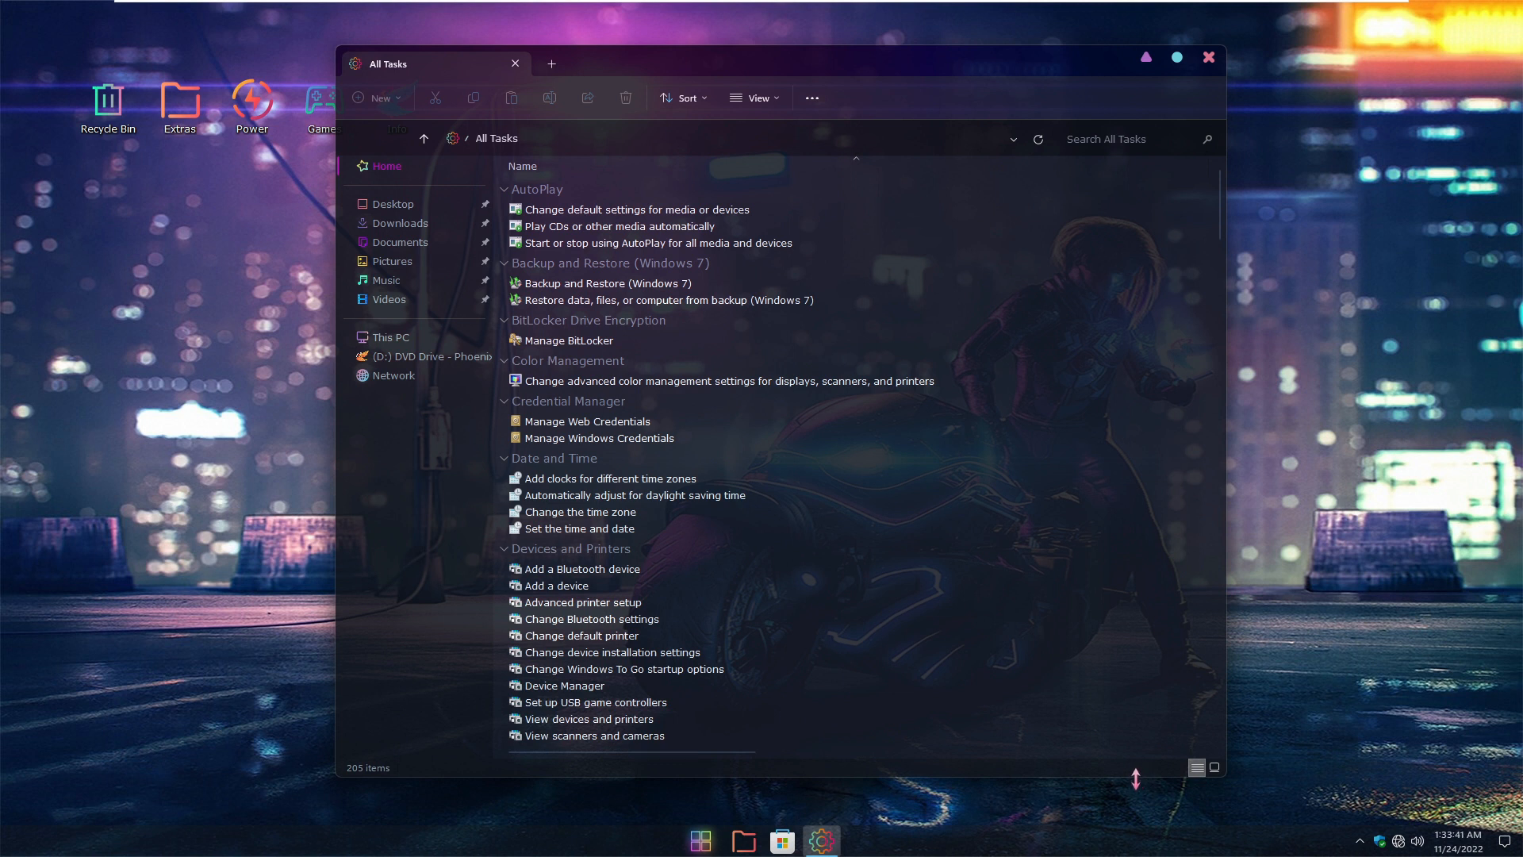
mouse_move(631, 406)
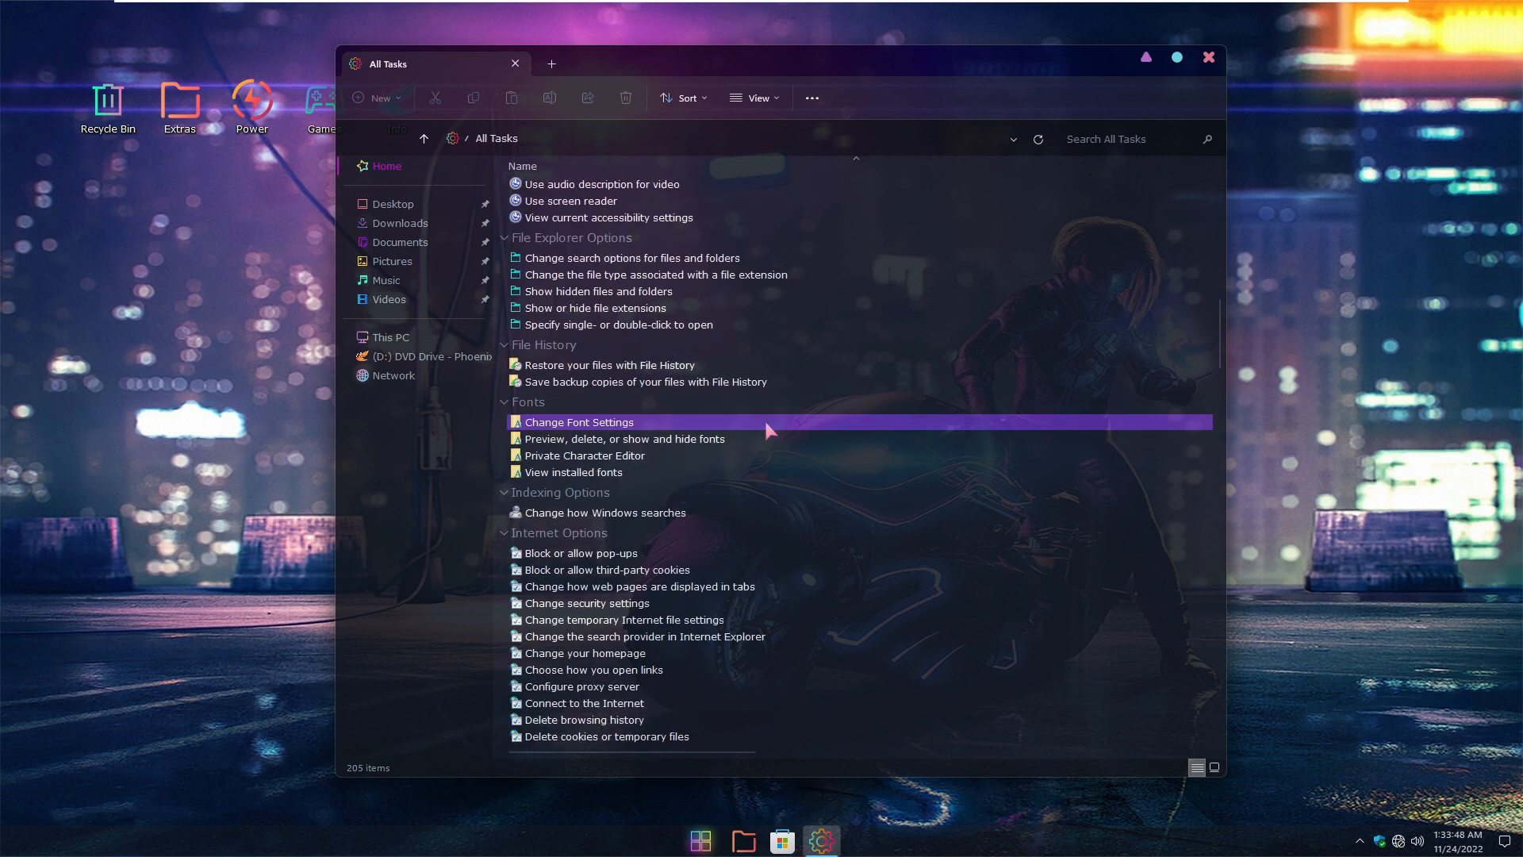
scroll(down, 3)
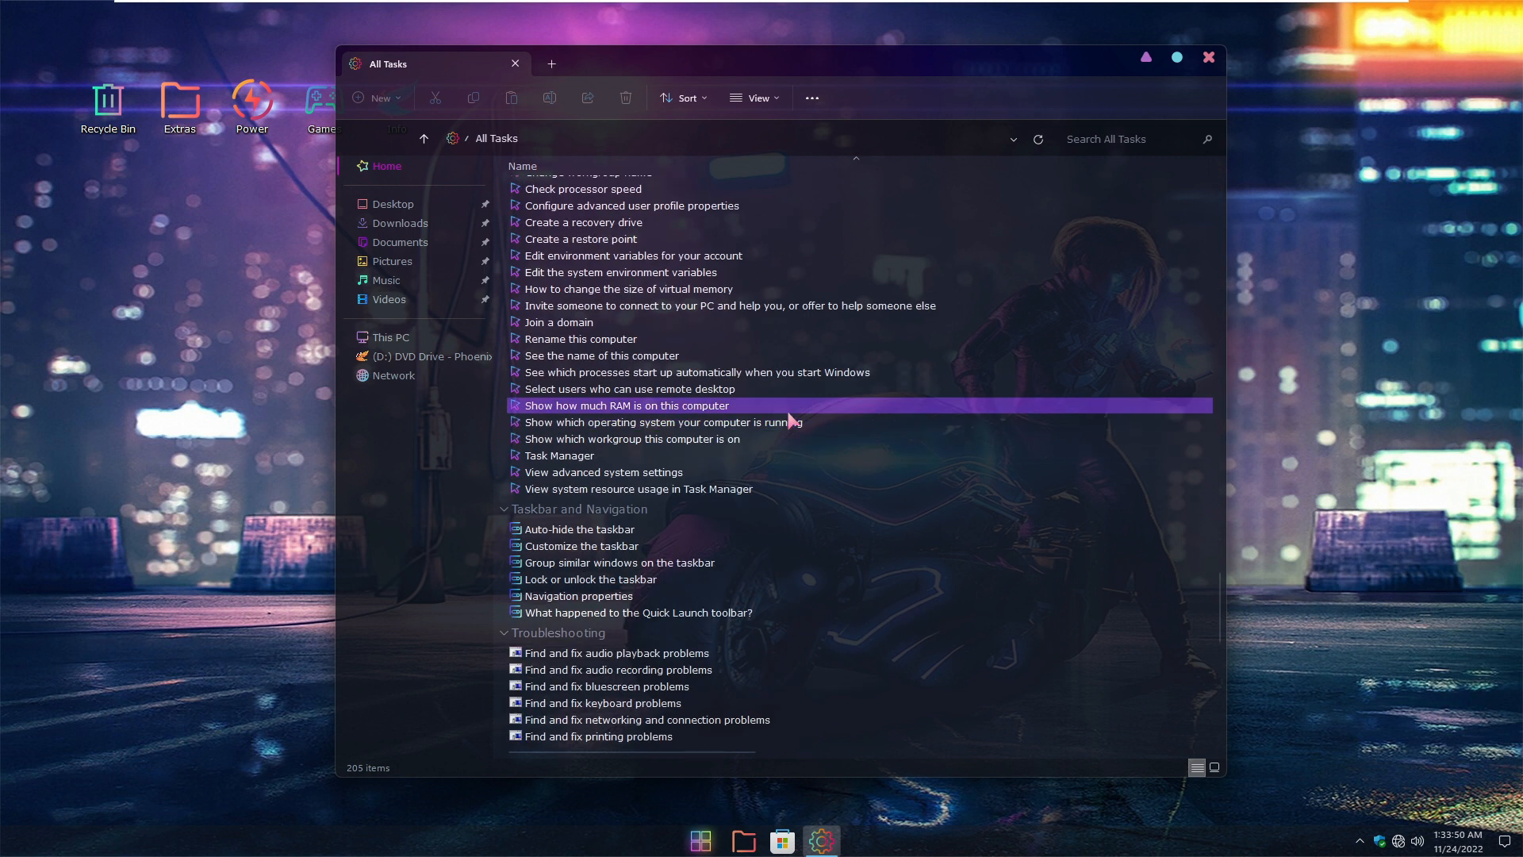
scroll(down, 3)
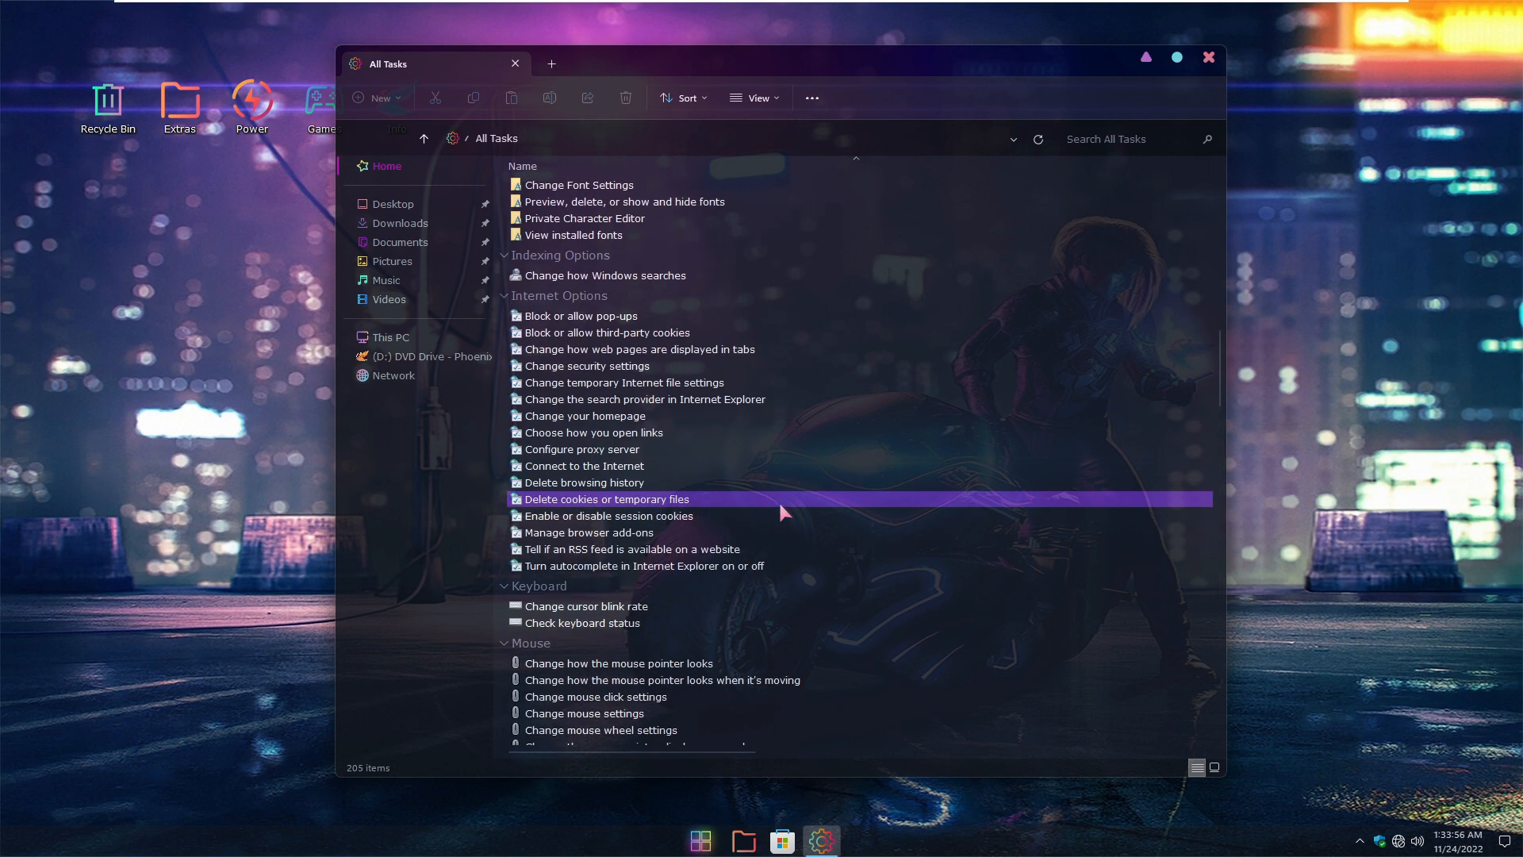
scroll(up, 3)
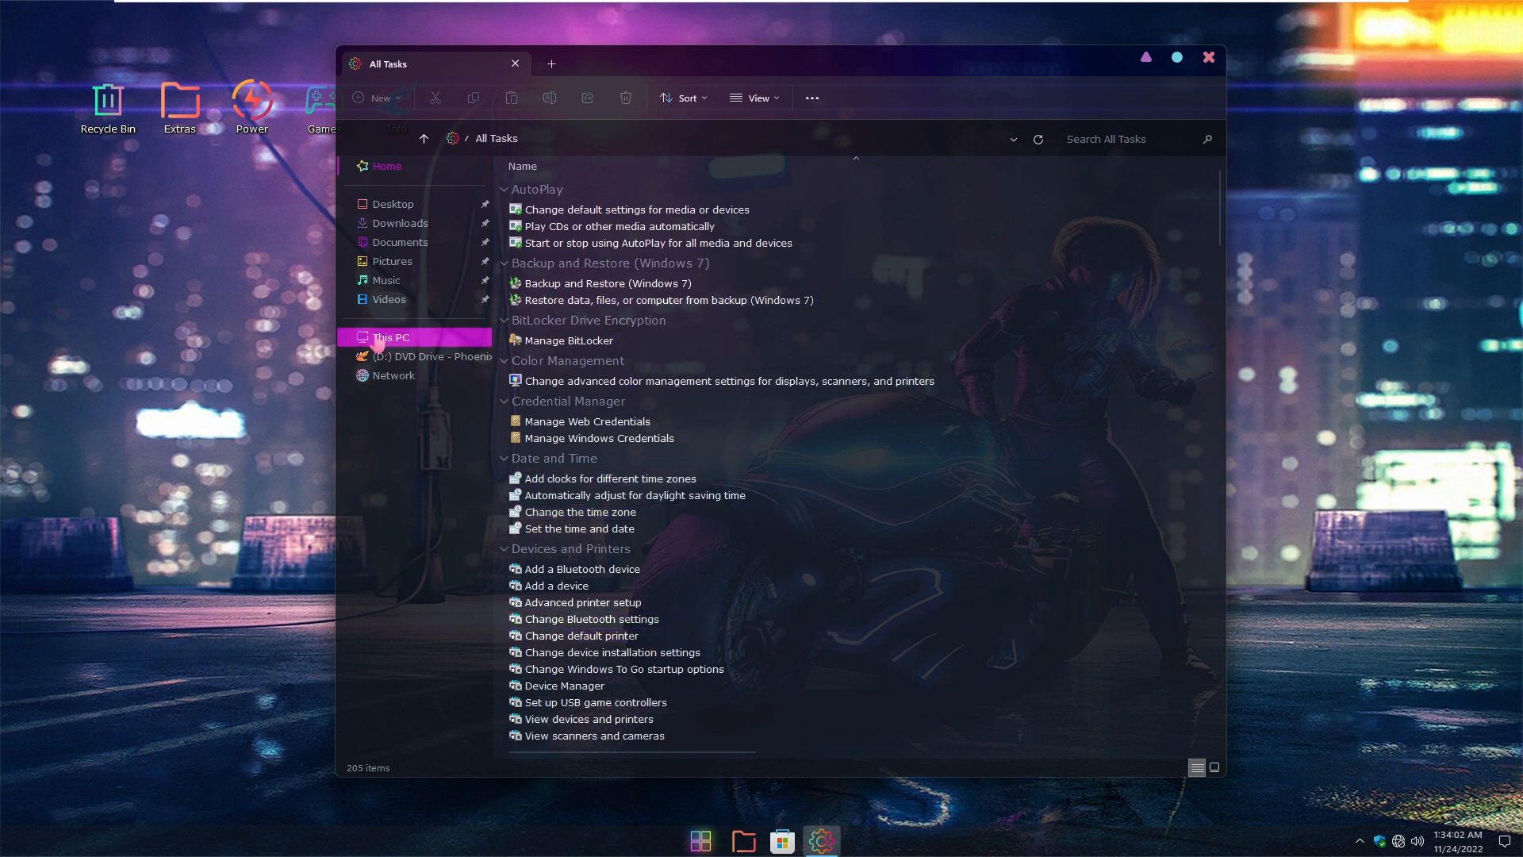
click(727, 381)
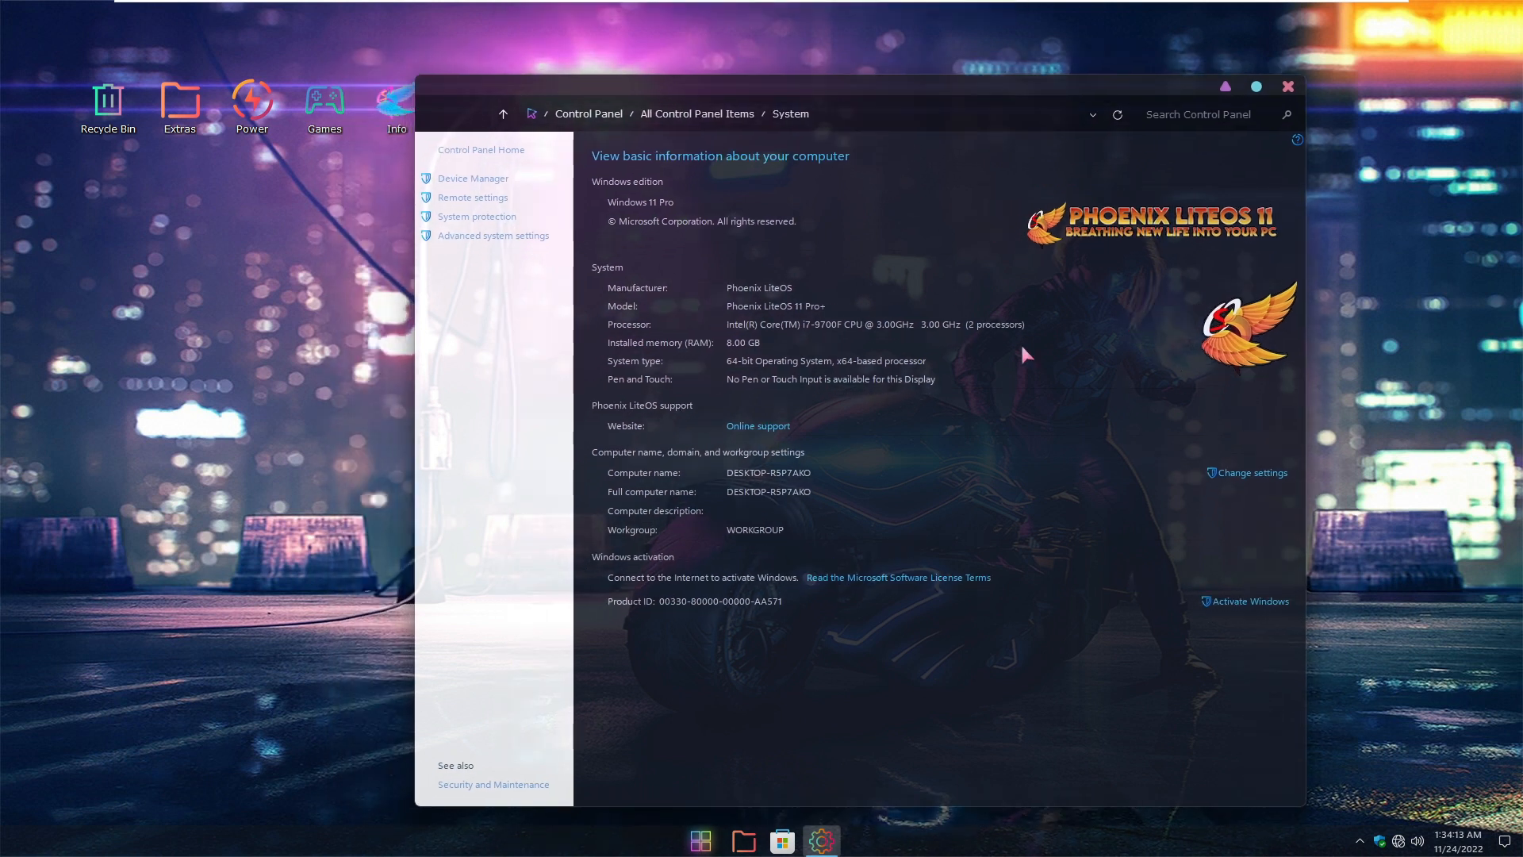
mouse_move(1137, 237)
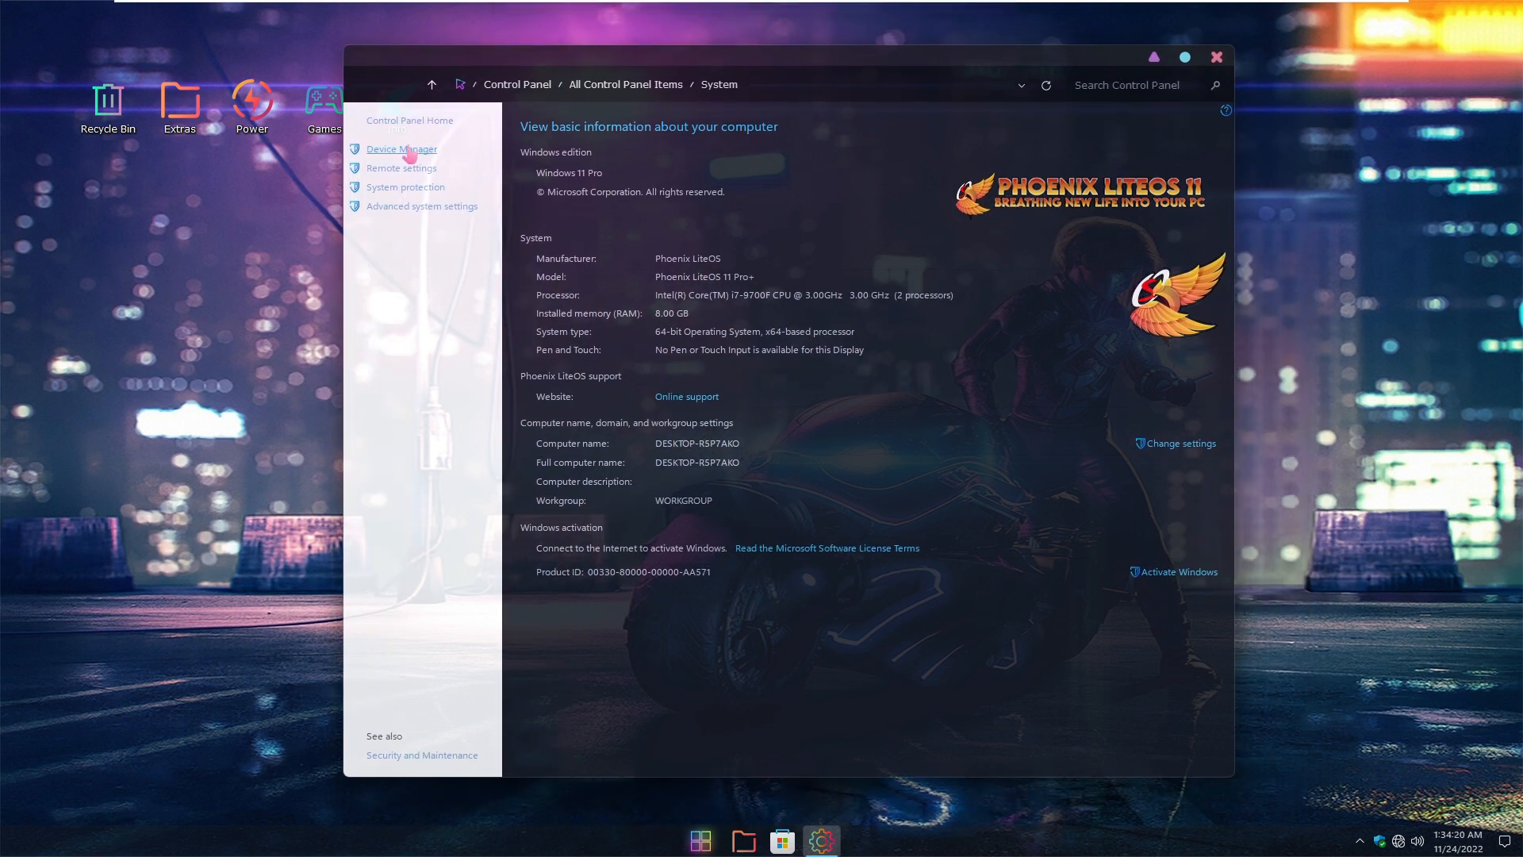
Open and close Device Manager, close the System window, and open File Explorer
click(402, 148)
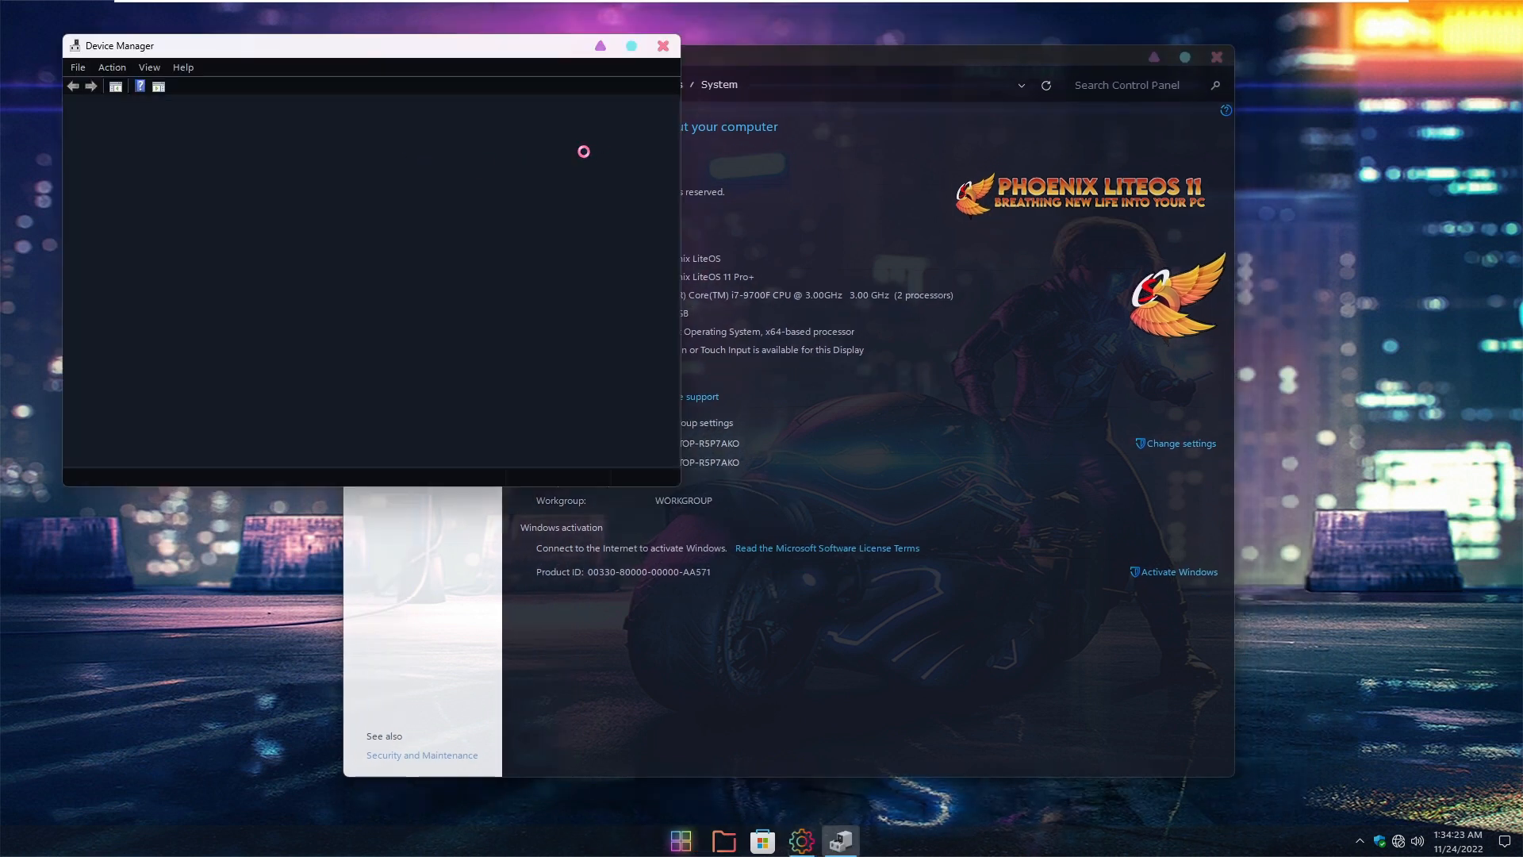
click(662, 46)
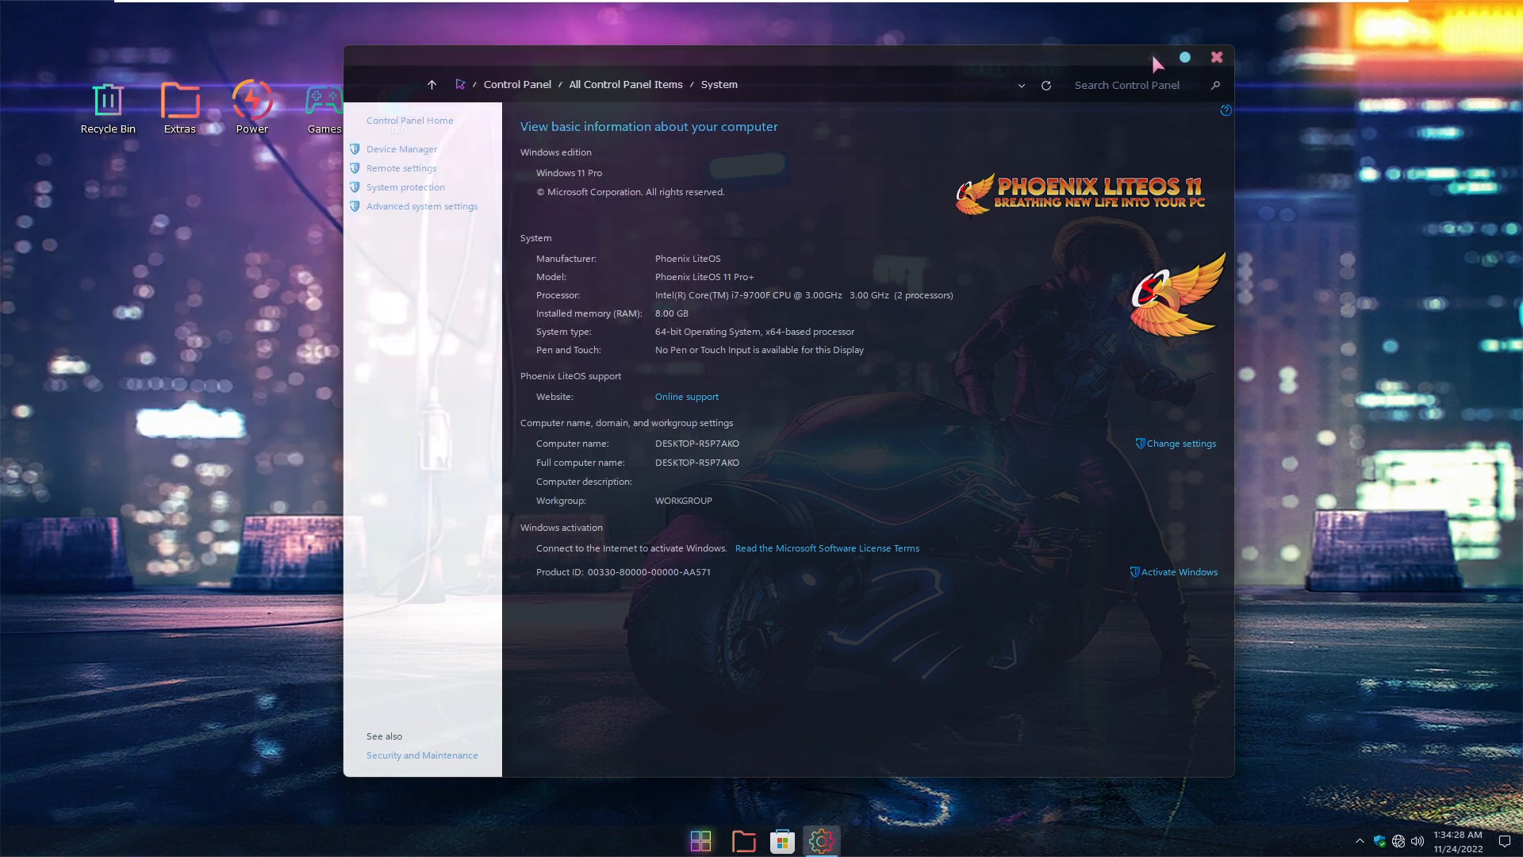
click(1216, 57)
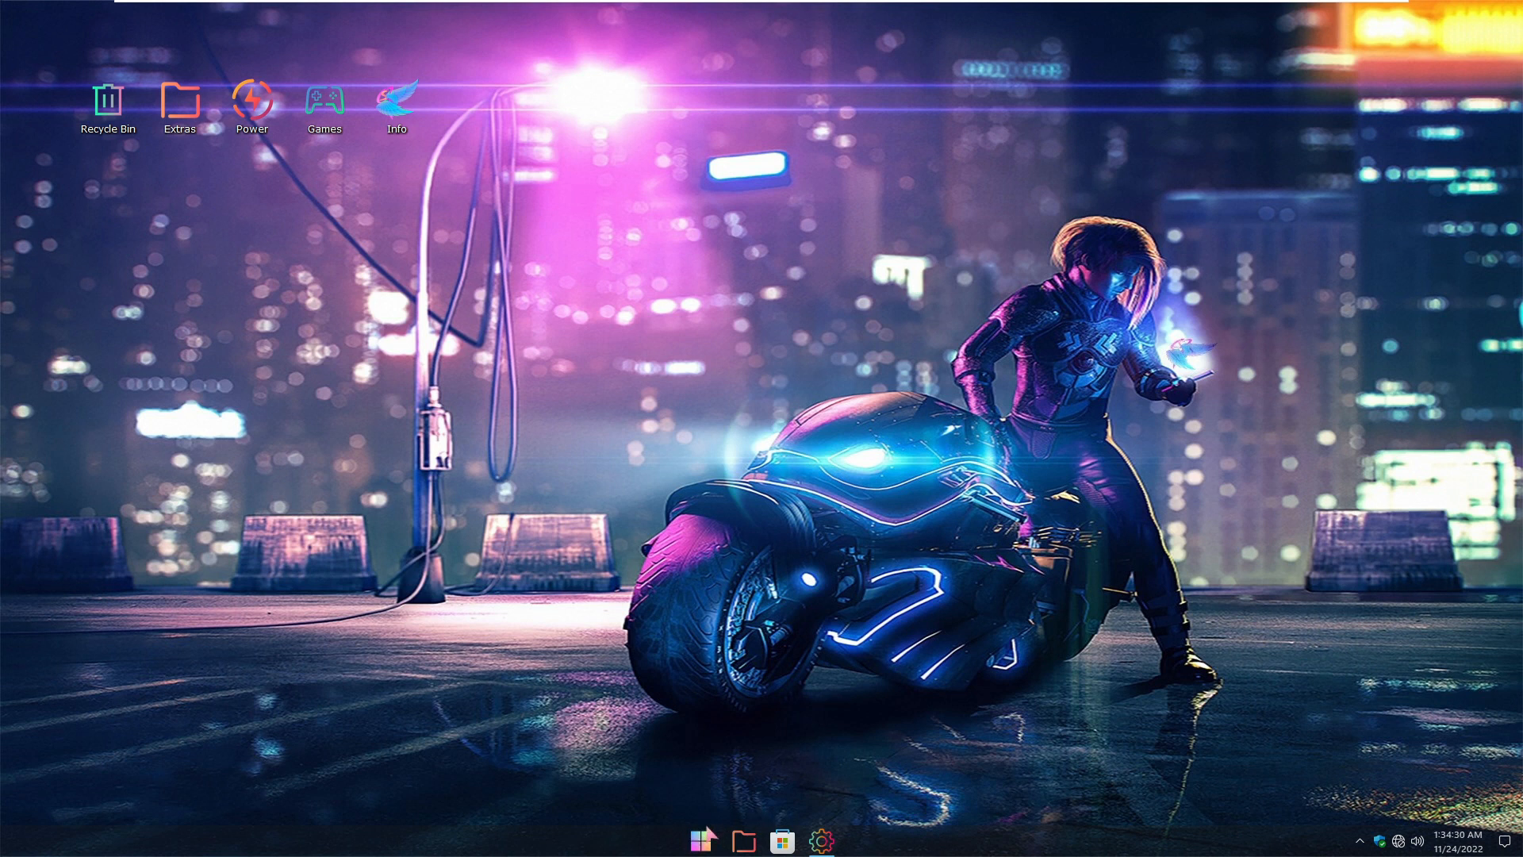
click(698, 840)
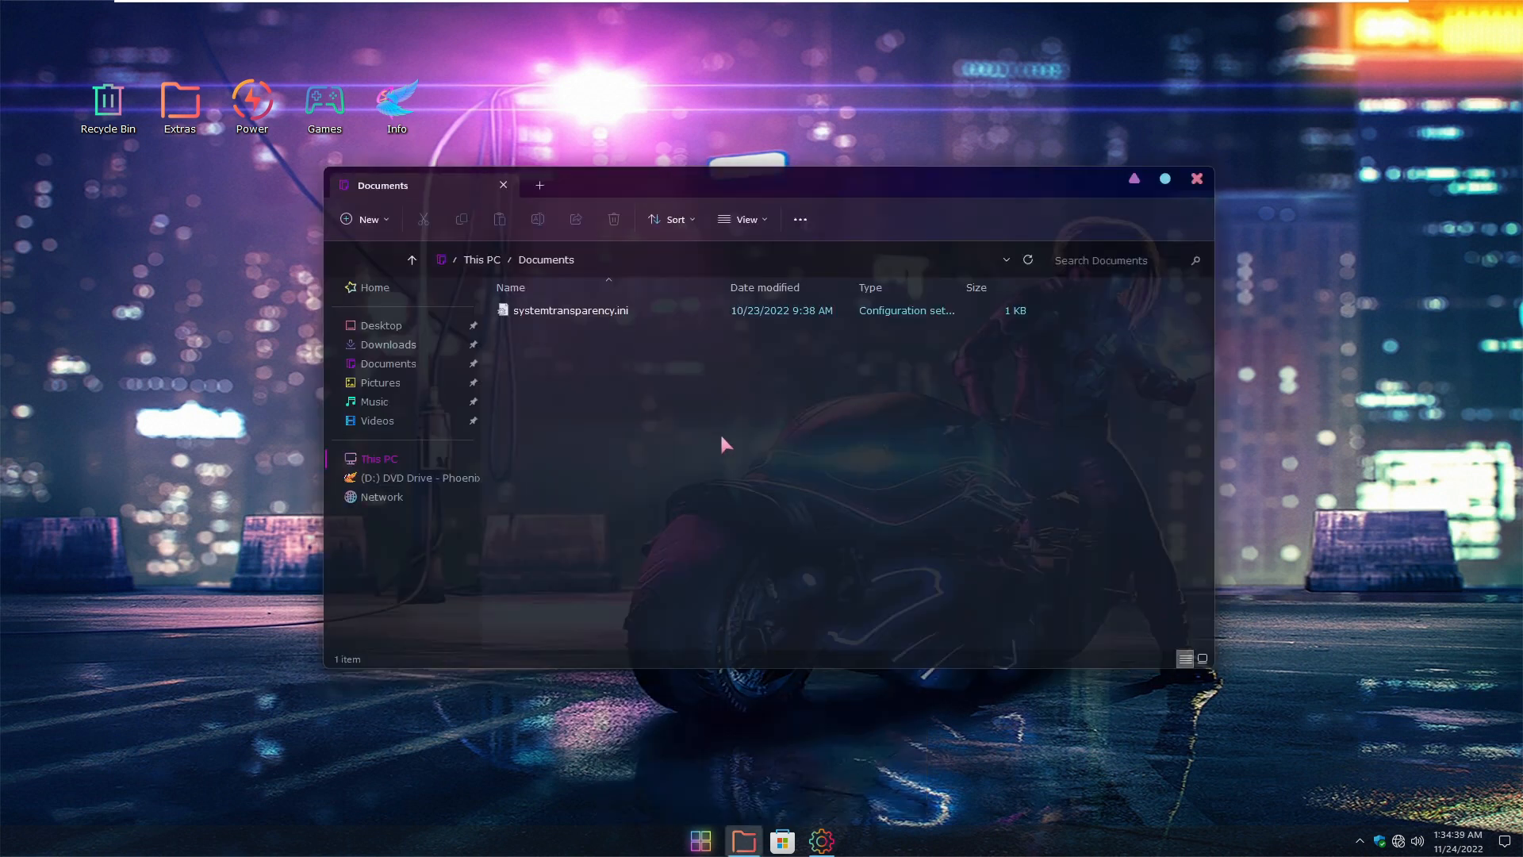
mouse_move(748, 422)
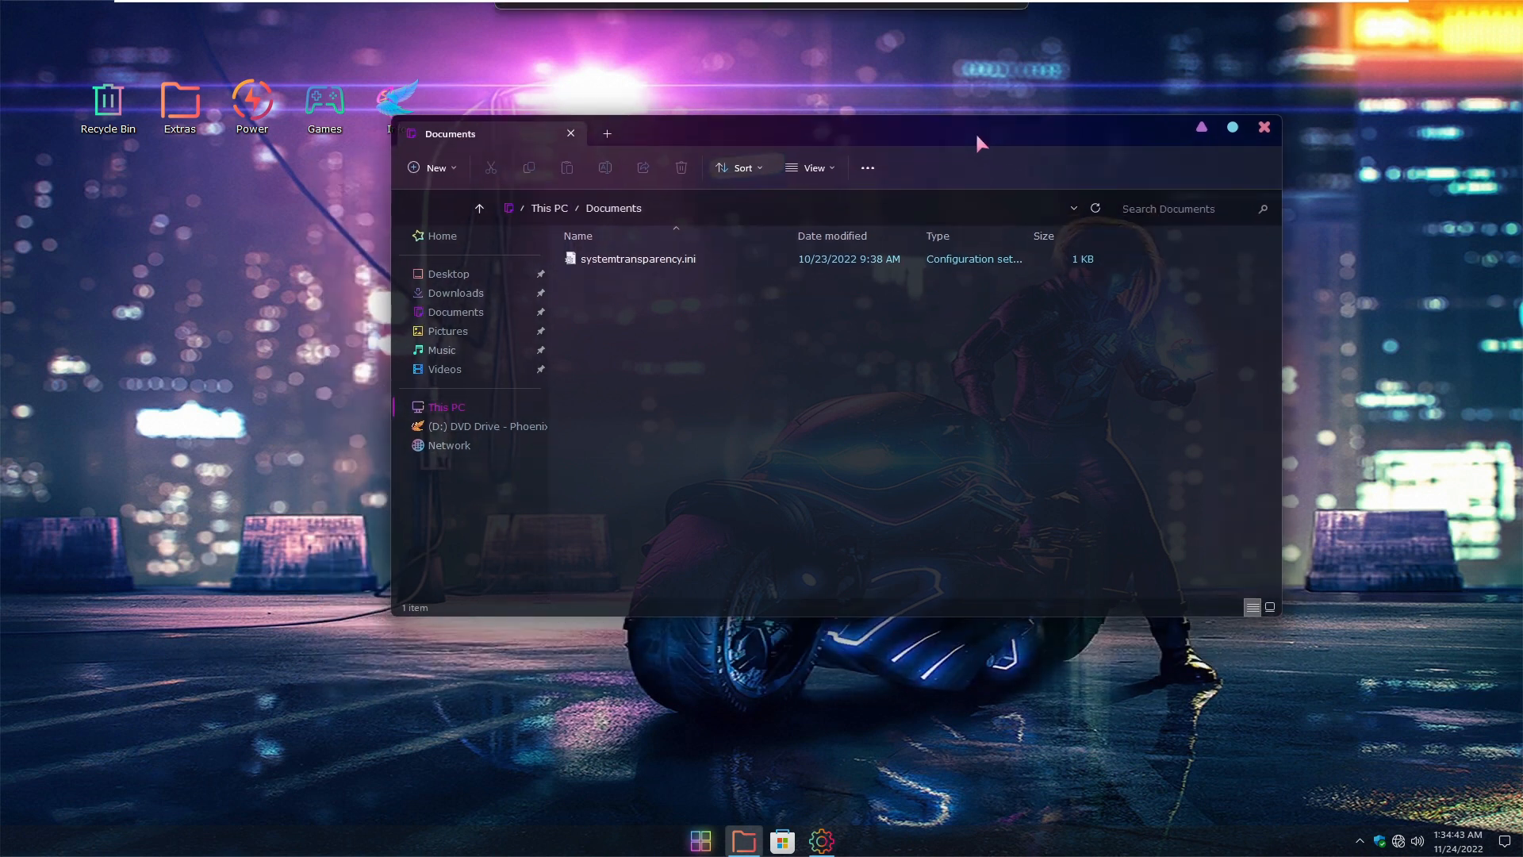
click(1265, 127)
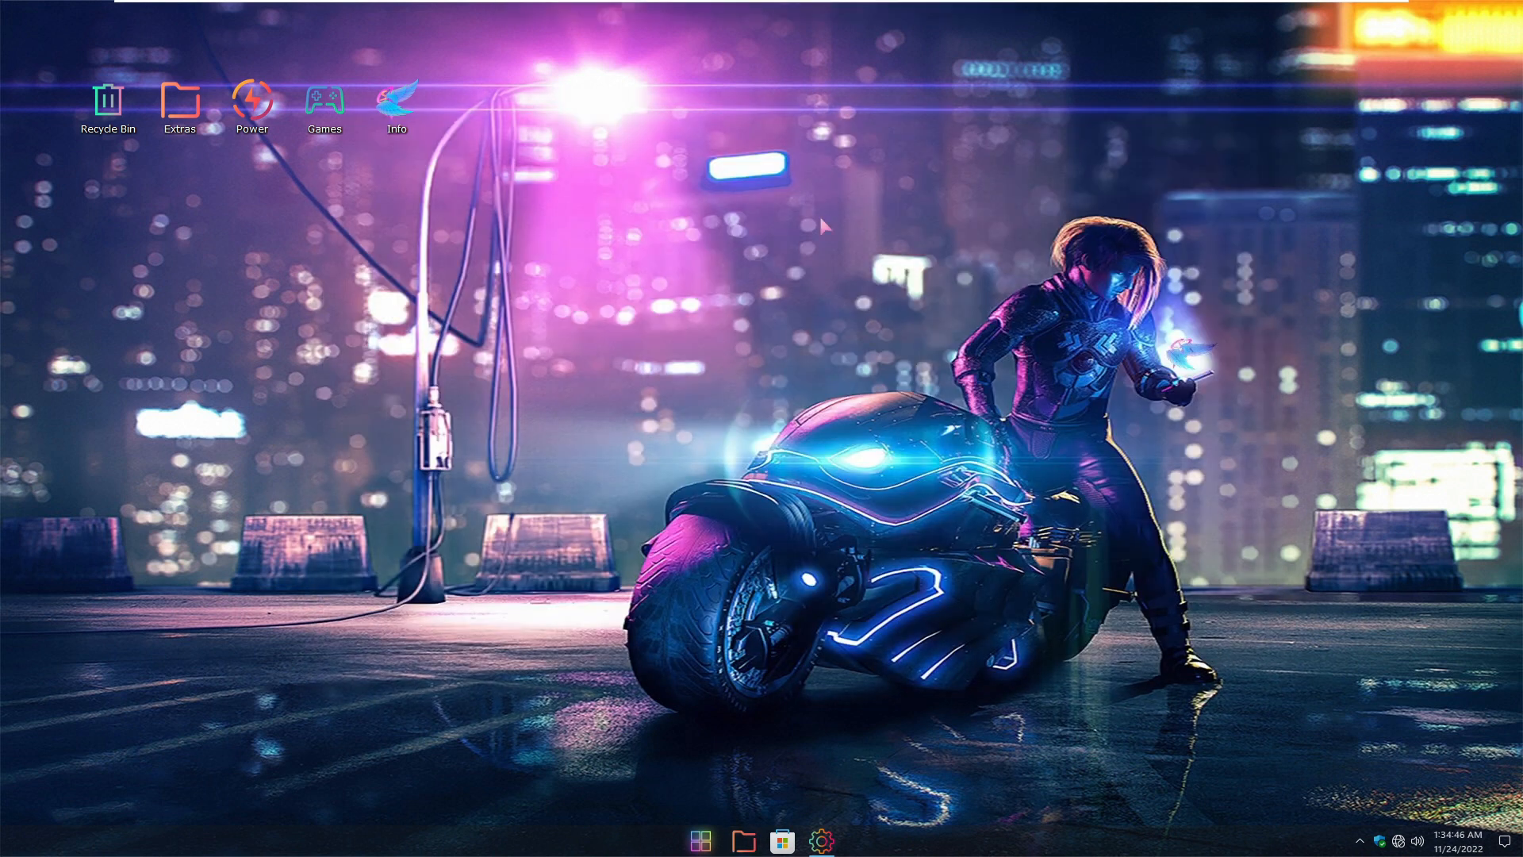
right_click(821, 227)
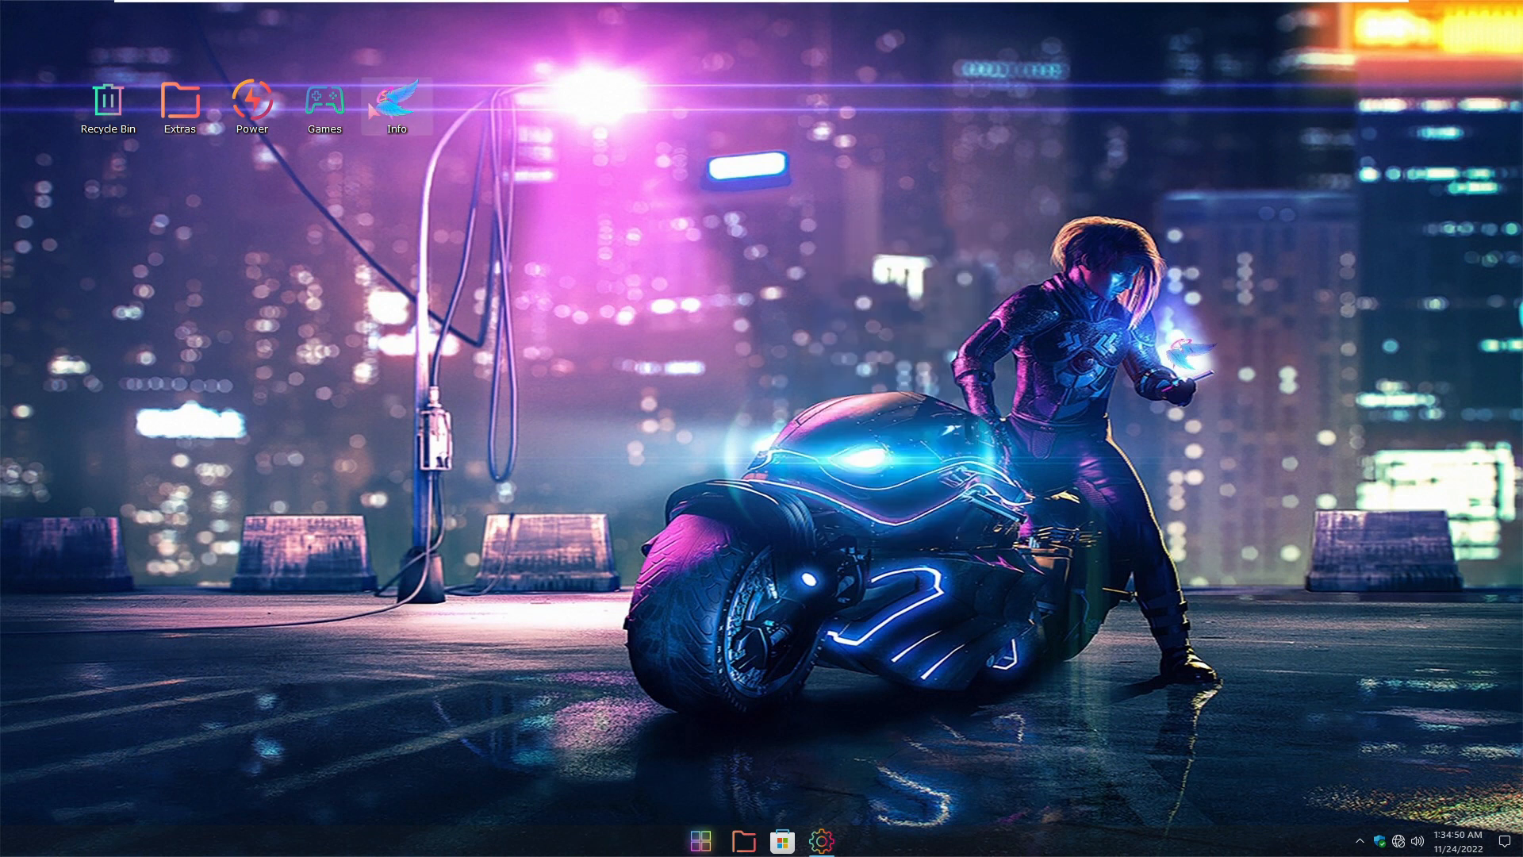
double_click(395, 104)
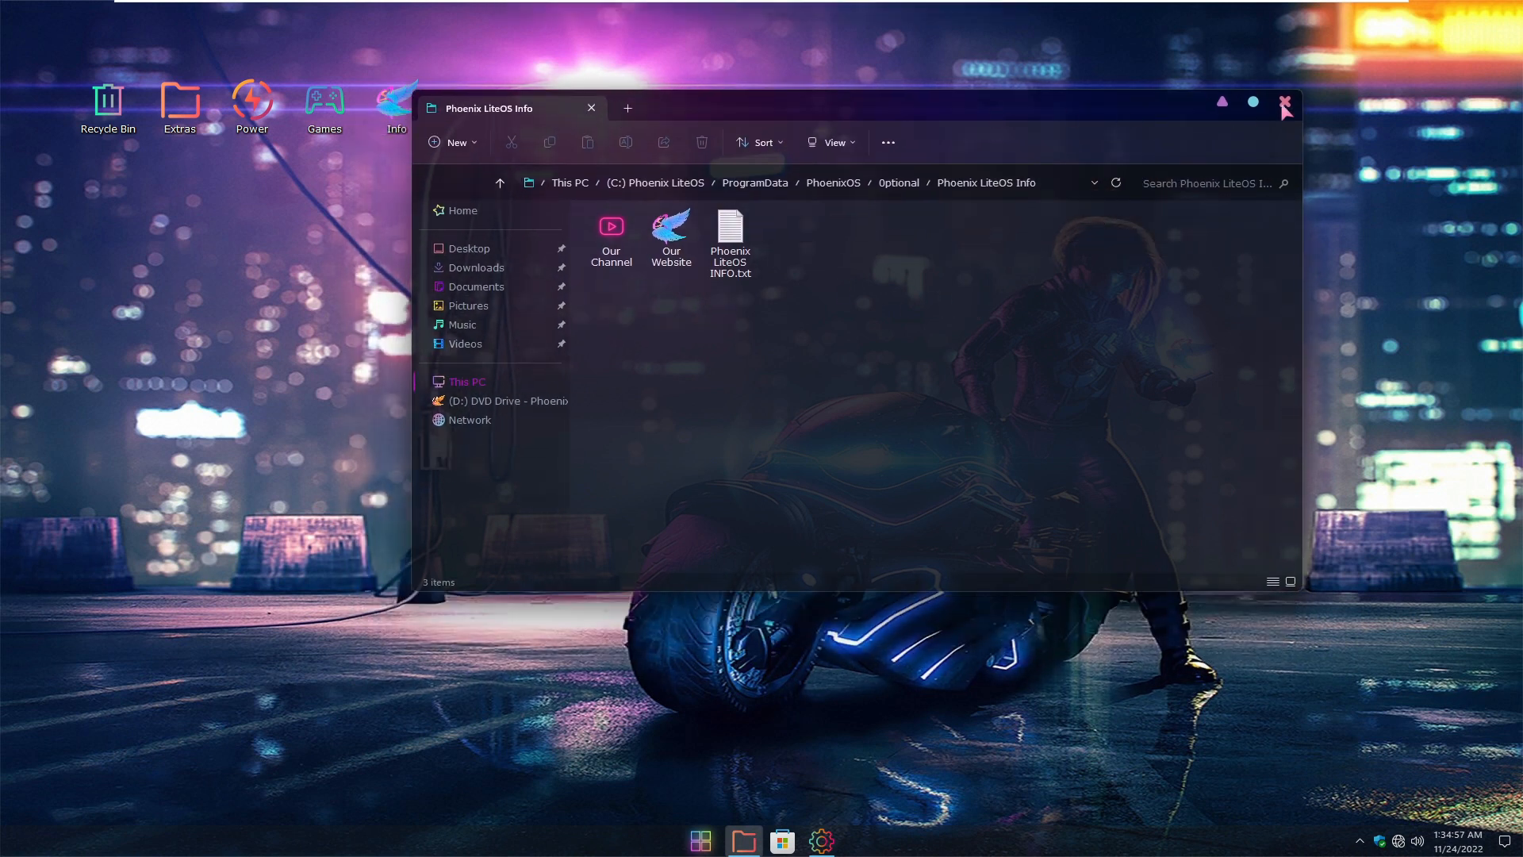
Close the Phoenix LiteOS Info folder, cancel Edit Plan Settings, and return to the Optional folder
click(1284, 103)
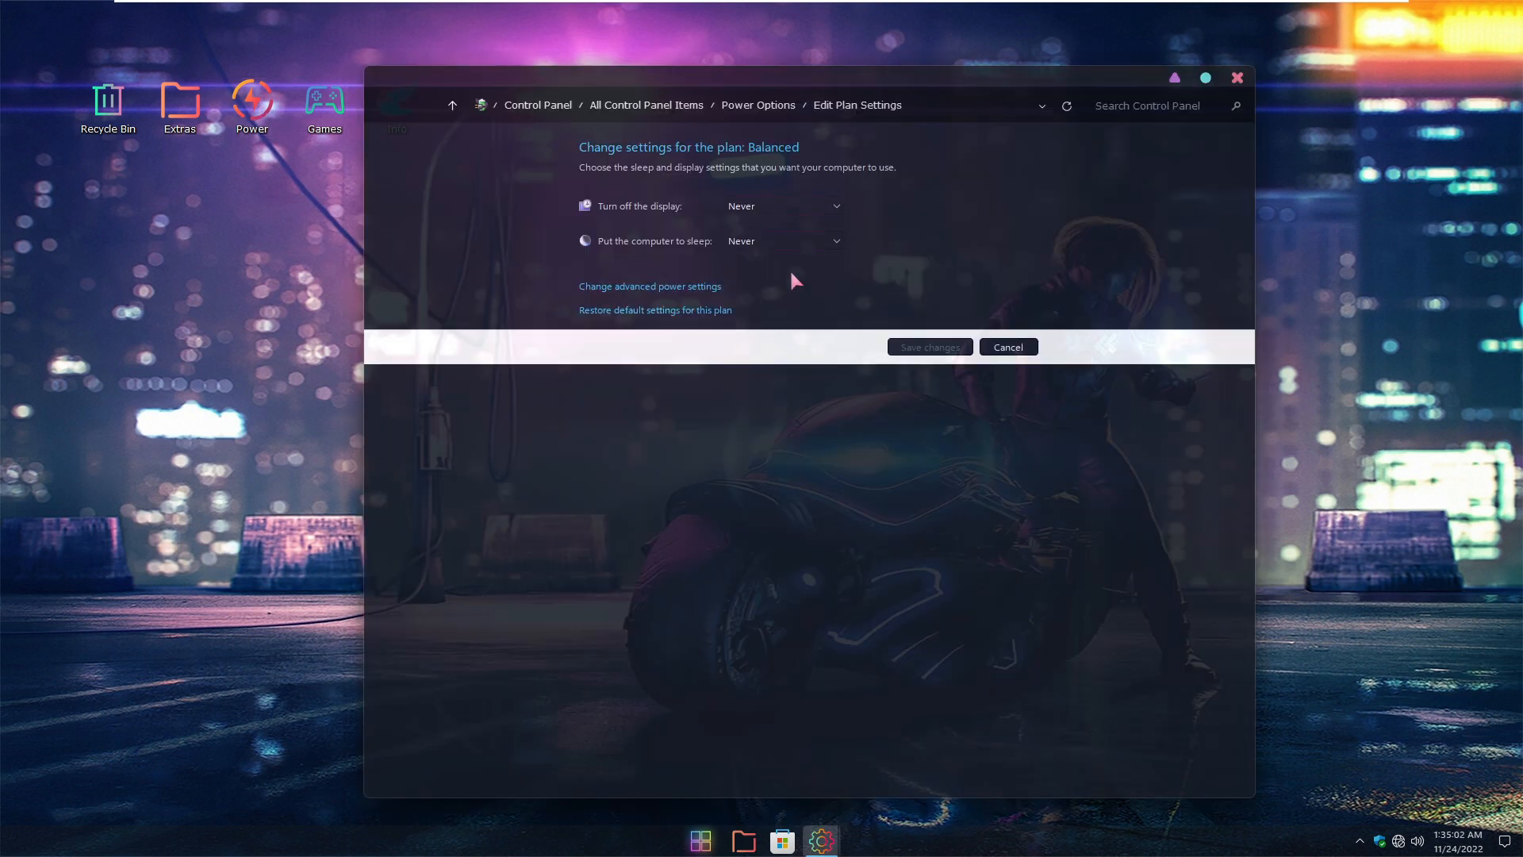
click(1007, 347)
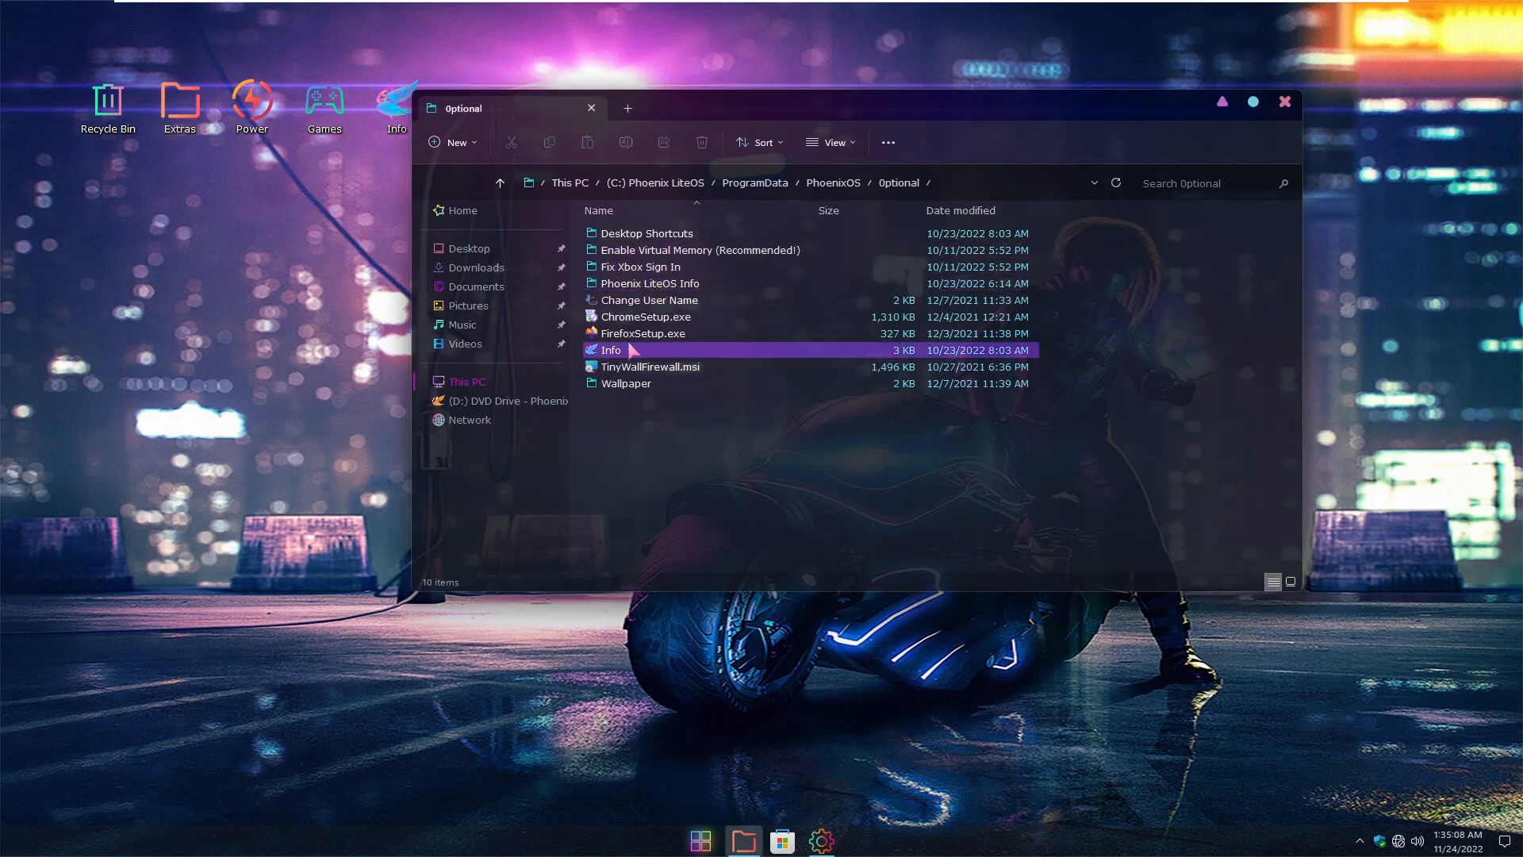
click(649, 299)
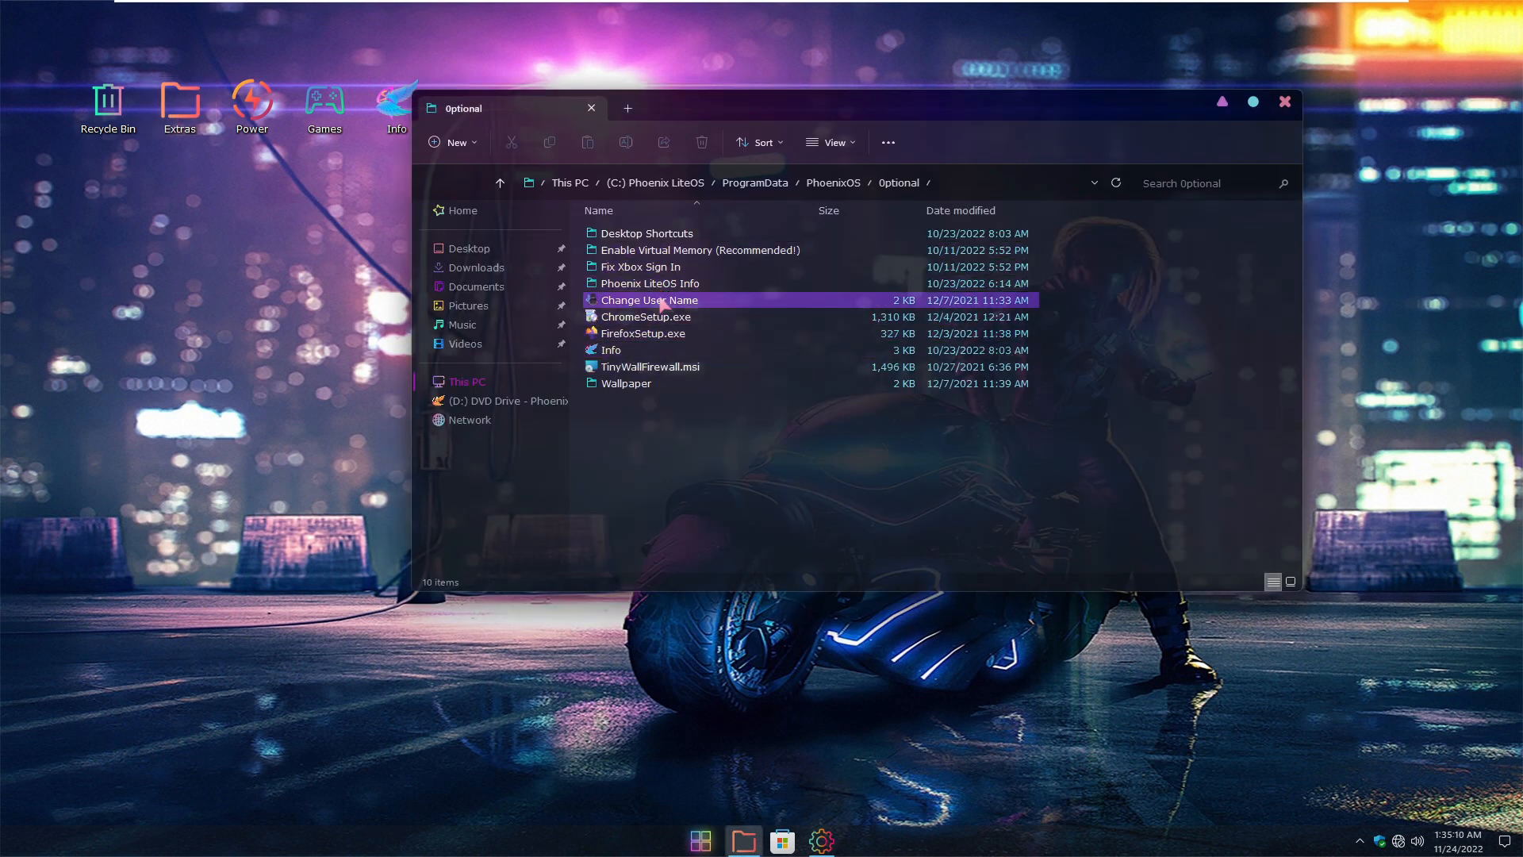
mouse_move(654, 309)
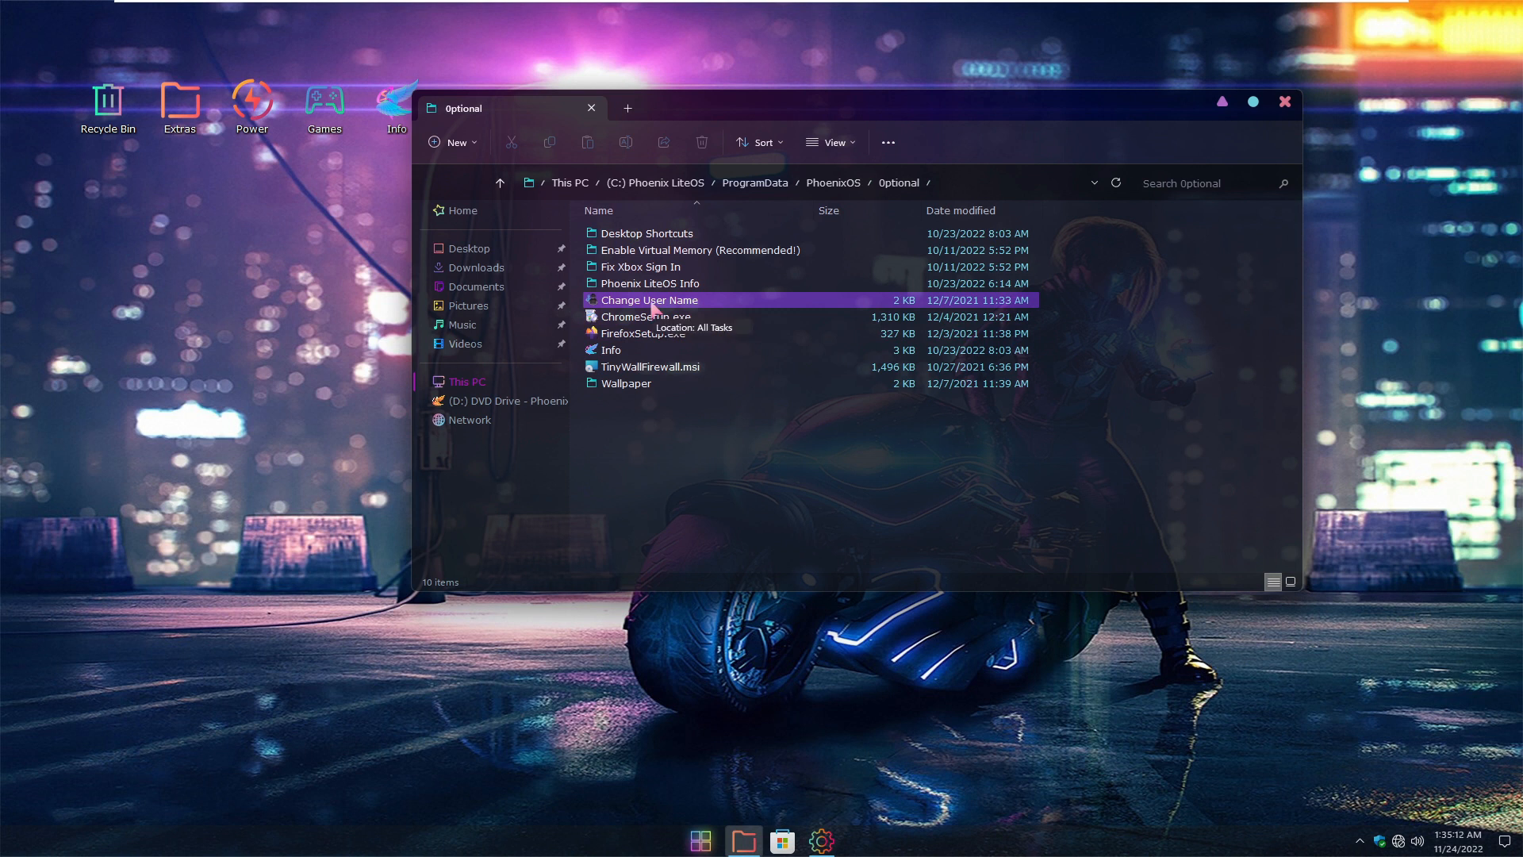
mouse_move(1290, 105)
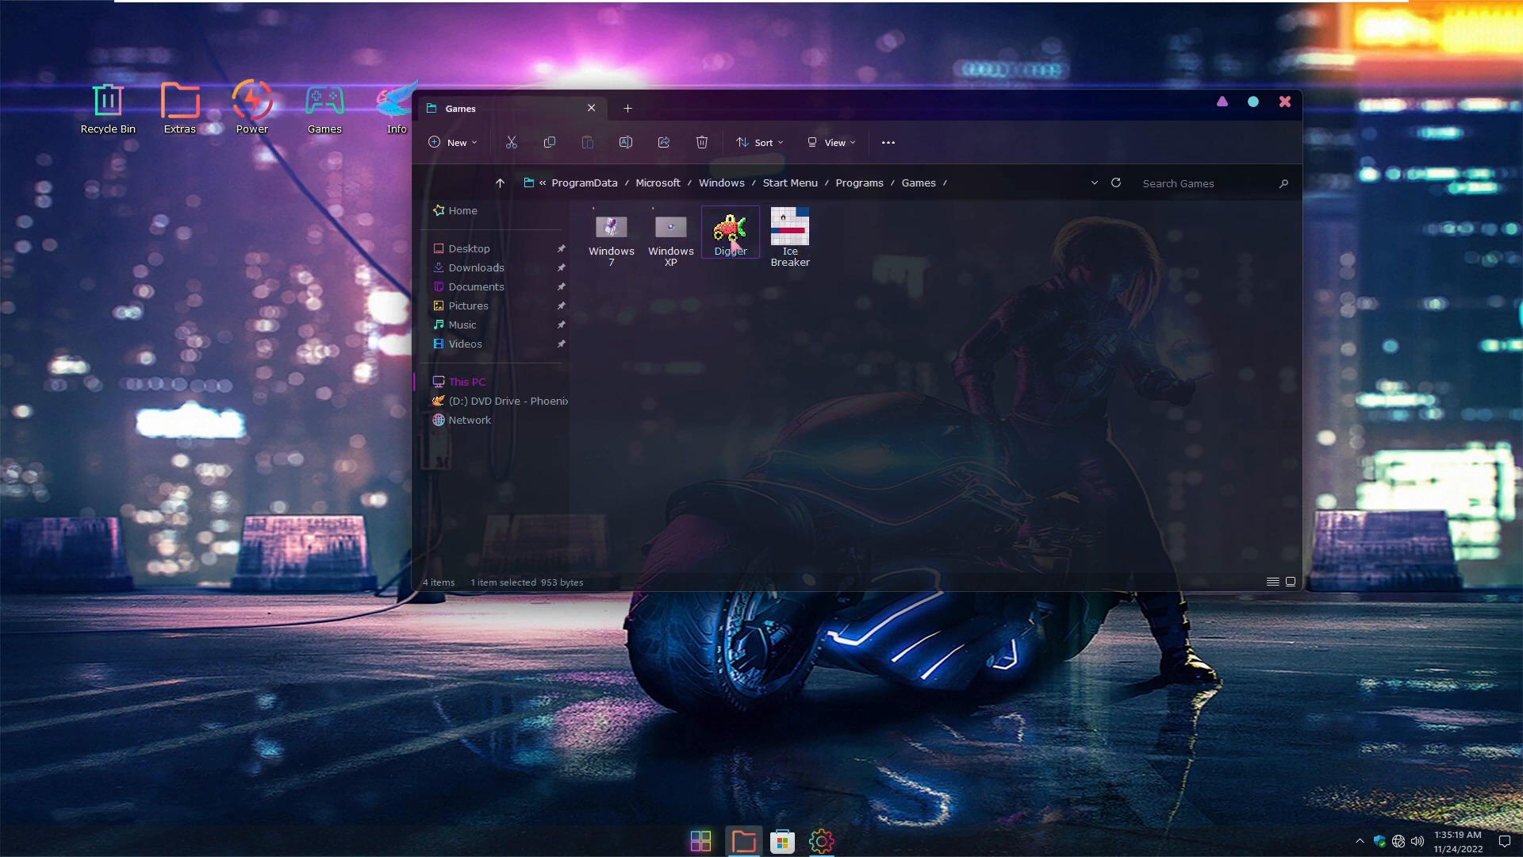
Open the Windows XP folder under Games to list 3D Pinball, Free Cell, Hearts, Minesweeper and Solitaire
double_click(669, 226)
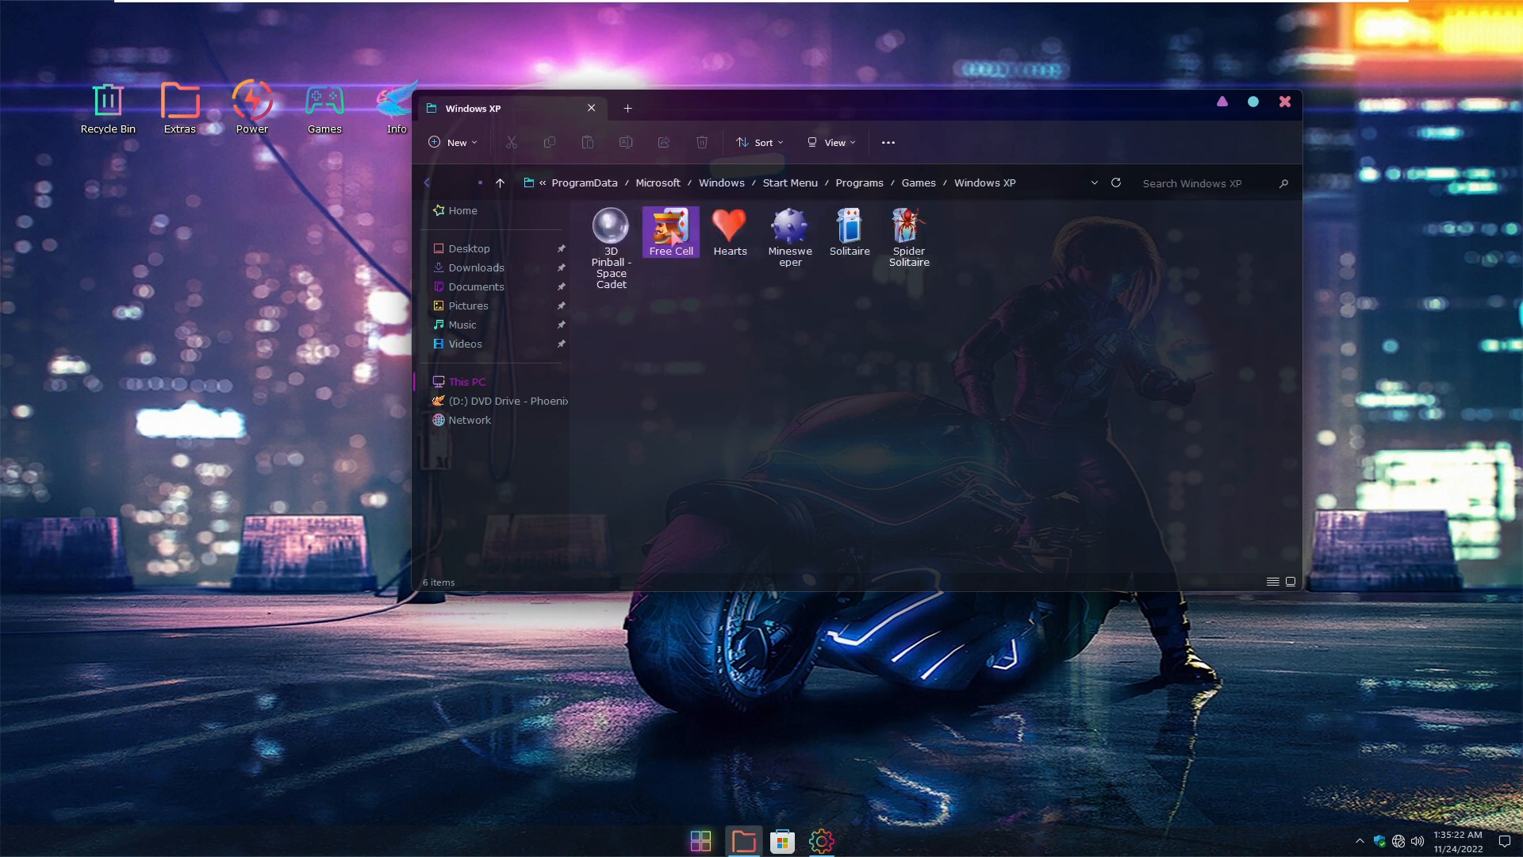
Start 3D Pinball - Space Cadet from the Windows XP games folder
click(610, 230)
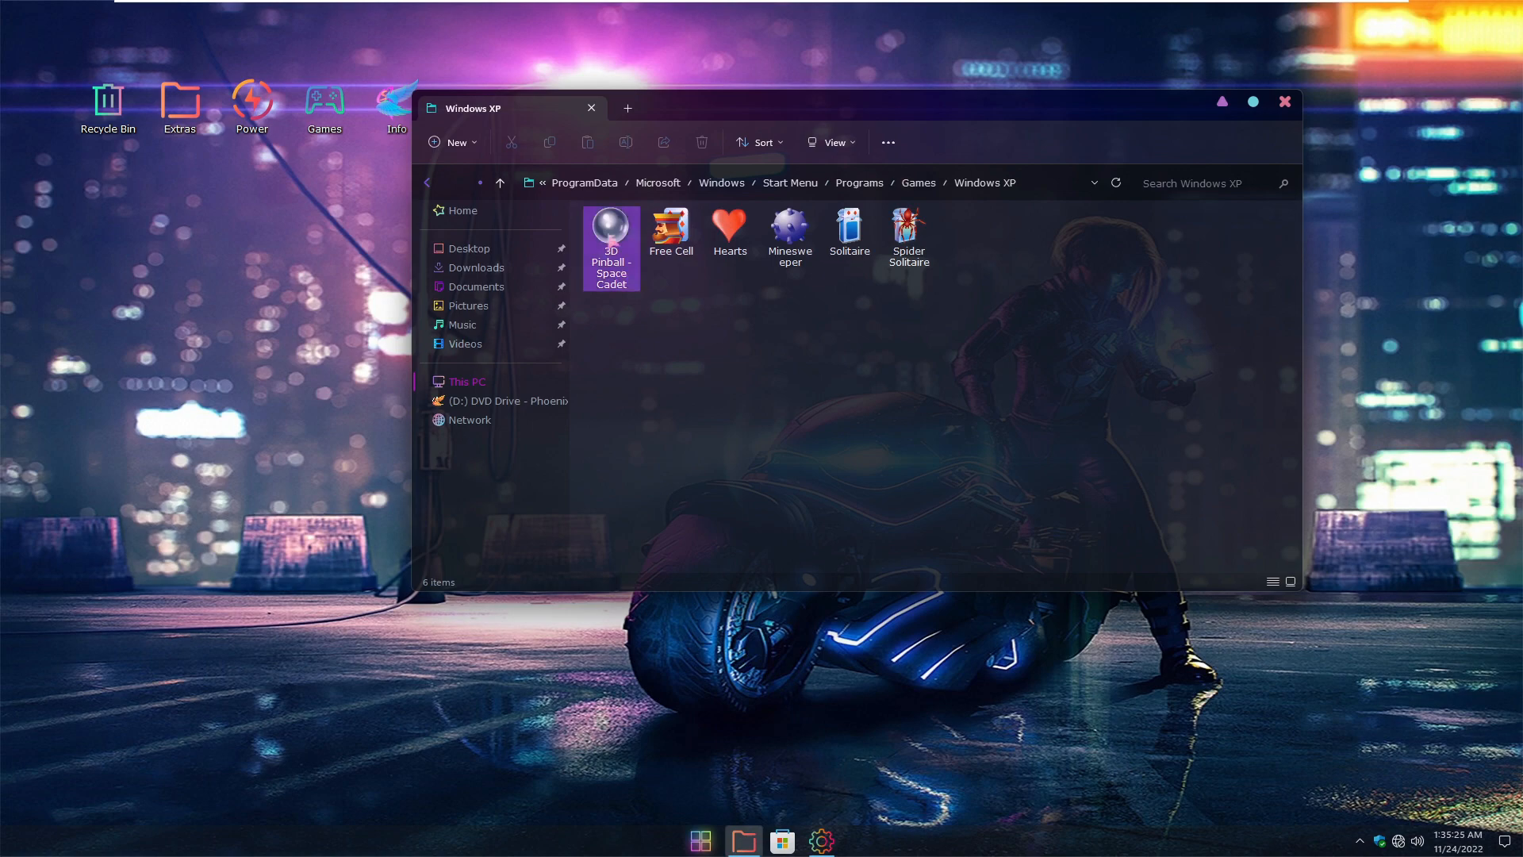
double_click(610, 224)
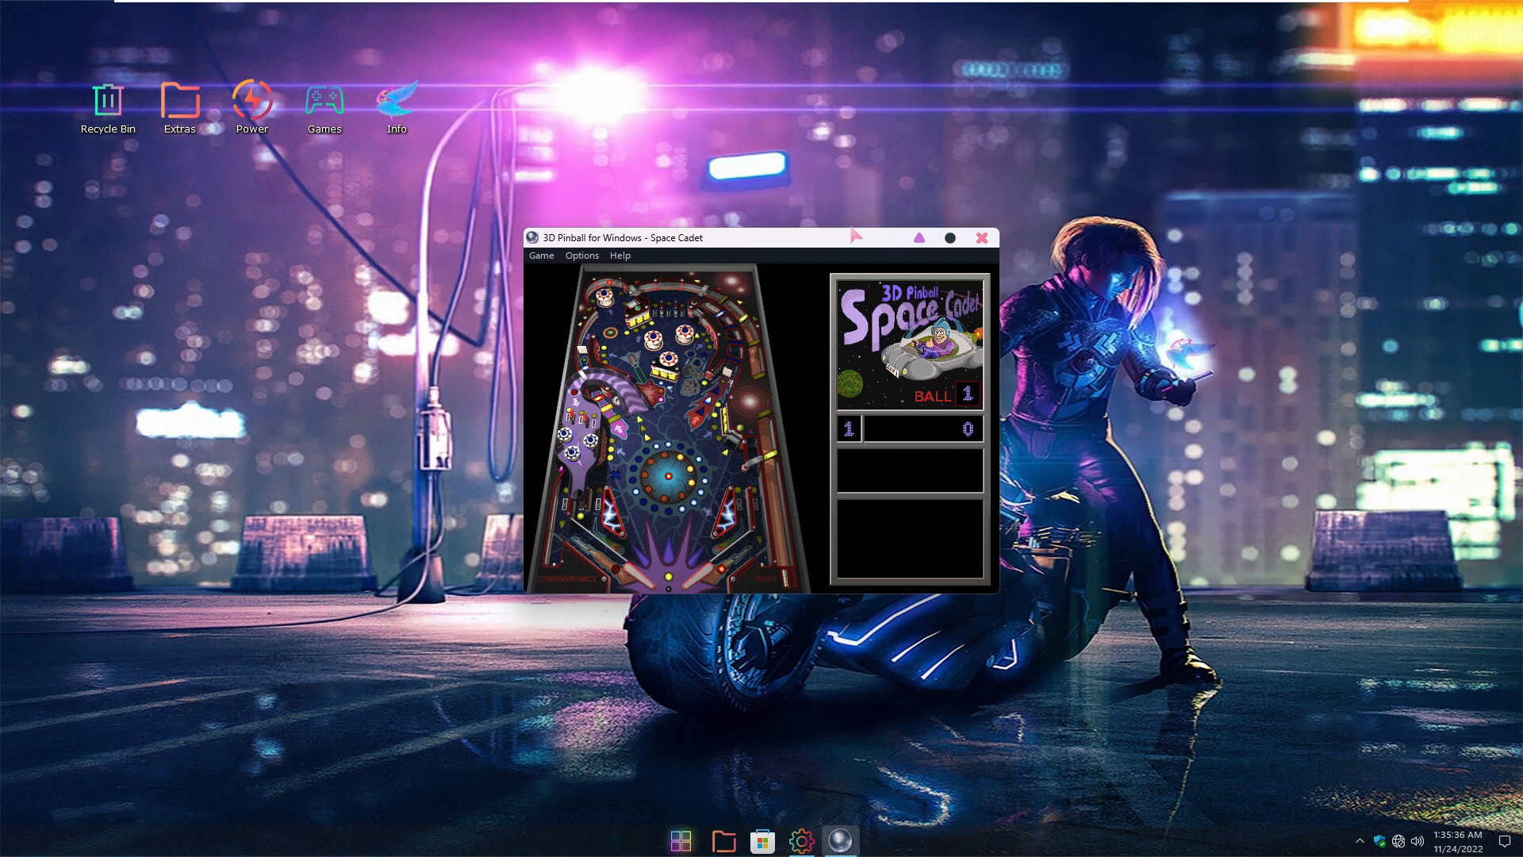
Move the 3D Pinball window higher on the desktop, then close the game
drag(660, 237, 689, 182)
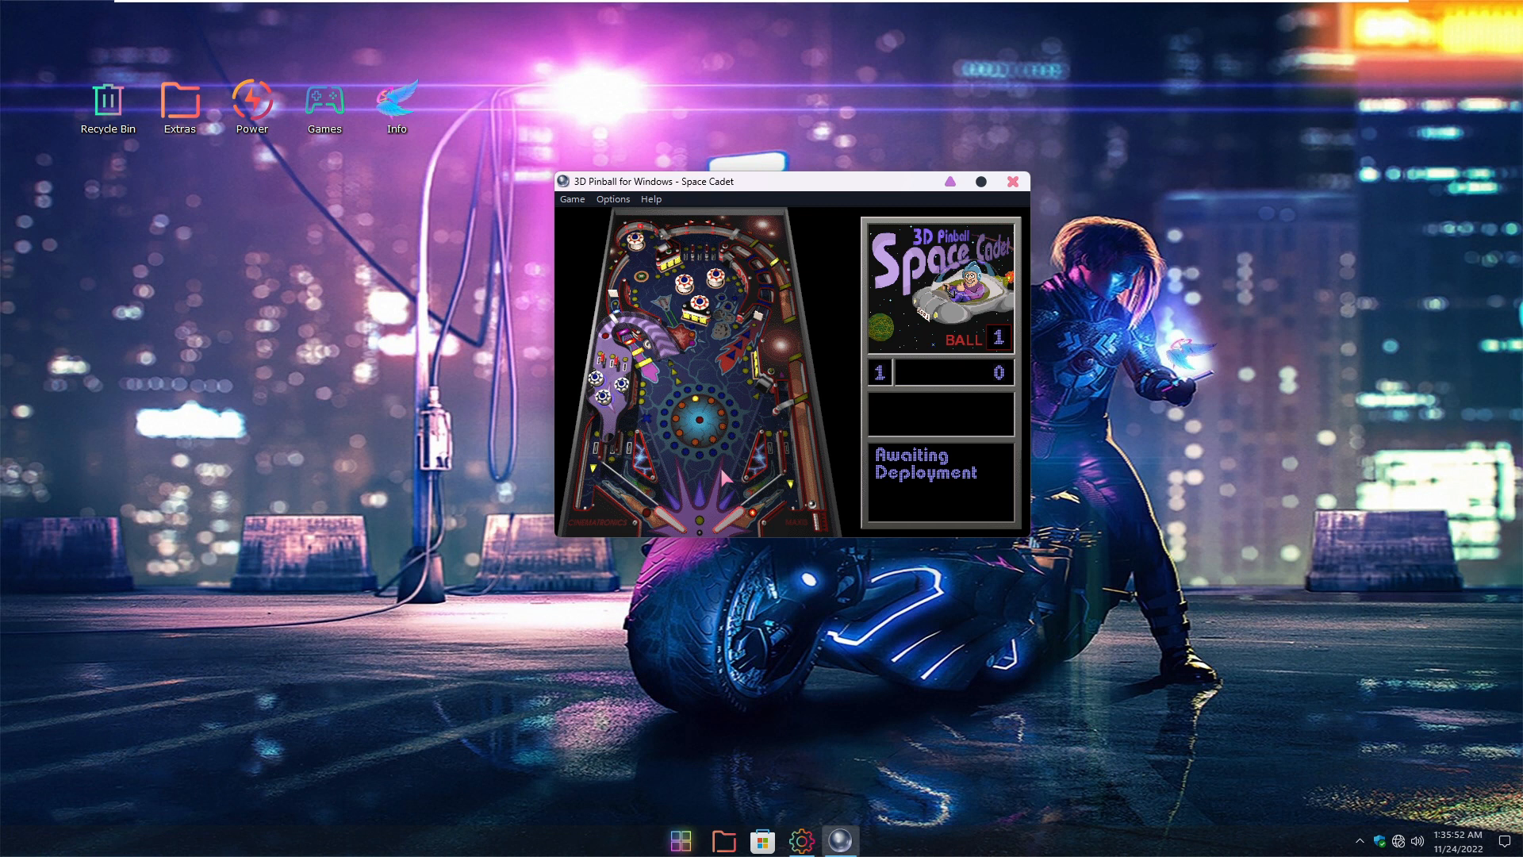
click(1012, 181)
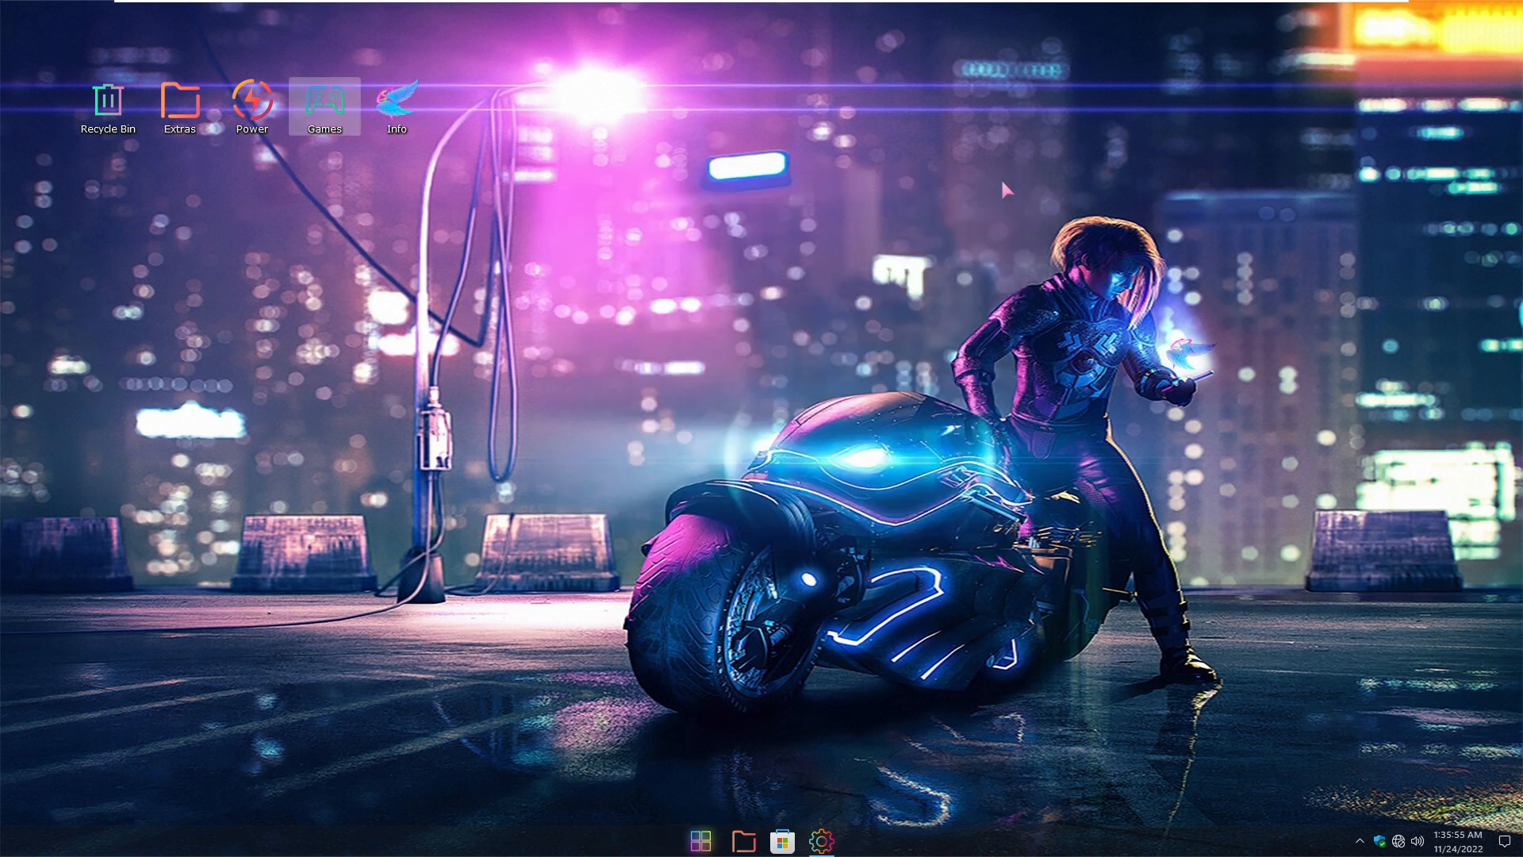
Show and dismiss the hidden tray icons, then open This PC in File Explorer
click(1358, 839)
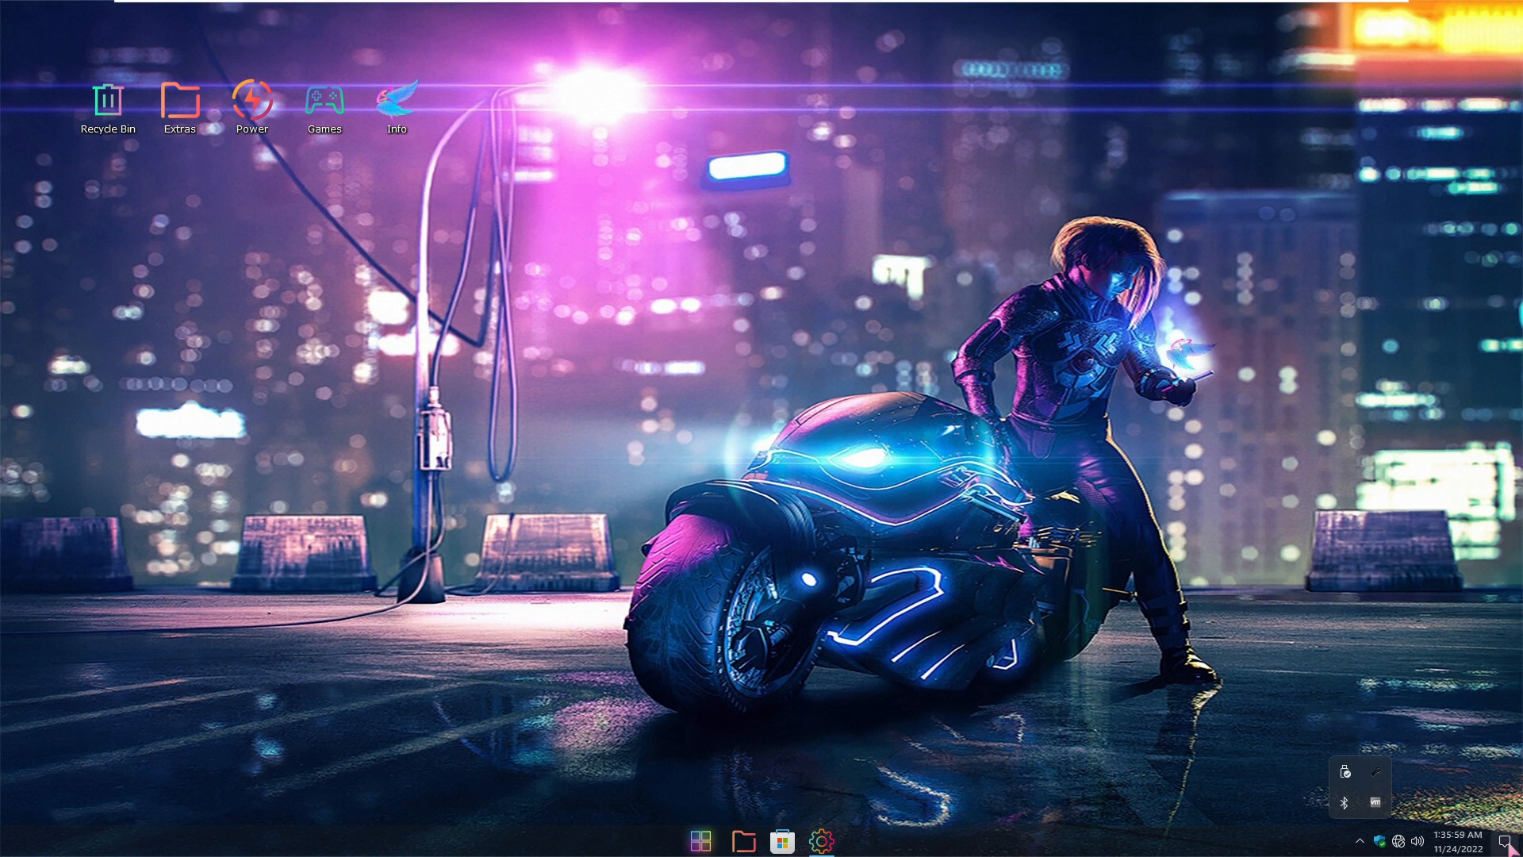
click(1476, 840)
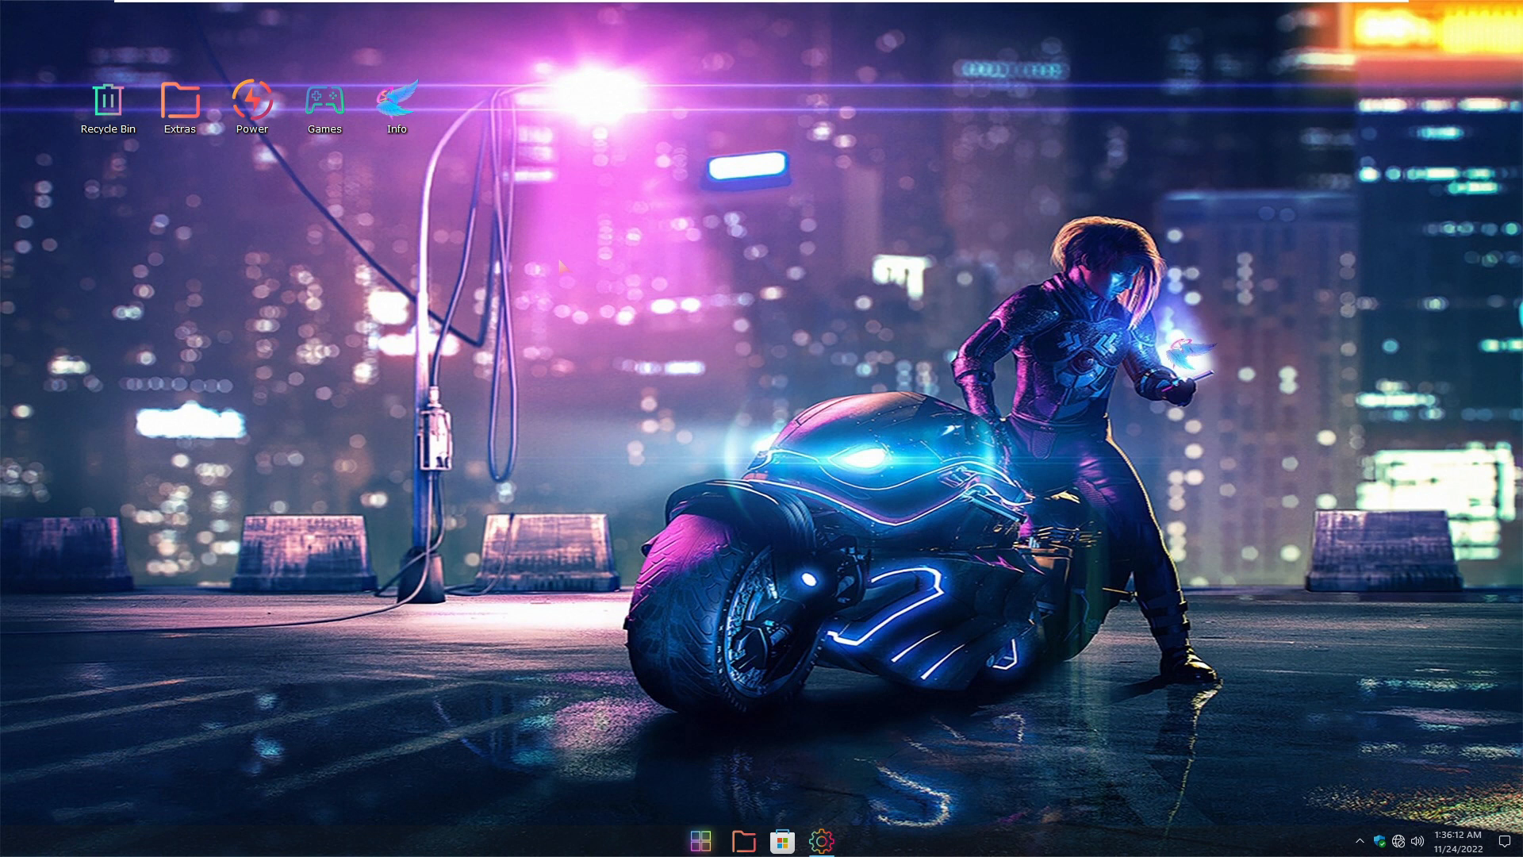
click(743, 840)
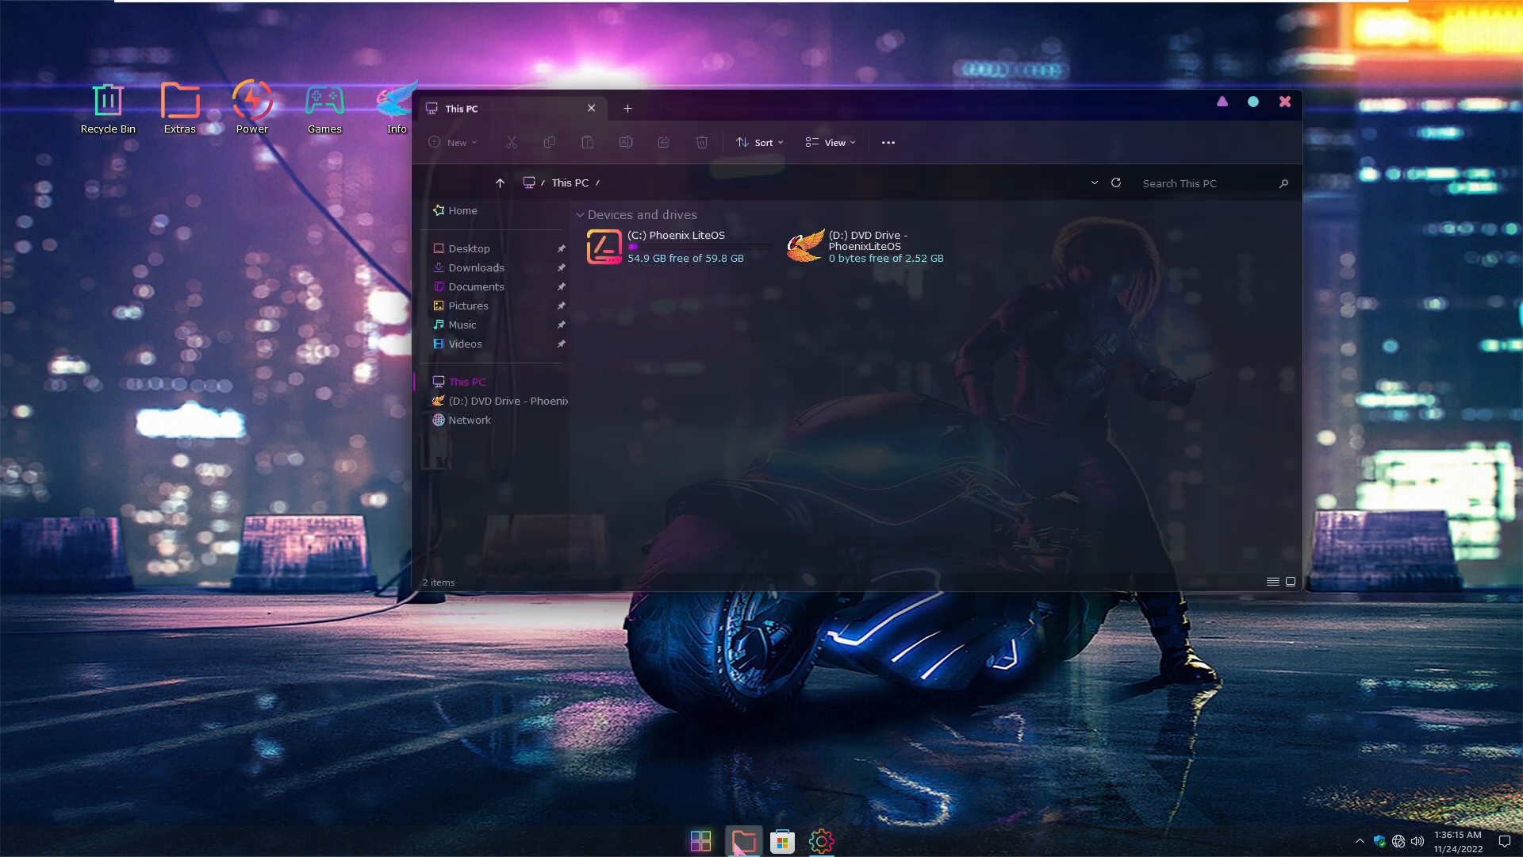
View the System page showing Phoenix LiteOS 11 Pro+, processor and 8 GB memory, then close it
click(869, 246)
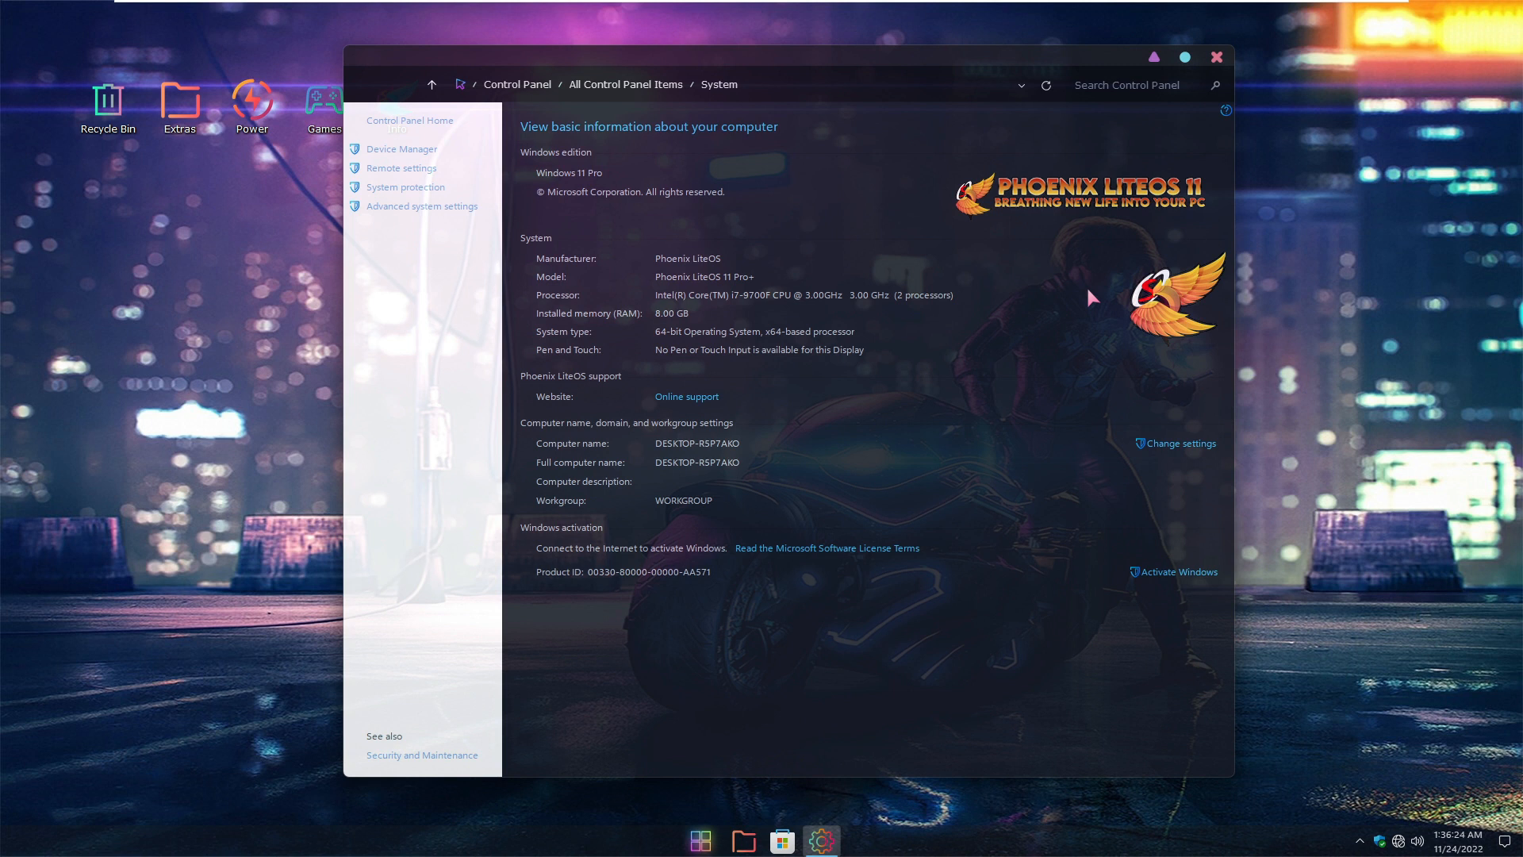
mouse_move(683, 360)
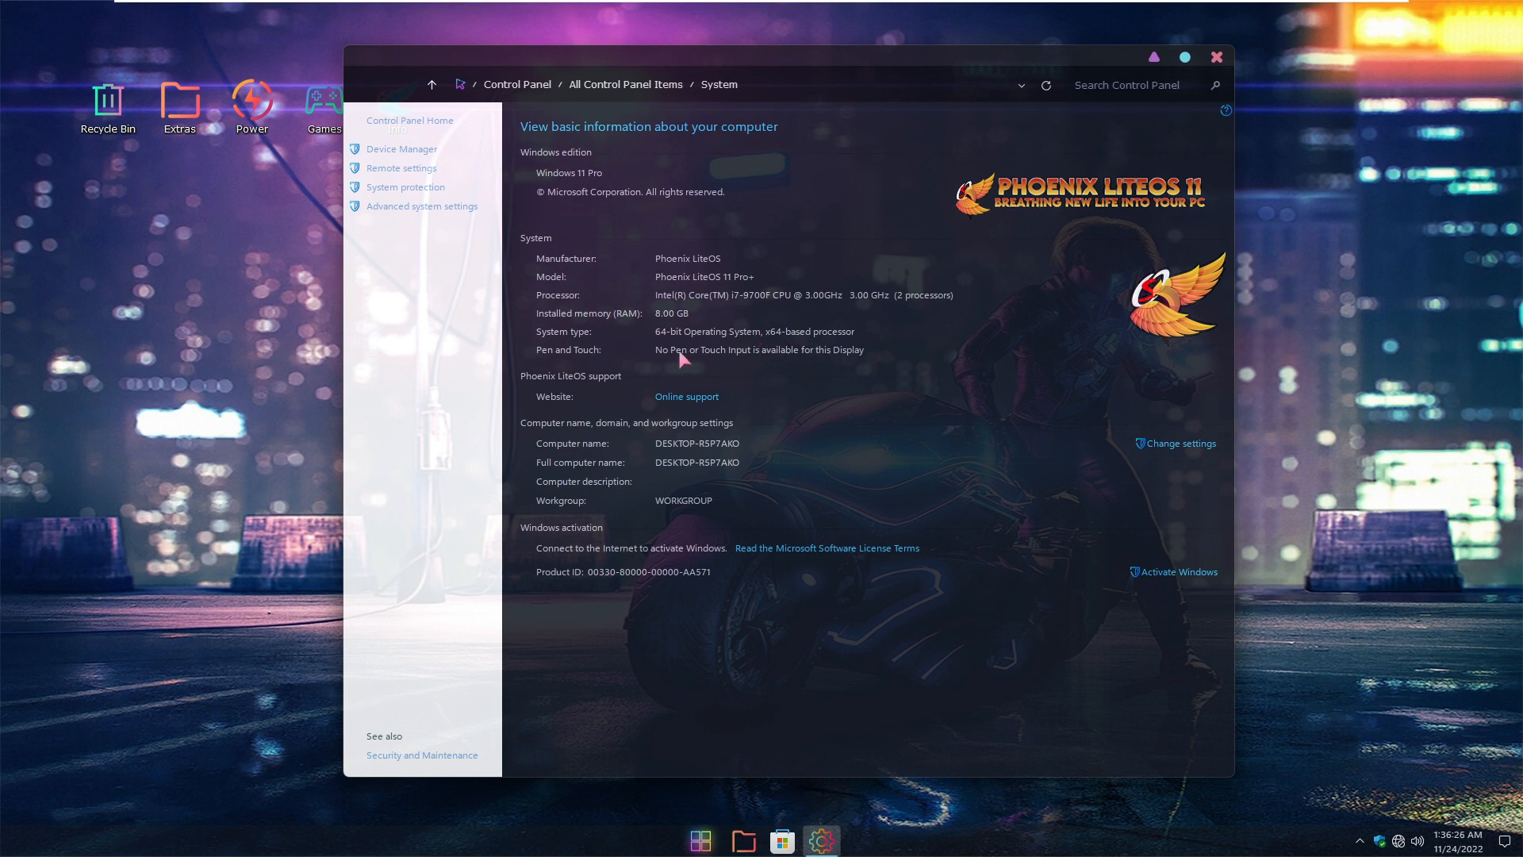
mouse_move(927, 306)
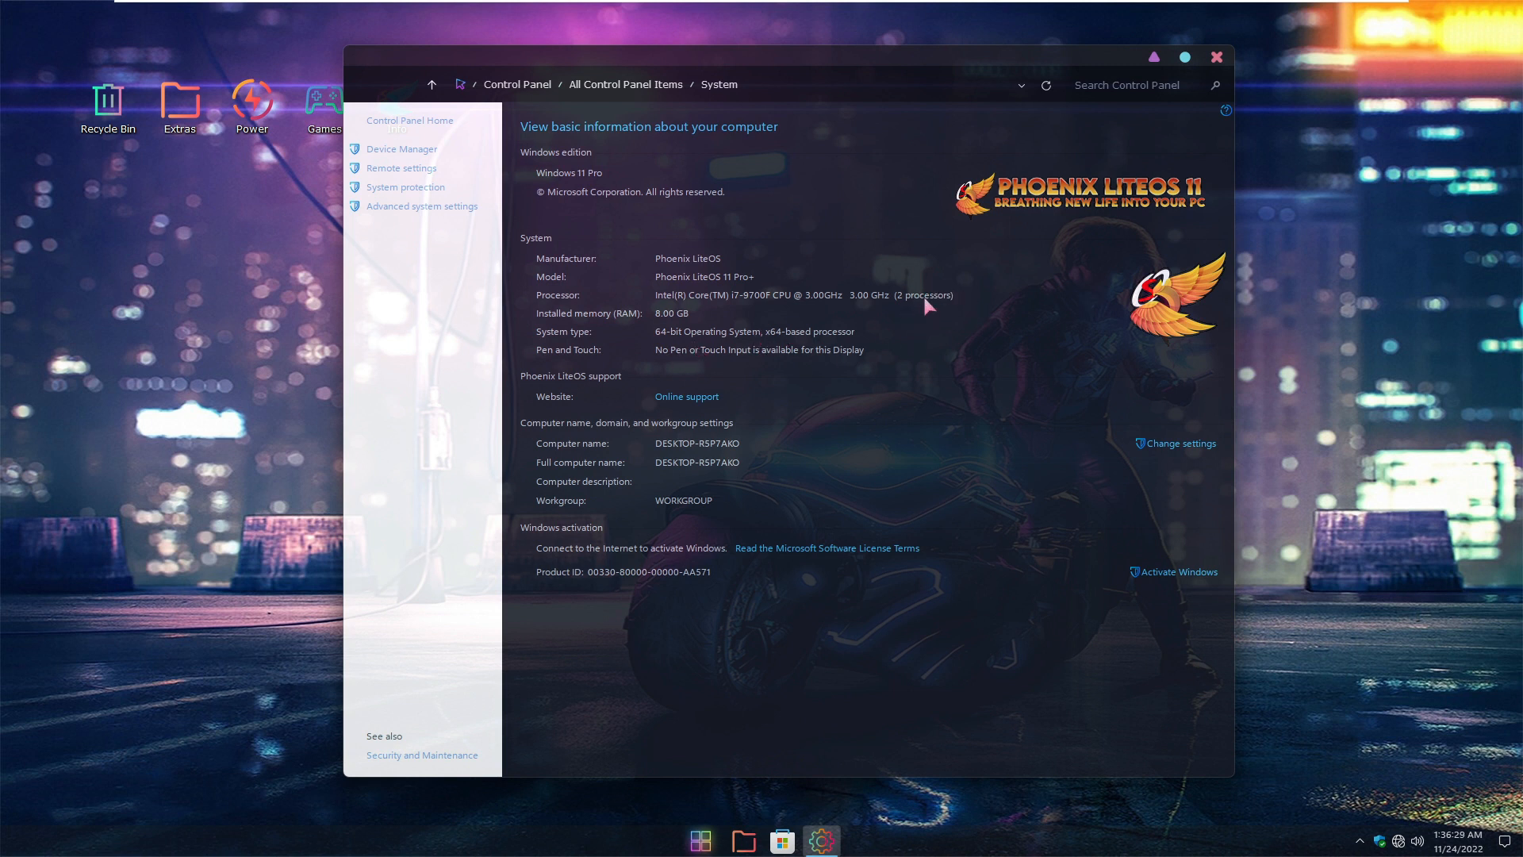
mouse_move(656, 330)
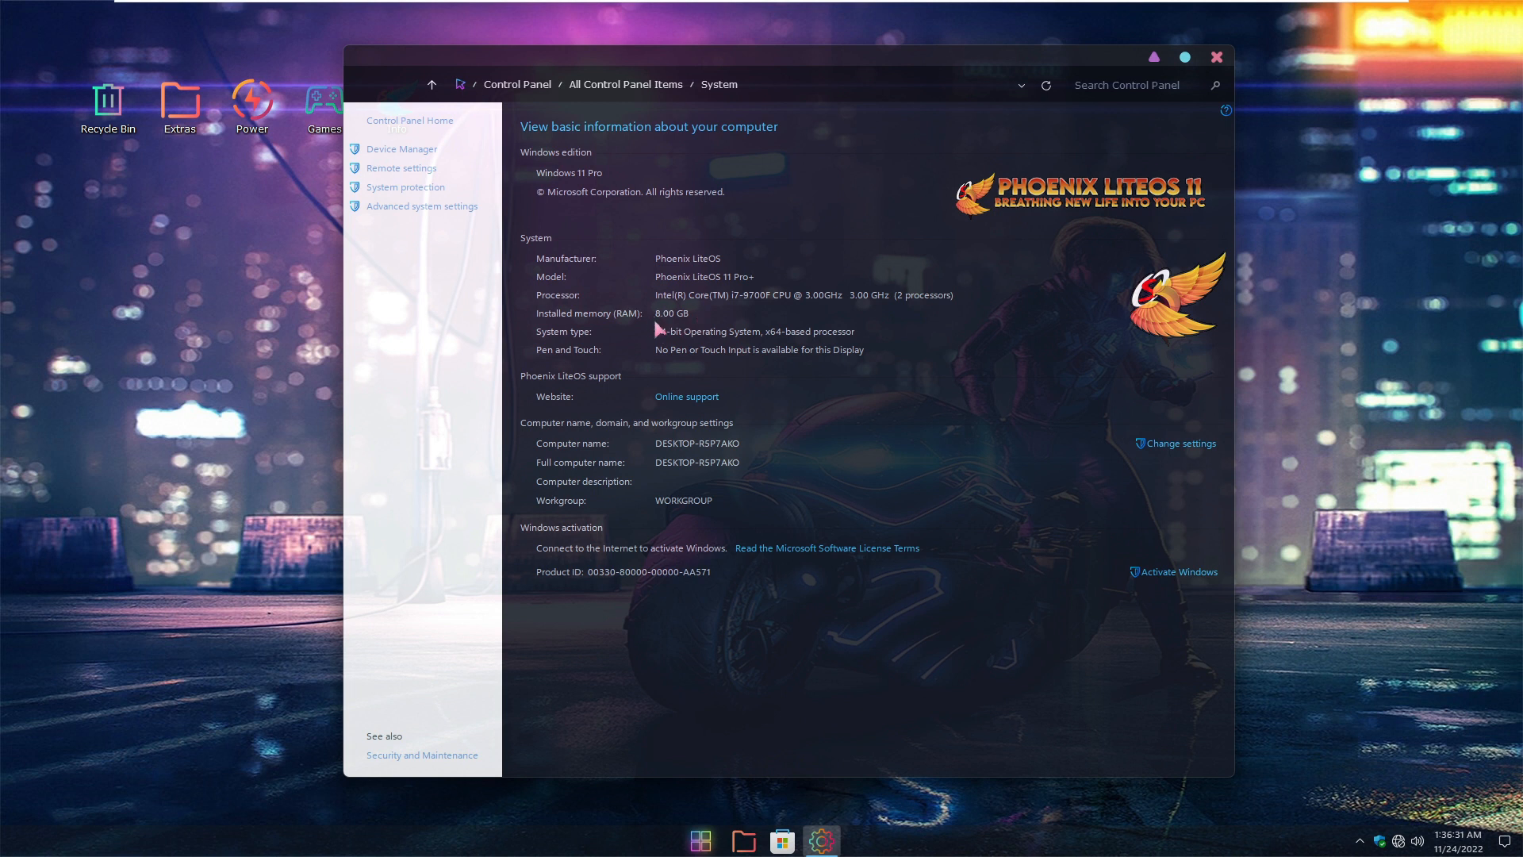
mouse_move(811, 429)
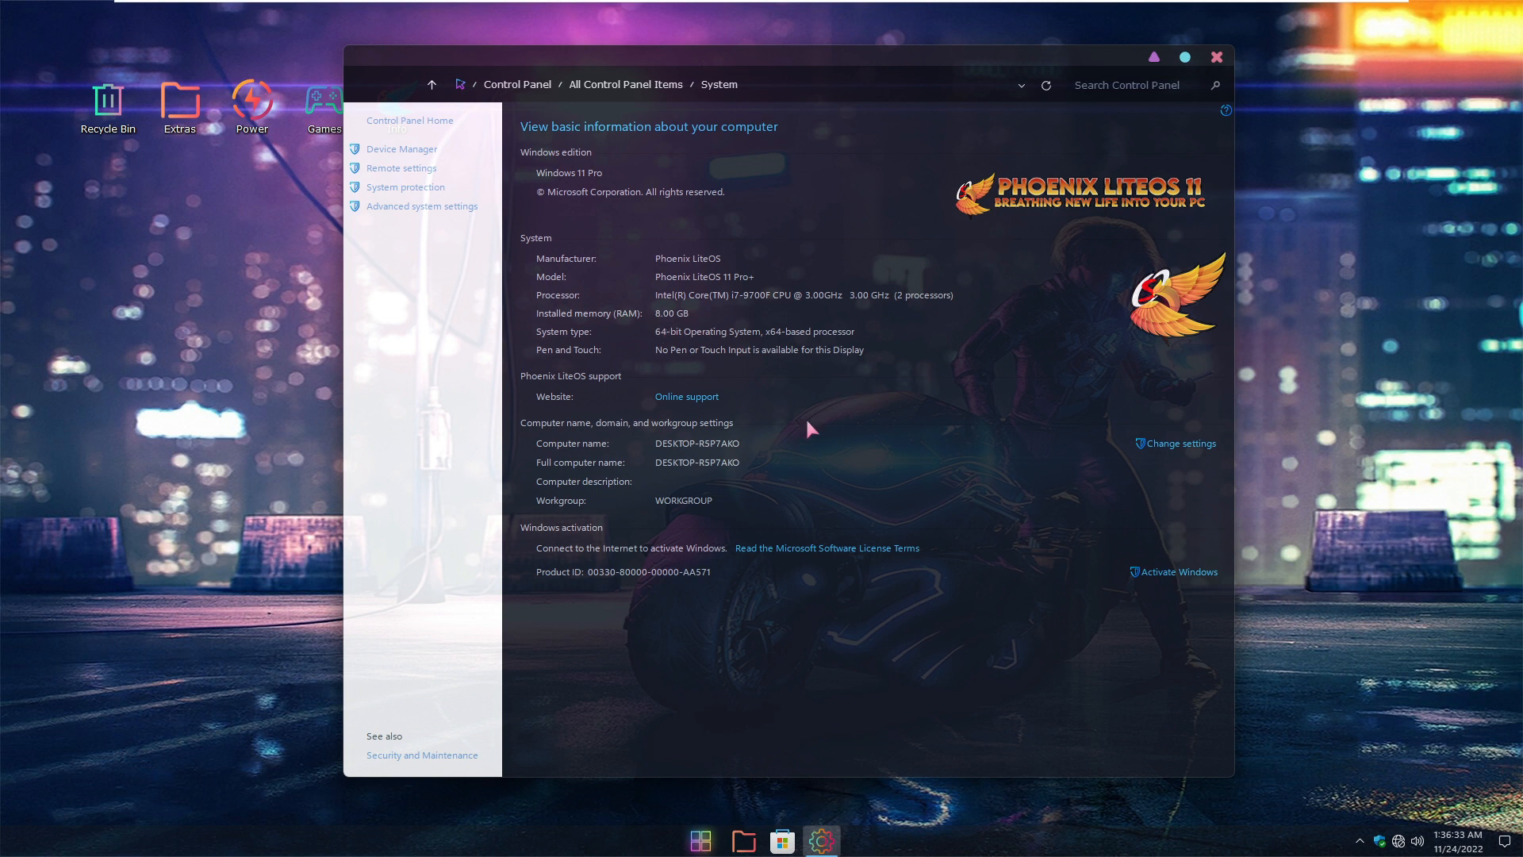
click(1216, 56)
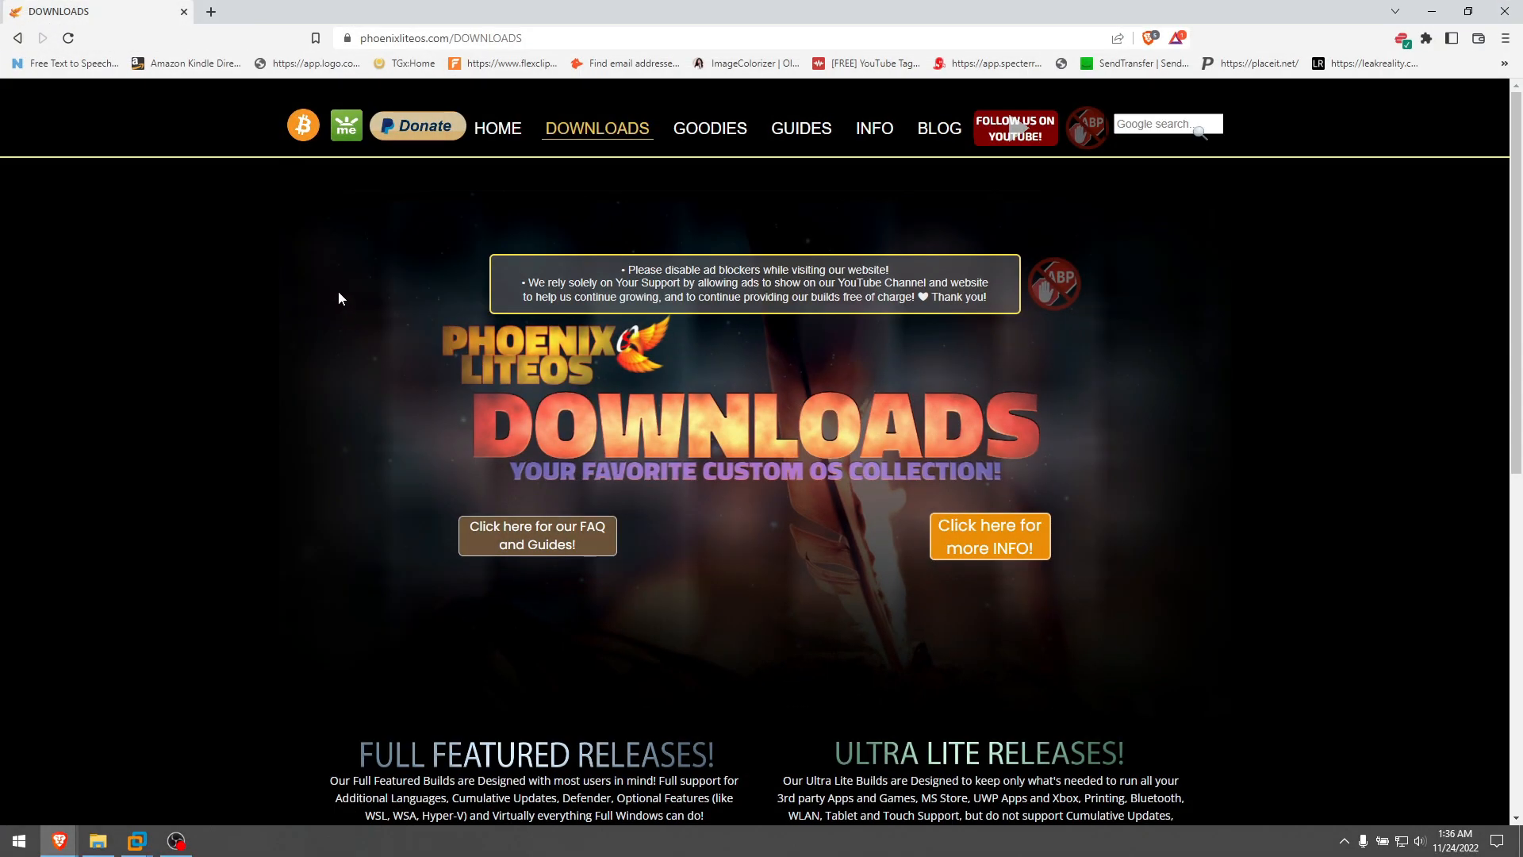
mouse_move(766, 343)
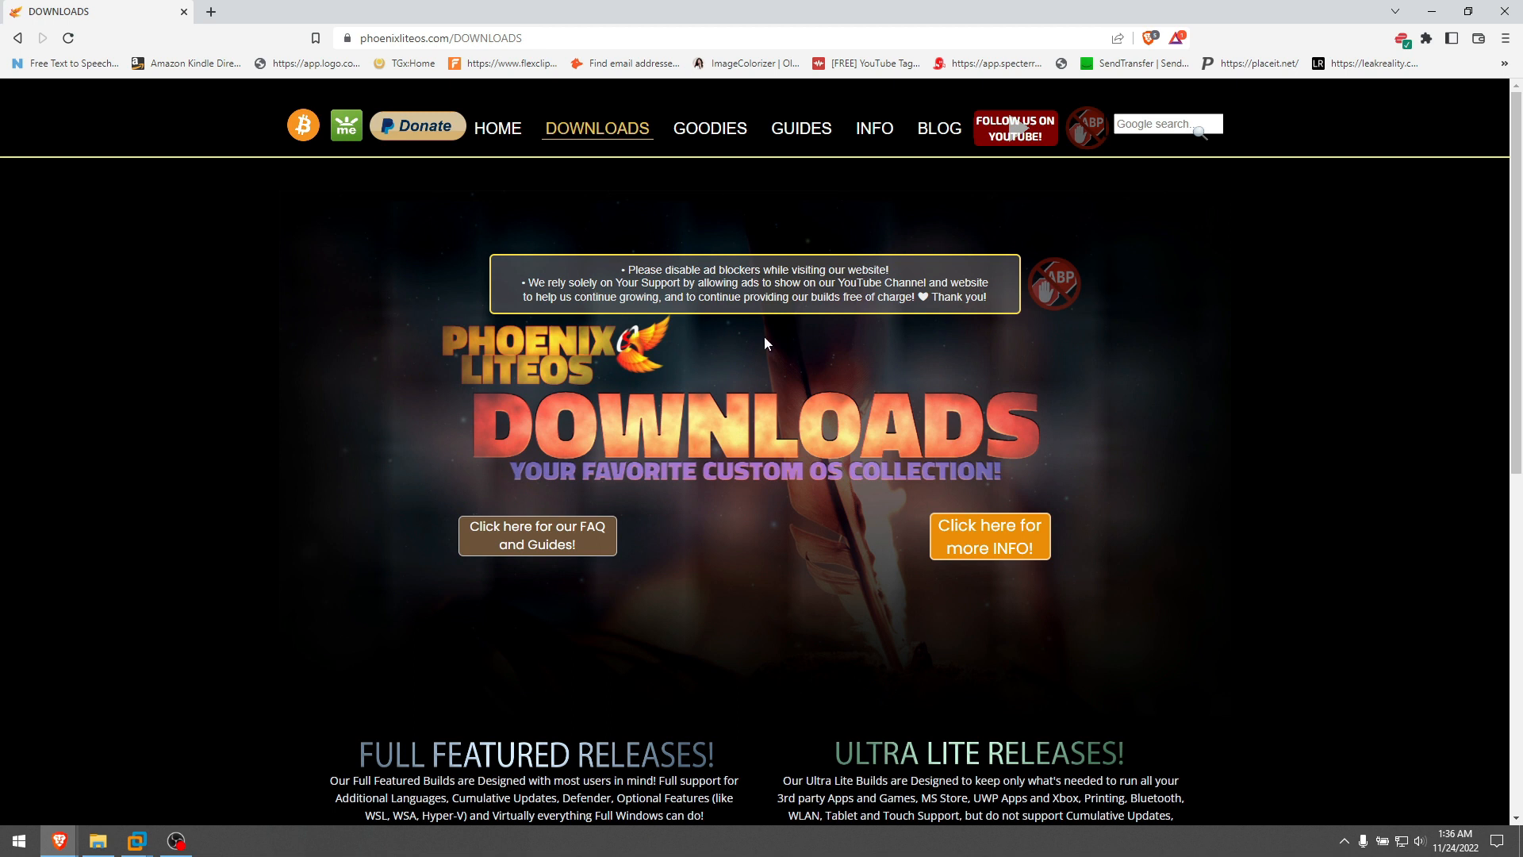
Scroll the phoenixliteos.com Downloads page and switch Brave to full screen with F11
scroll(down, 3)
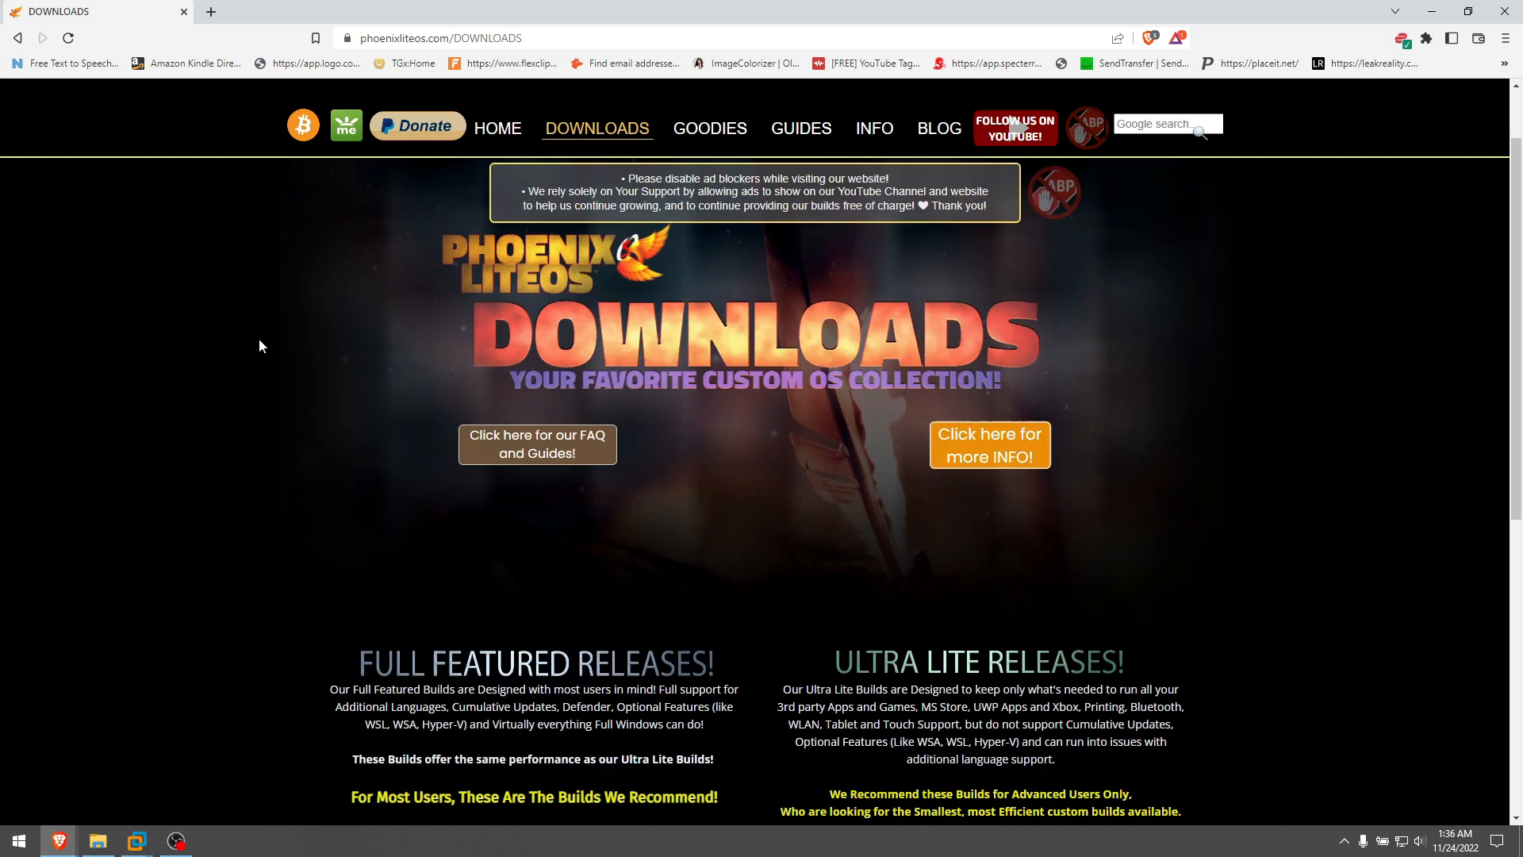
scroll(down, 3)
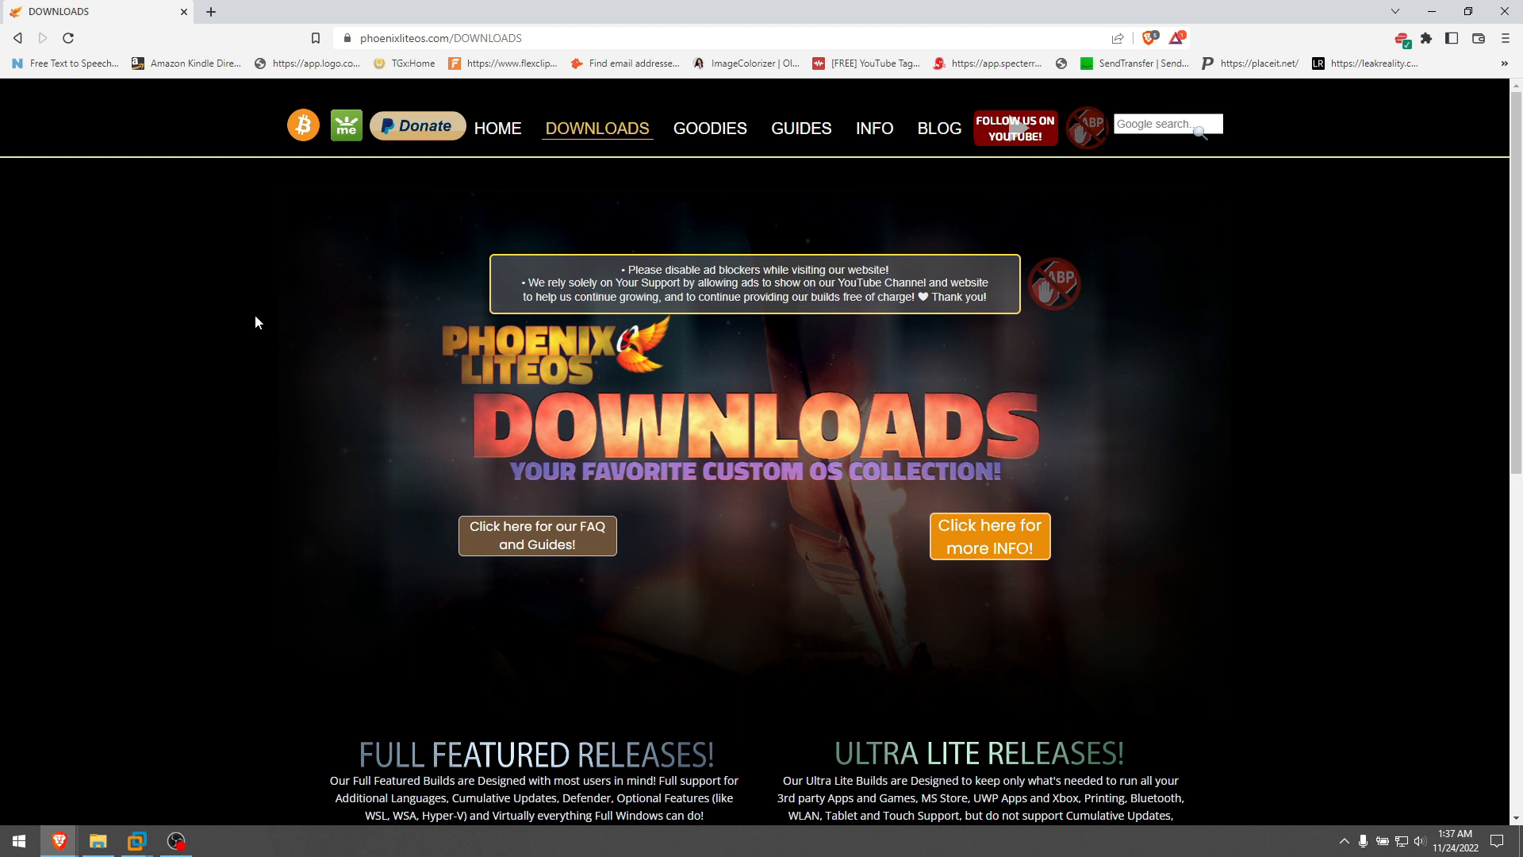
key(f11)
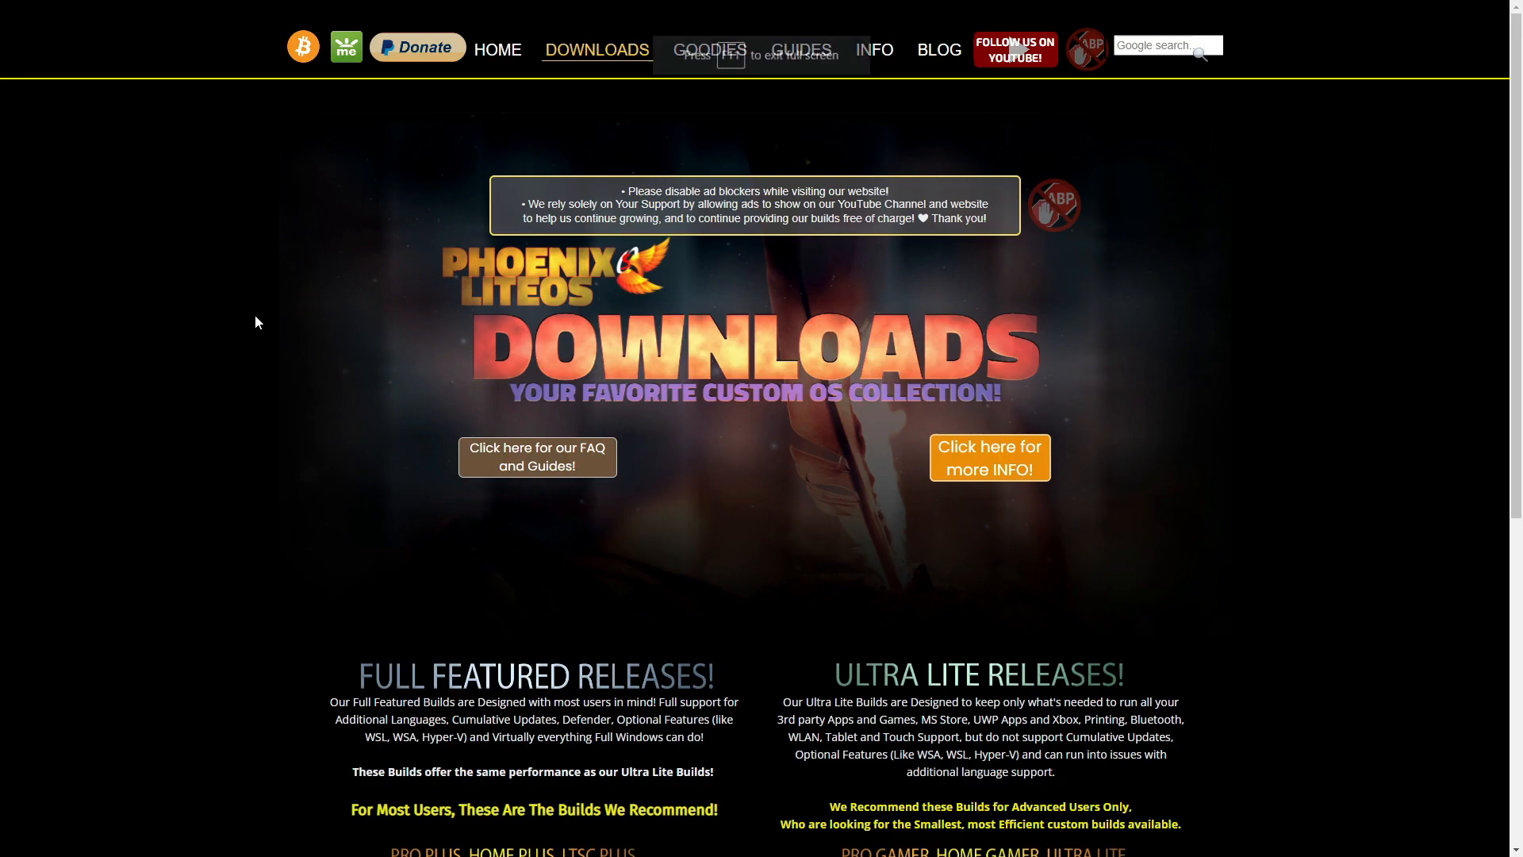